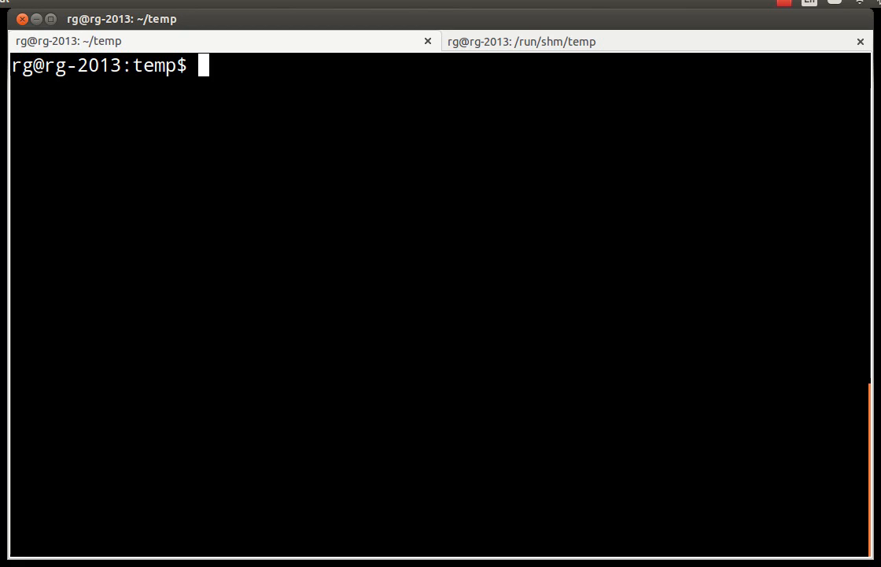
Step: Launch Vim from the shell on a new file heap.ml
{"action": "type", "text": "vi"}
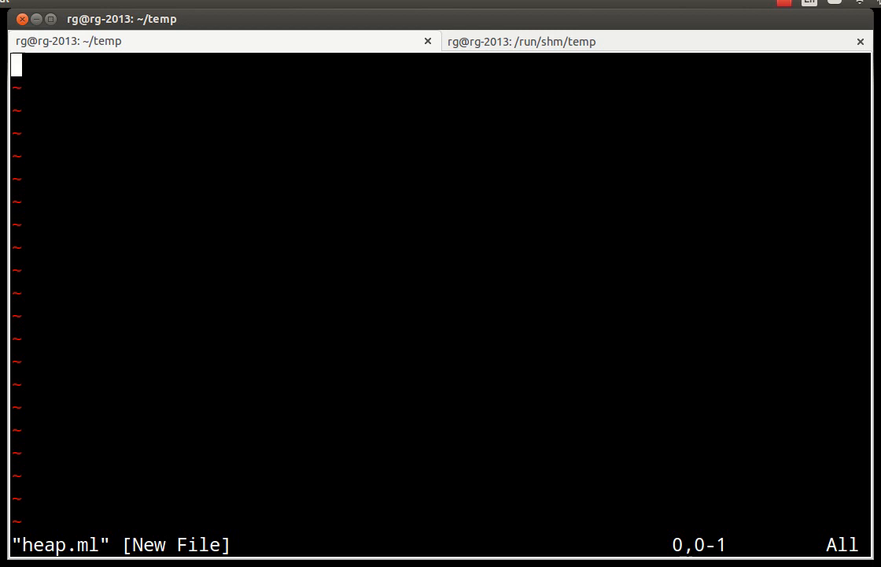
Step: Write the declaration 'type heap = int array * int ref'
{"action": "type", "text": "type"}
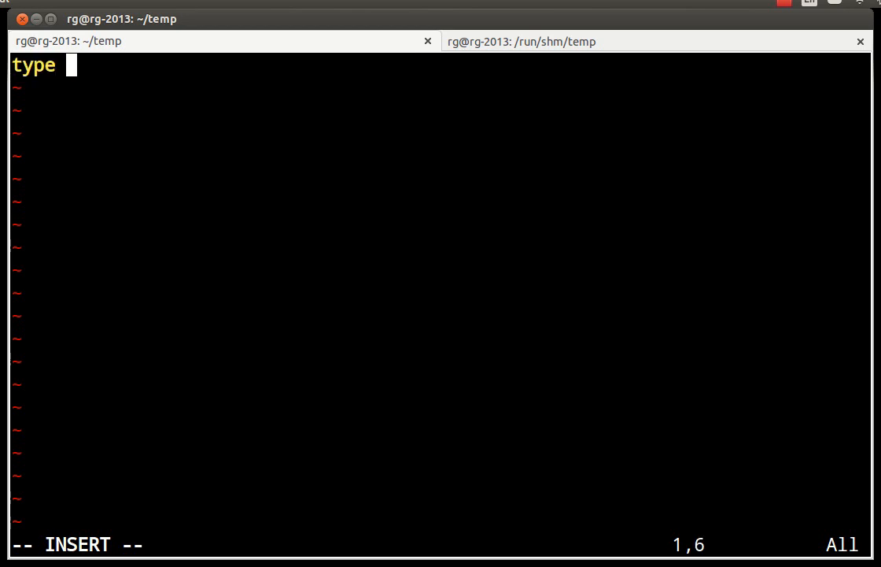
{"action": "type", "text": "heap = i"}
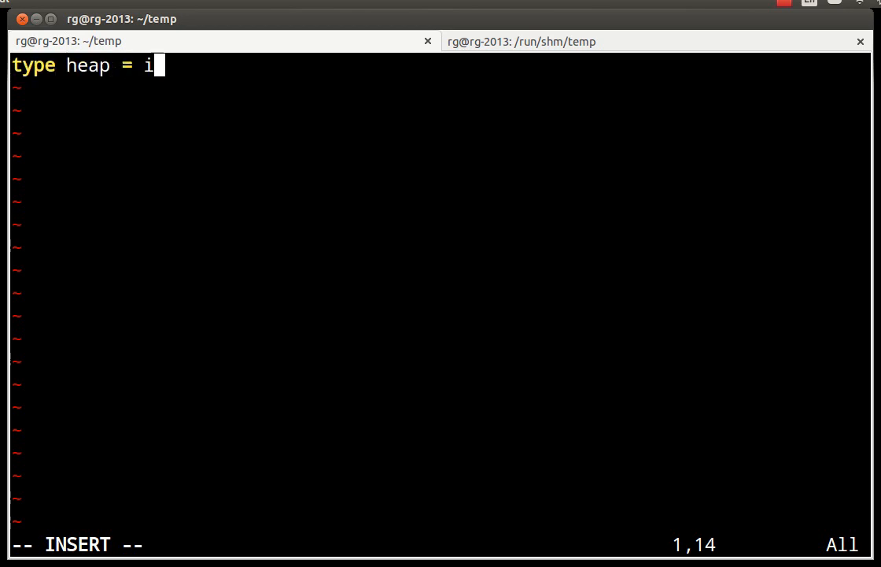
{"action": "type", "text": "nt array"}
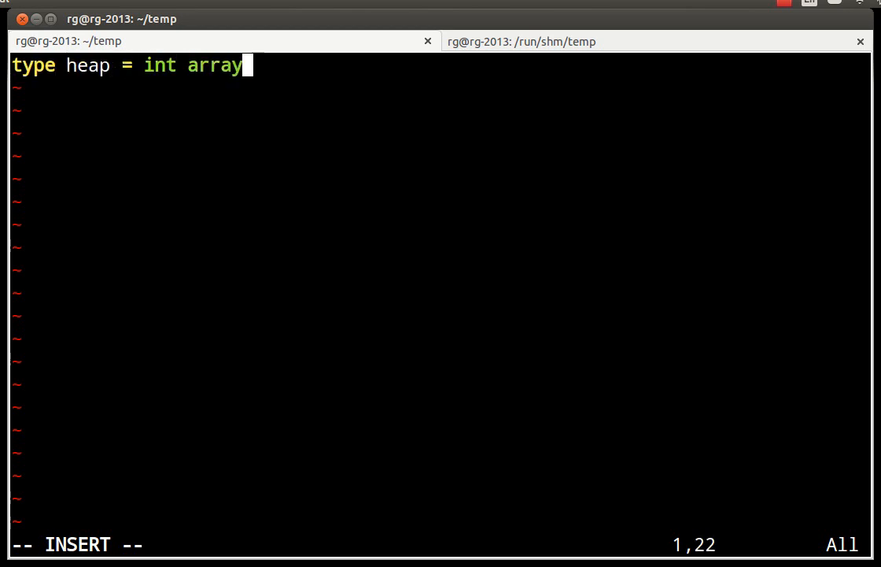
{"action": "type", "text": "* int"}
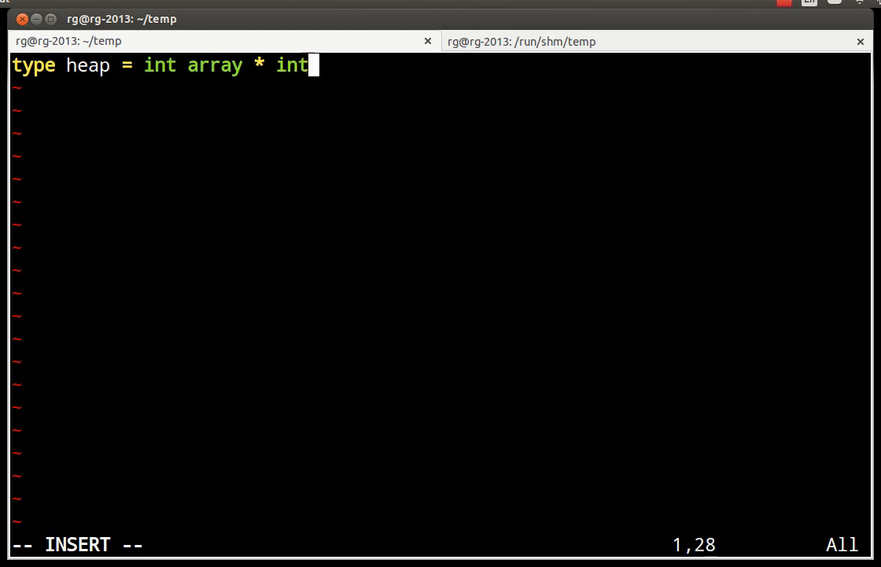
{"action": "type", "text": "ref"}
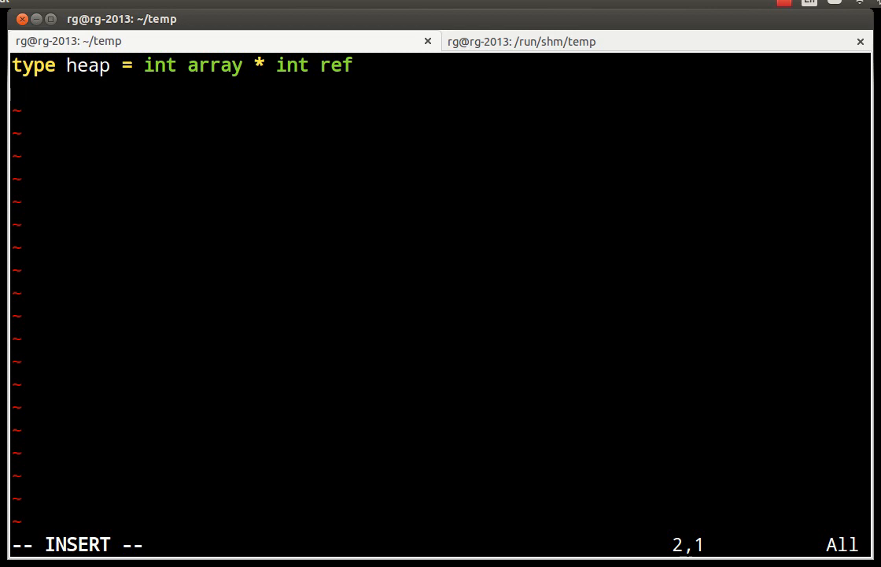
Step: Add an empty line below the heap type definition
{"action": "key", "text": "Enter"}
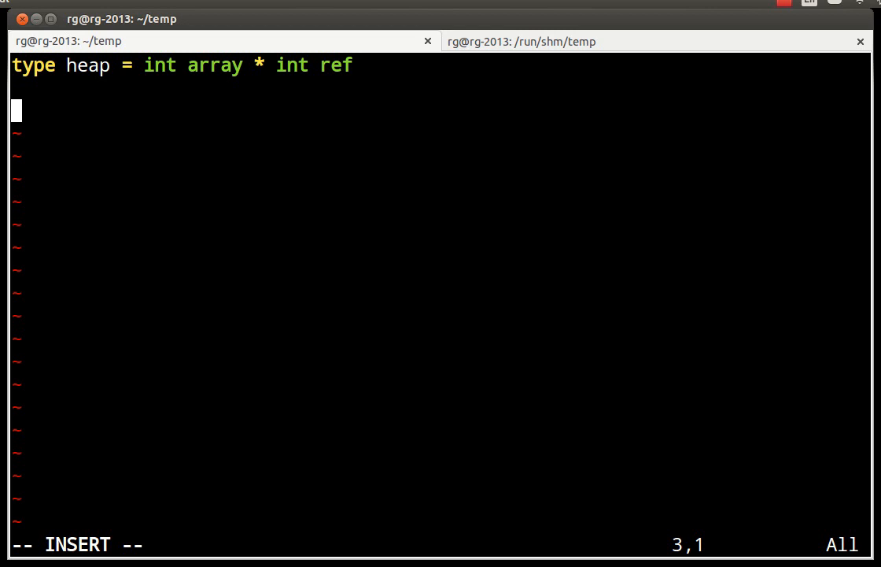
Step: Define l i = 2 * i + 1 and duplicate it into r i = 2 * i + 2
{"action": "type", "text": "let li"}
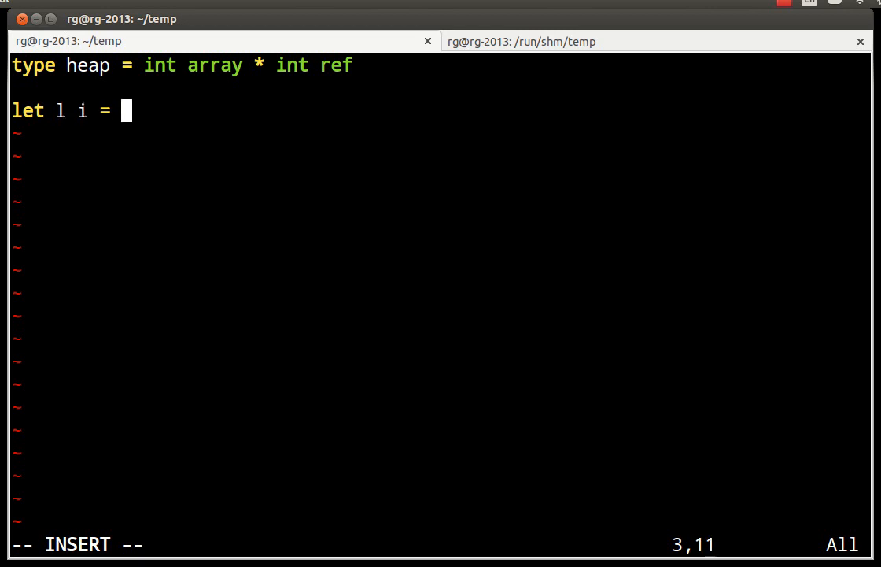
{"action": "type", "text": "2 *"}
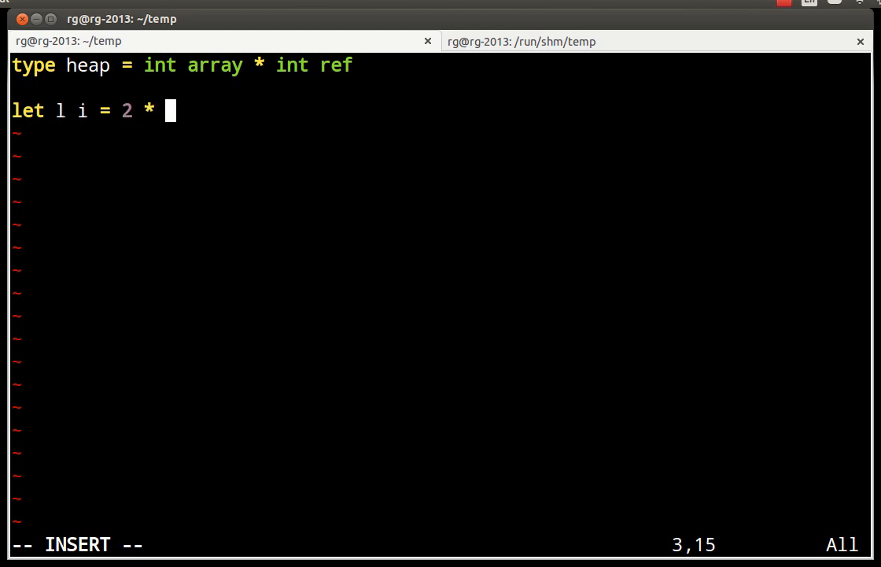
{"action": "type", "text": "i + 1"}
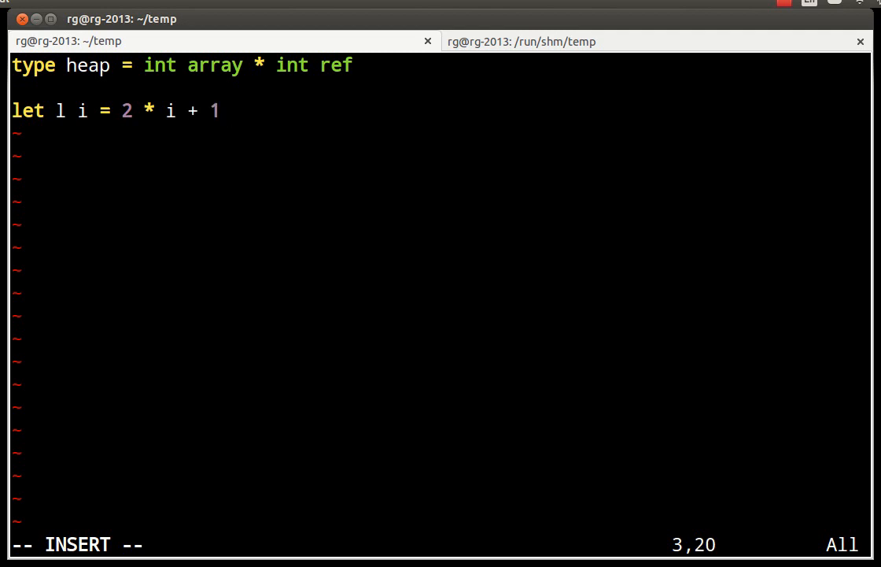
{"action": "key", "text": "Escape"}
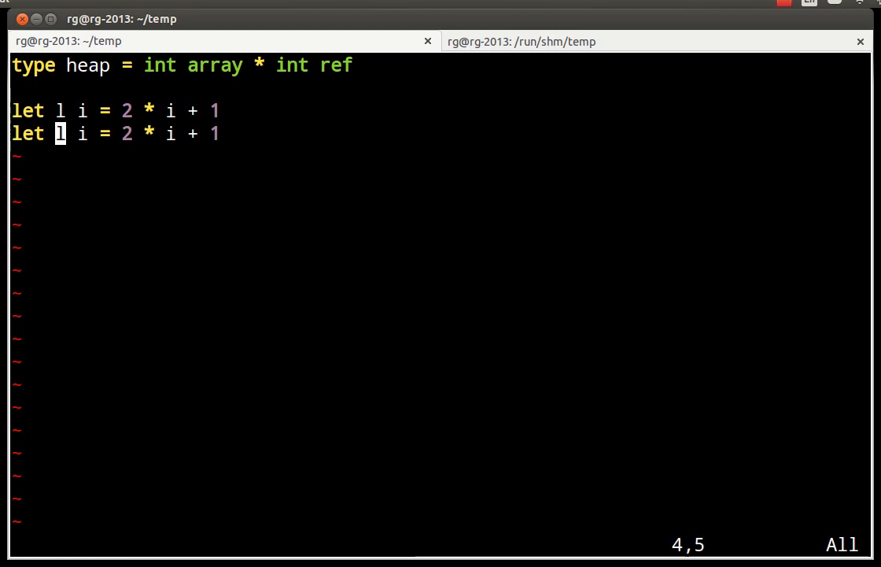
{"action": "type", "text": "r"}
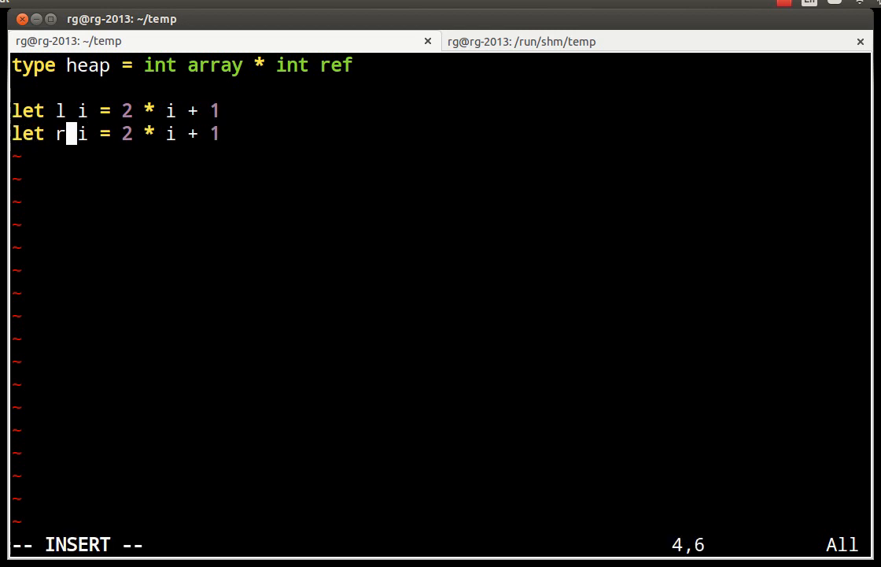
{"action": "type", "text": "2"}
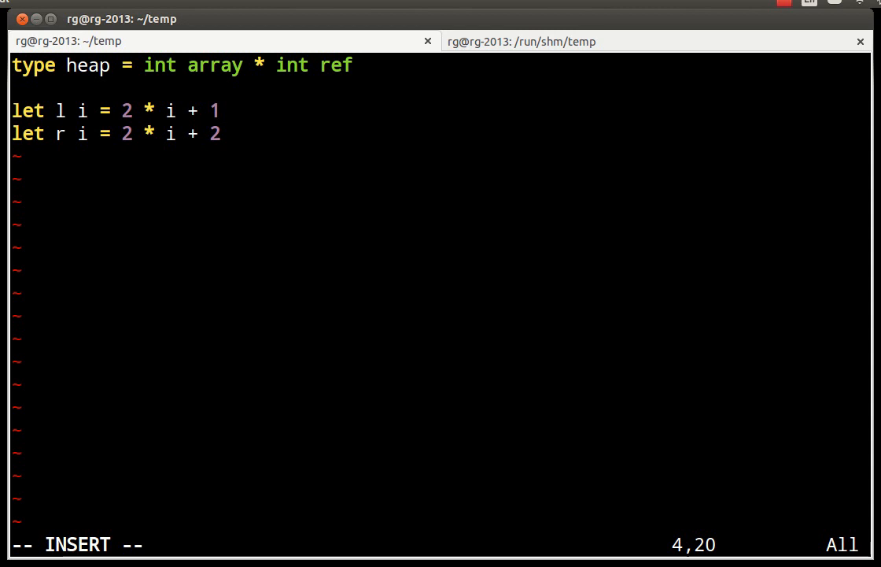
Step: Add the parent index function p i = (i - 1) / 2
{"action": "type", "text": "let"}
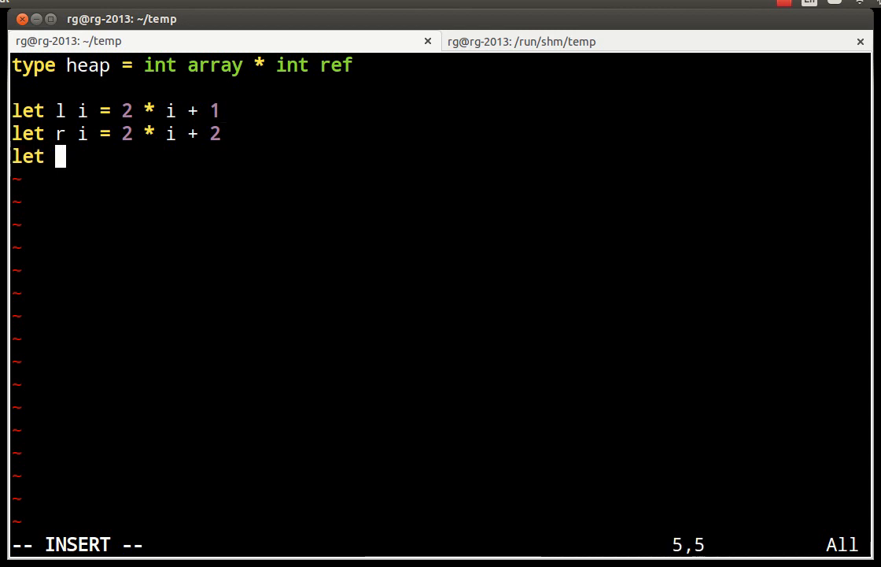
{"action": "type", "text": "p i ="}
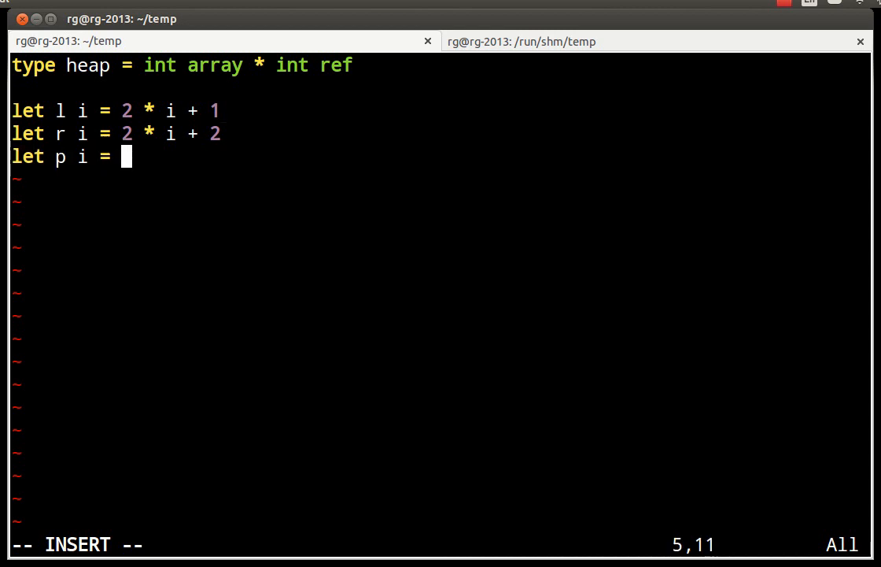
{"action": "type", "text": "( i"}
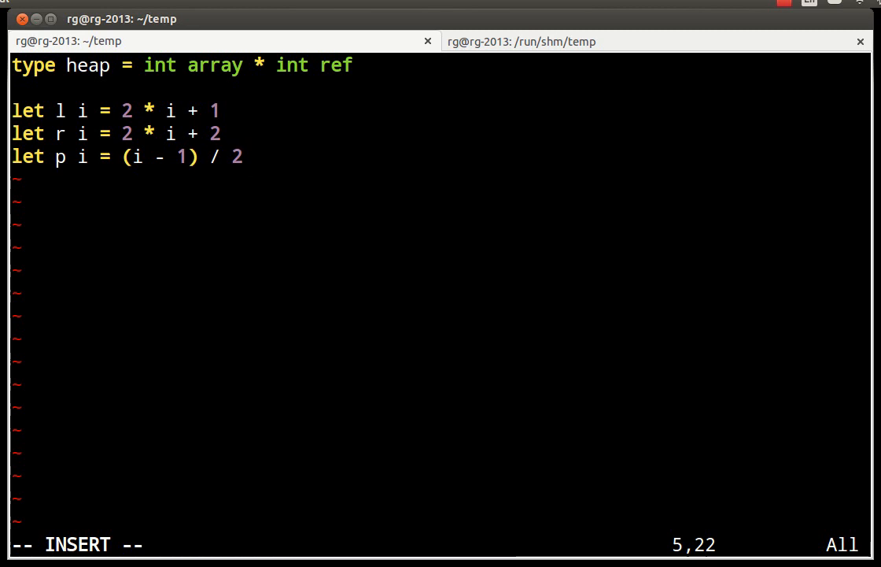
Step: Start the definition 'let check (a, n) ='
{"action": "type", "text": "let"}
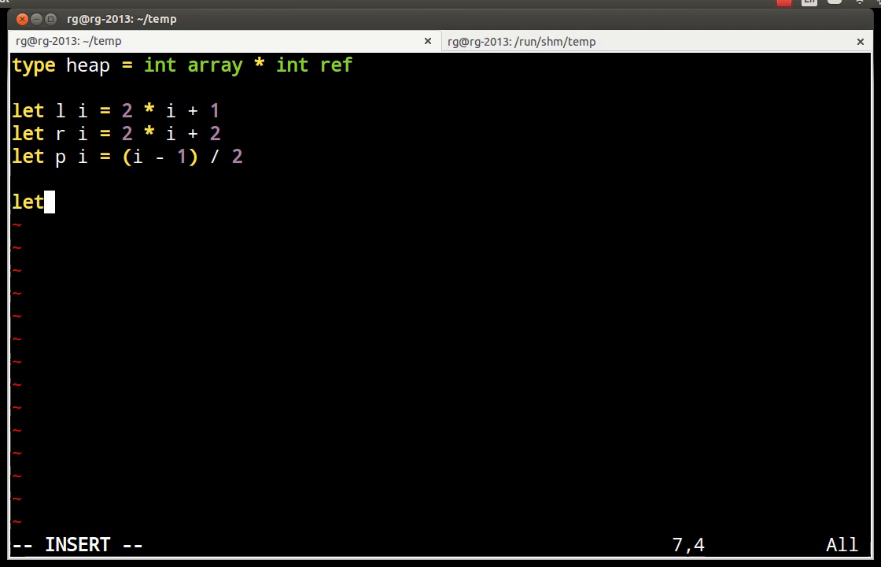
{"action": "type", "text": "che"}
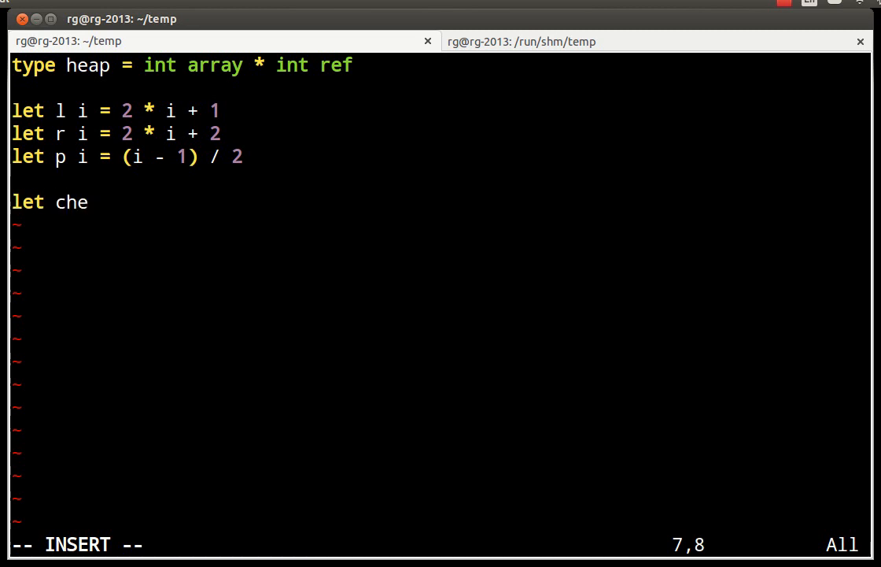
{"action": "type", "text": "ck"}
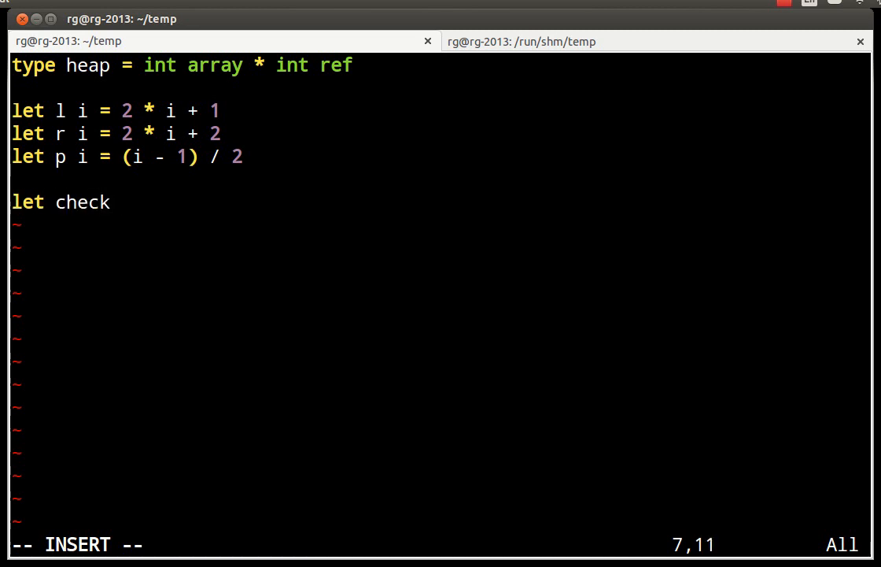
{"action": "type", "text": "(a, n) ="}
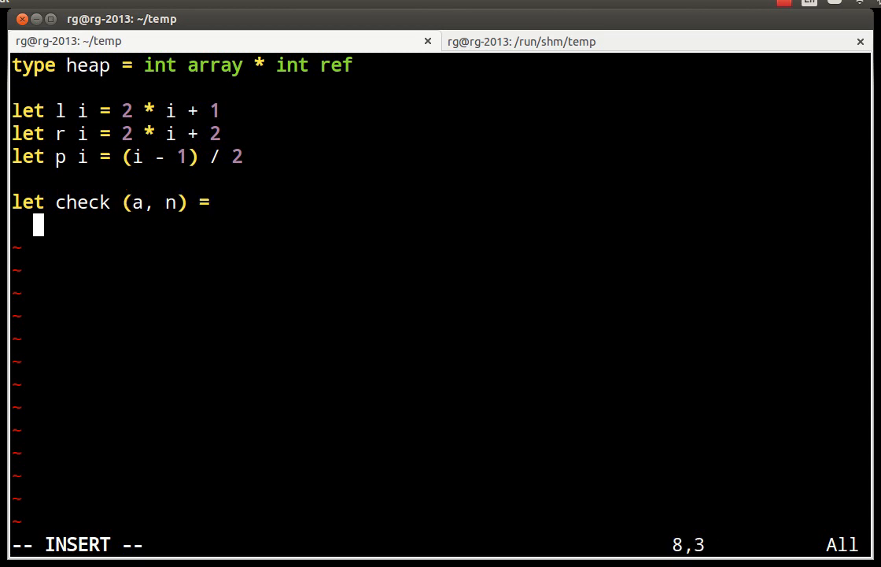
Step: Assert 0 <= !n && !n <= Array.length a as the first line of check
{"action": "type", "text": "assert ("}
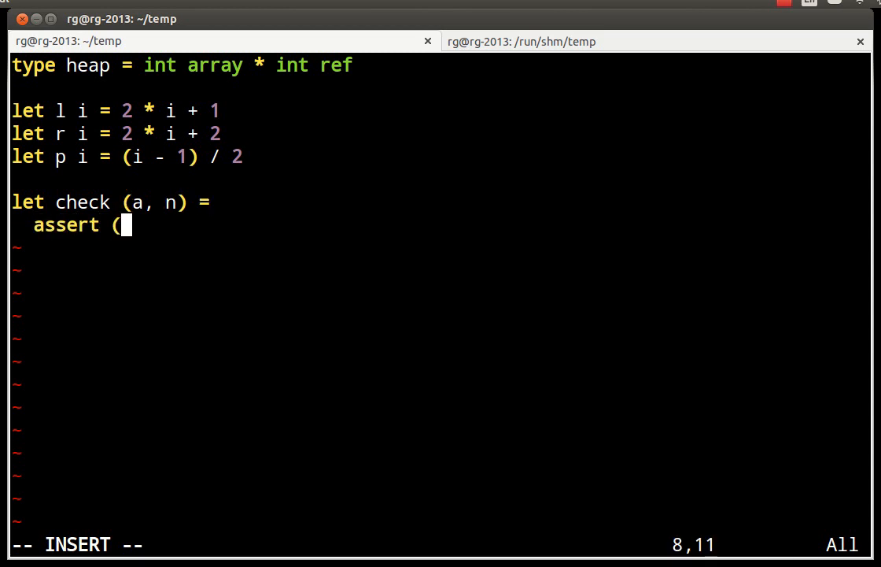
{"action": "type", "text": "0"}
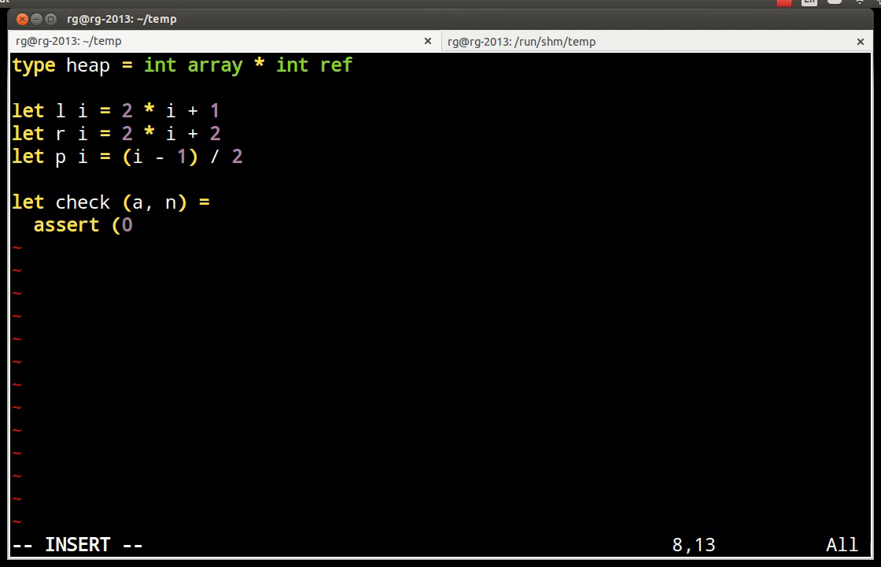
{"action": "type", "text": "<= !n"}
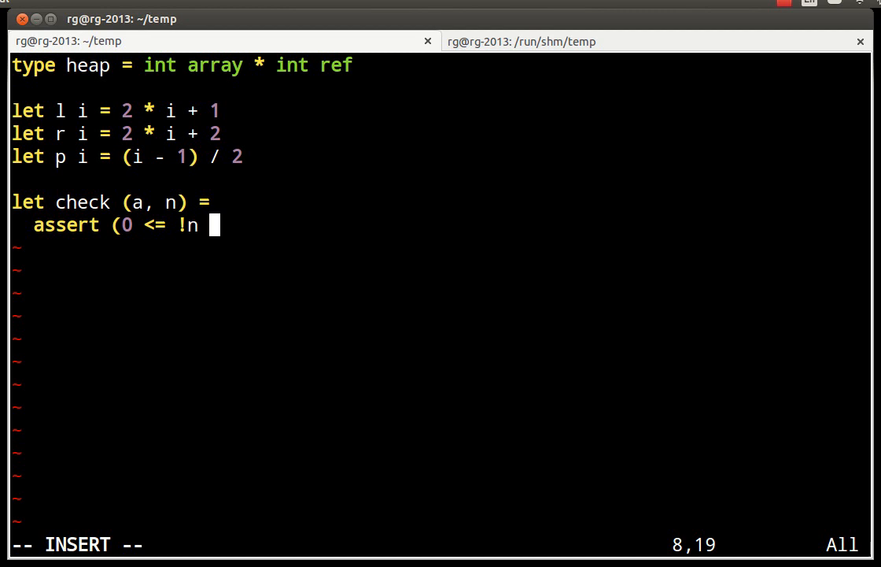
{"action": "type", "text": "&&"}
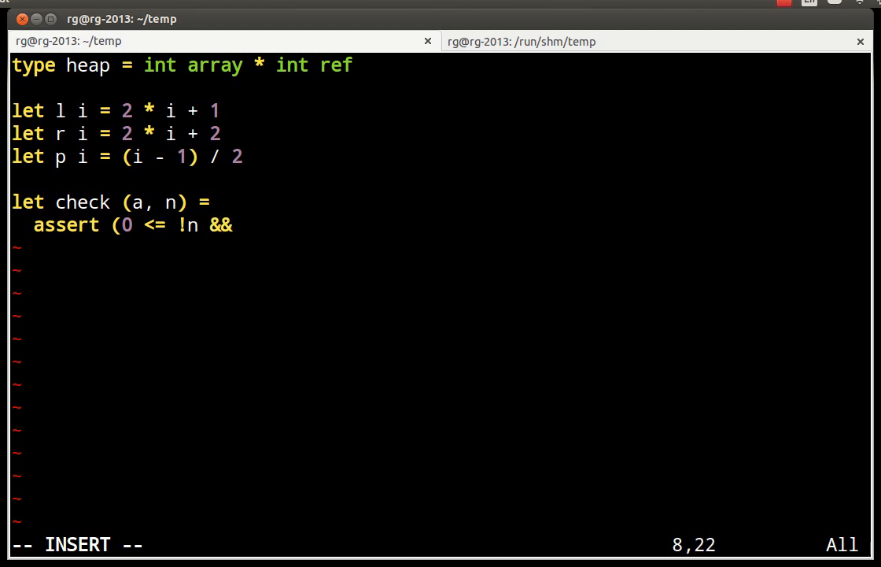
{"action": "type", "text": "!n"}
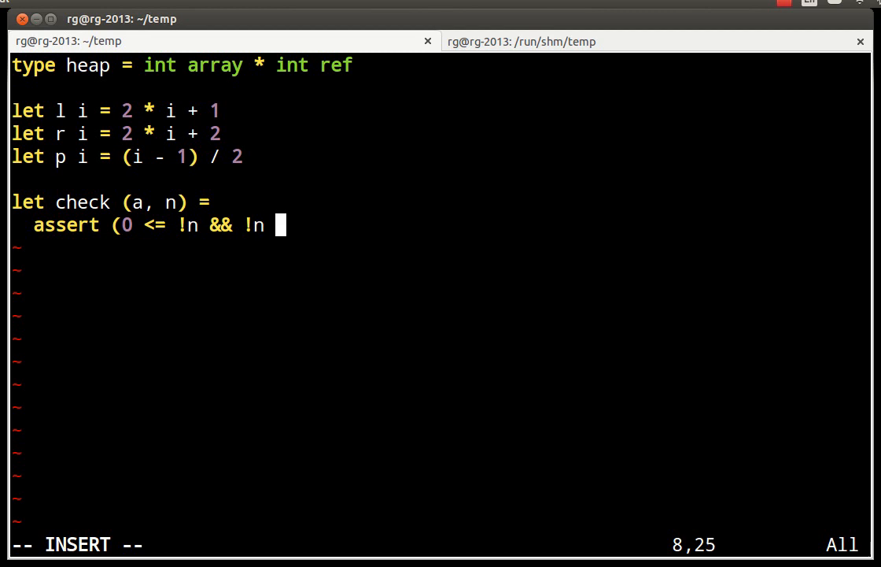
{"action": "type", "text": "<= Ar"}
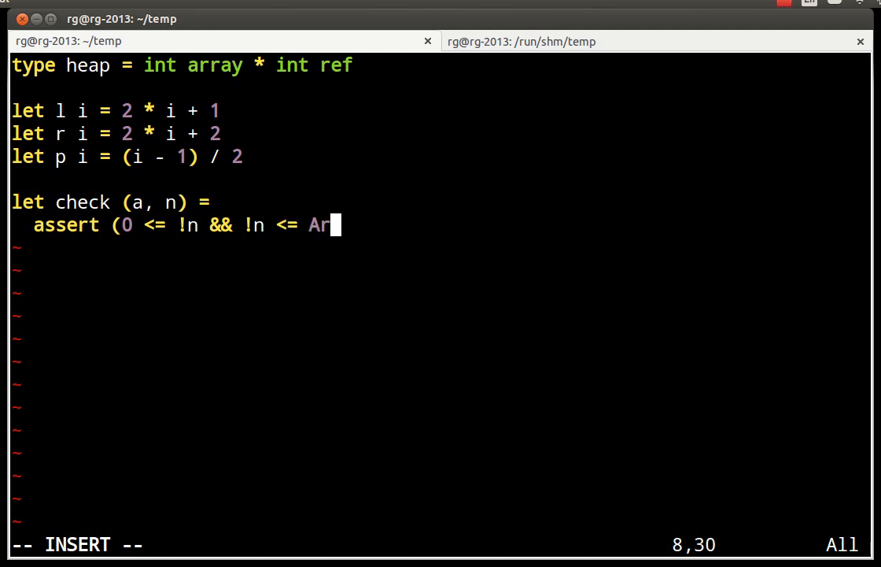
{"action": "type", "text": "ray.length"}
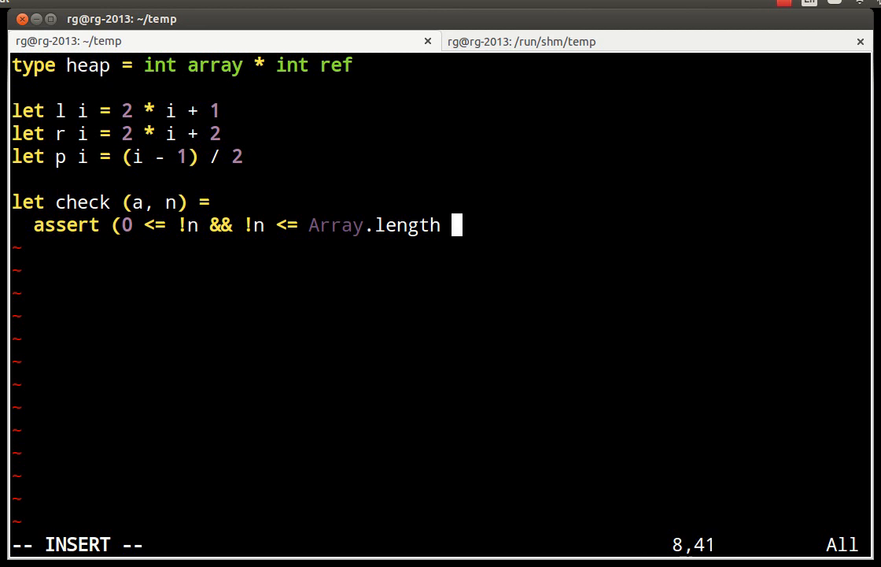
{"action": "type", "text": "a);"}
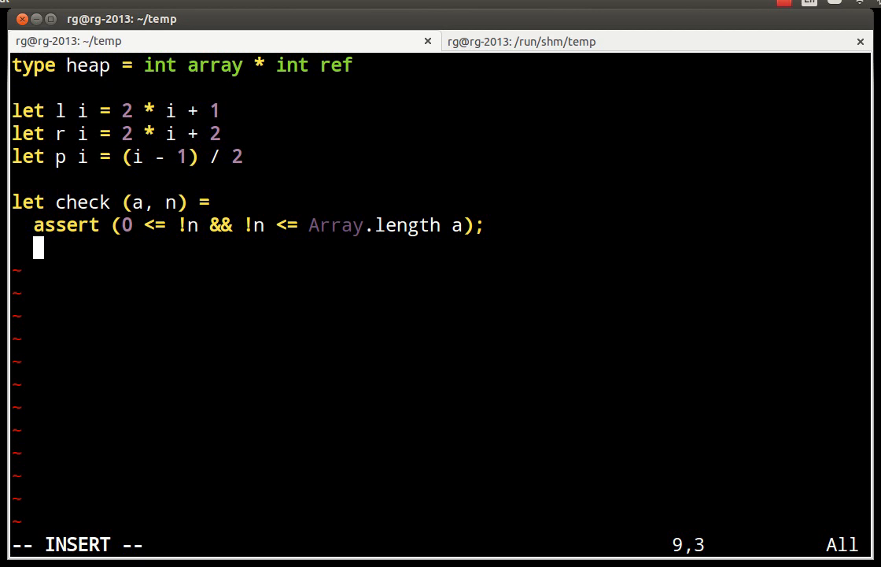
Step: Loop i from 0 to n-1 asserting a.(p i) >= a.(i), then move below check
{"action": "type", "text": "for i = 0"}
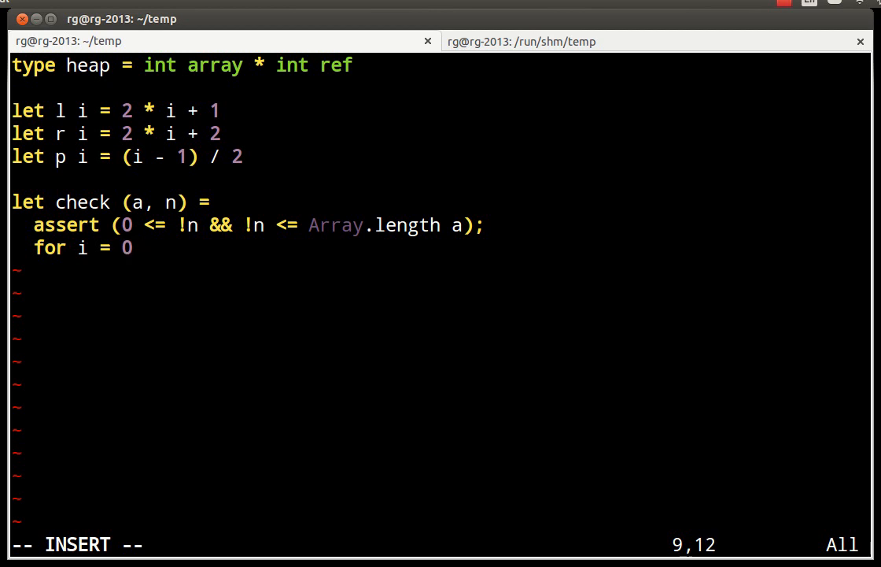
{"action": "type", "text": "to n -"}
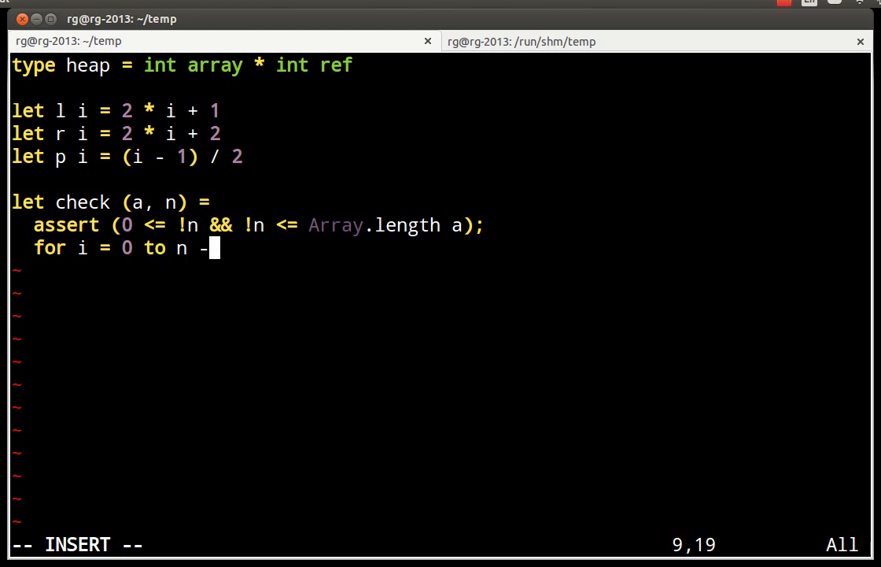
{"action": "type", "text": "1"}
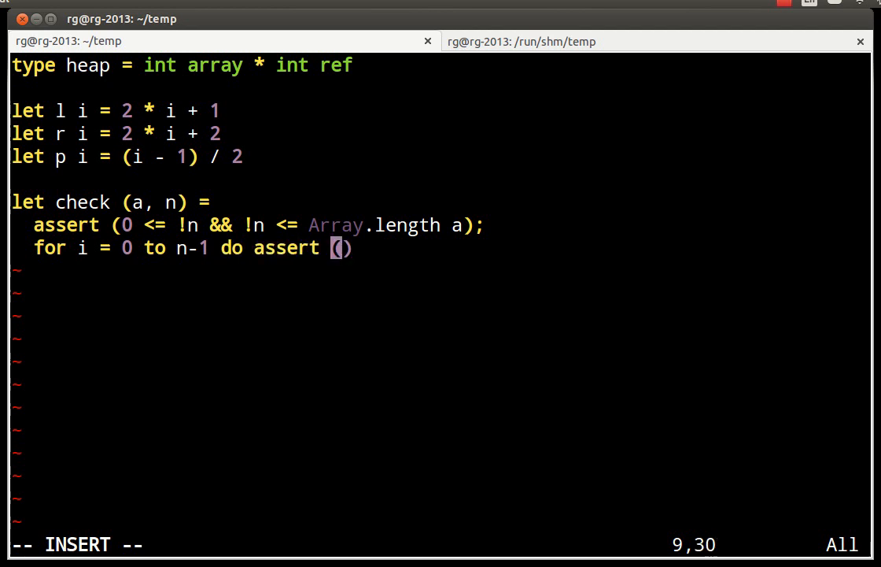
{"action": "type", "text": "done"}
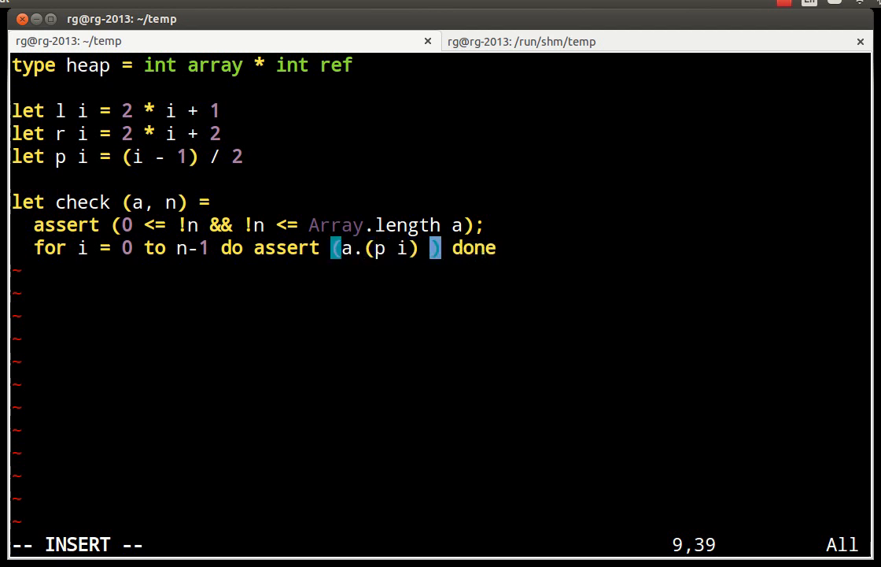
{"action": "type", "text": ">= a.(i"}
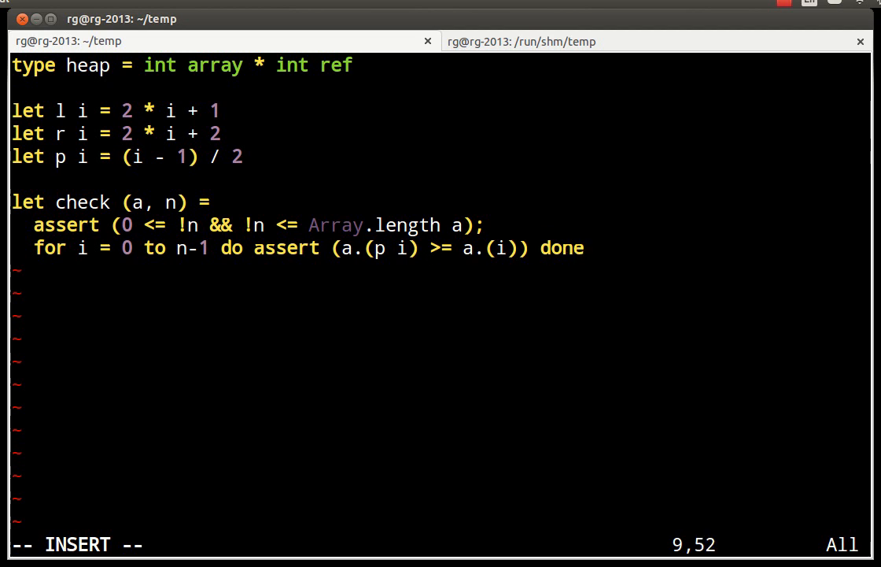
{"action": "key", "text": "Right"}
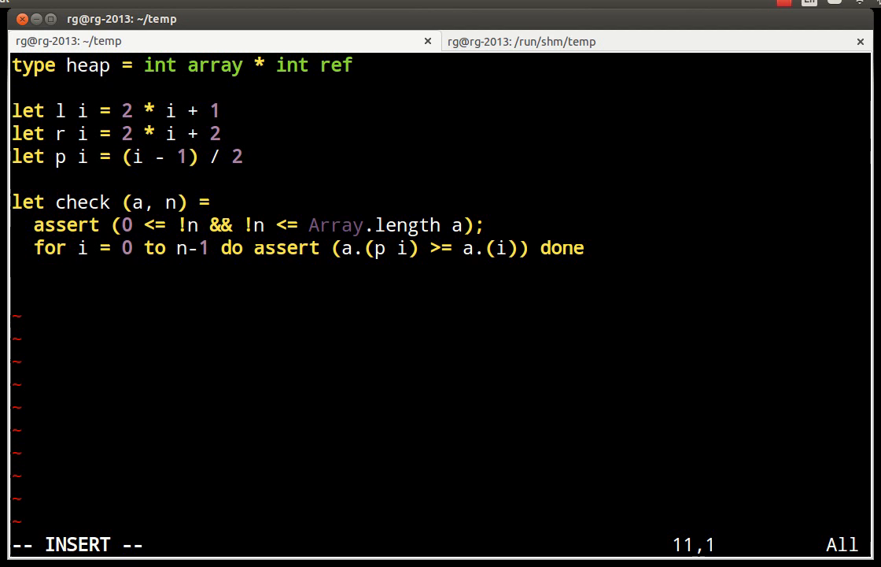
Step: Write the header 'let push (a, n) x =', dropping a half-typed failwith placeholder
{"action": "type", "text": "let"}
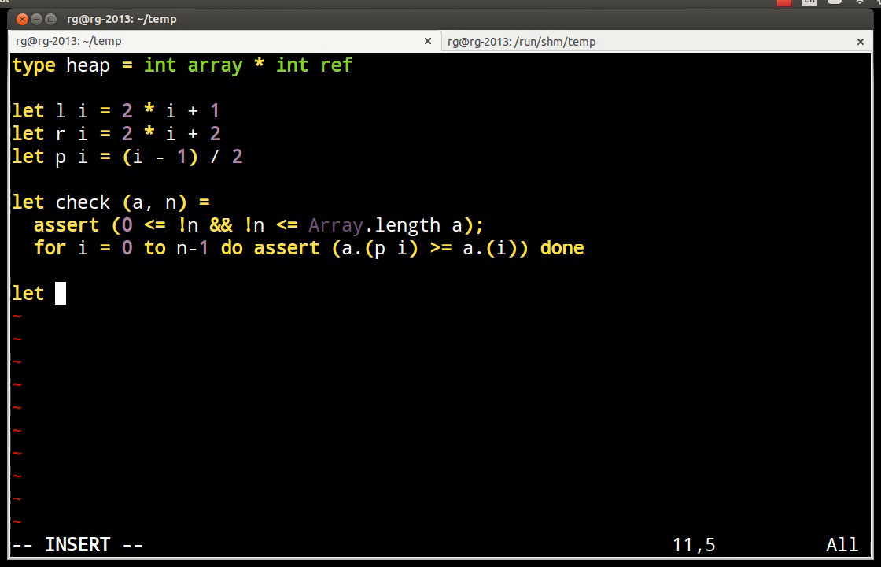
{"action": "type", "text": "push"}
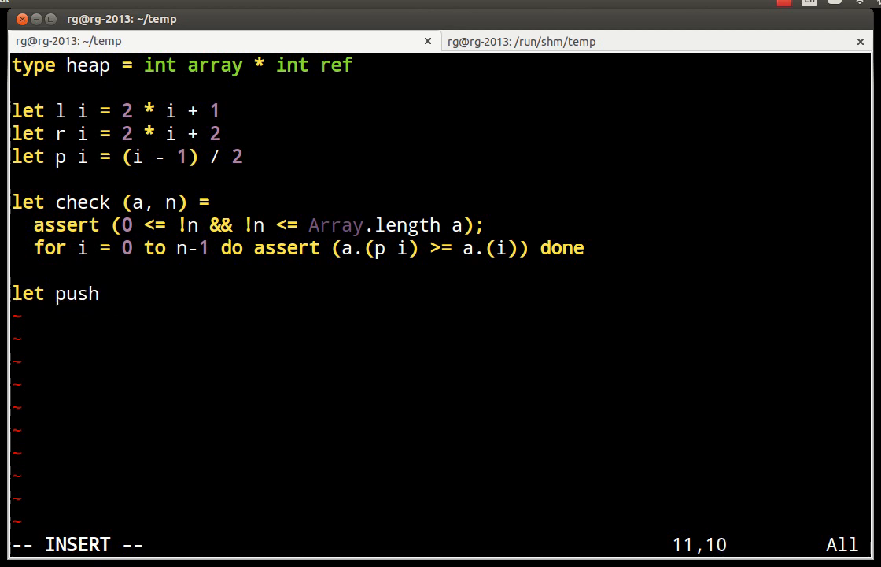
{"action": "type", "text": "(a, n)"}
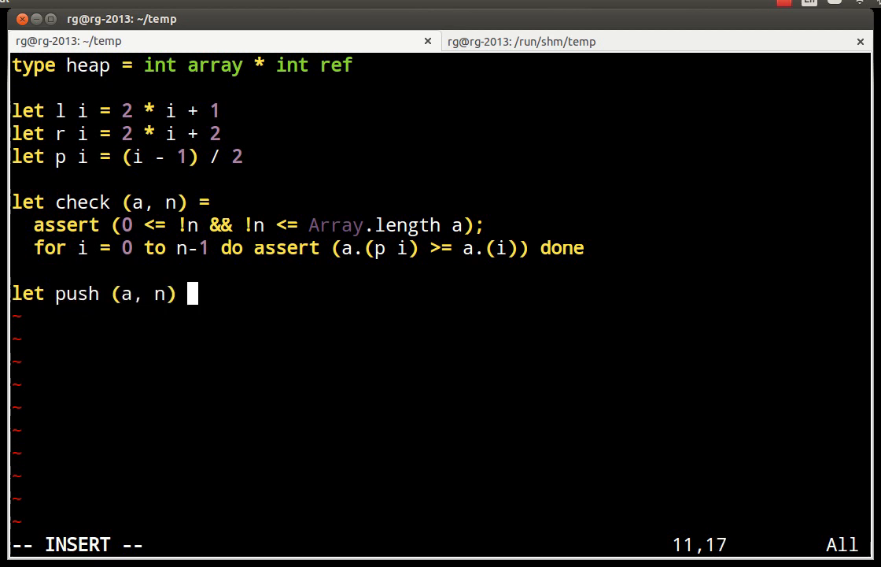
{"action": "type", "text": "x = failwit"}
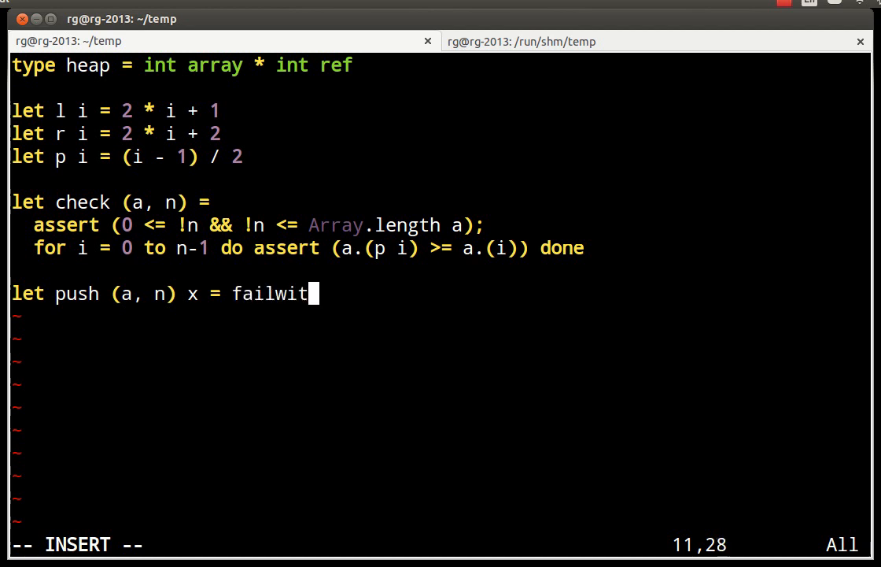
{"action": "key", "text": "BackSpace"}
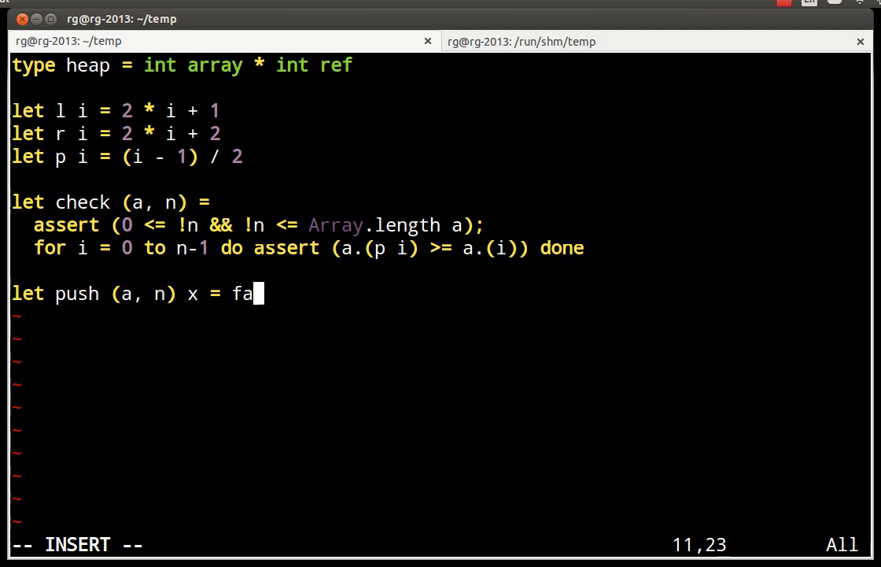
{"action": "key", "text": "BackSpace"}
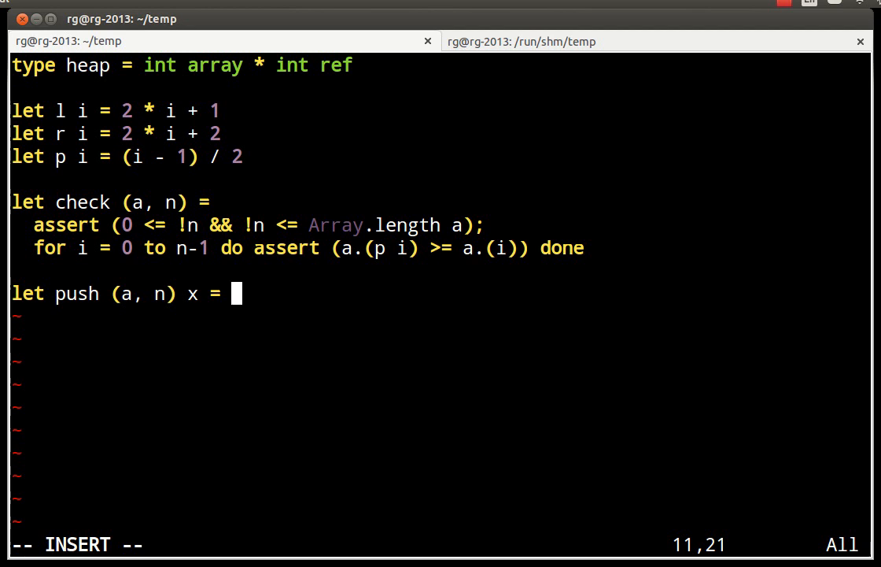
Step: Give push the body a.(!n) <- x; up a !n; incr n
{"action": "type", "text": "a.("}
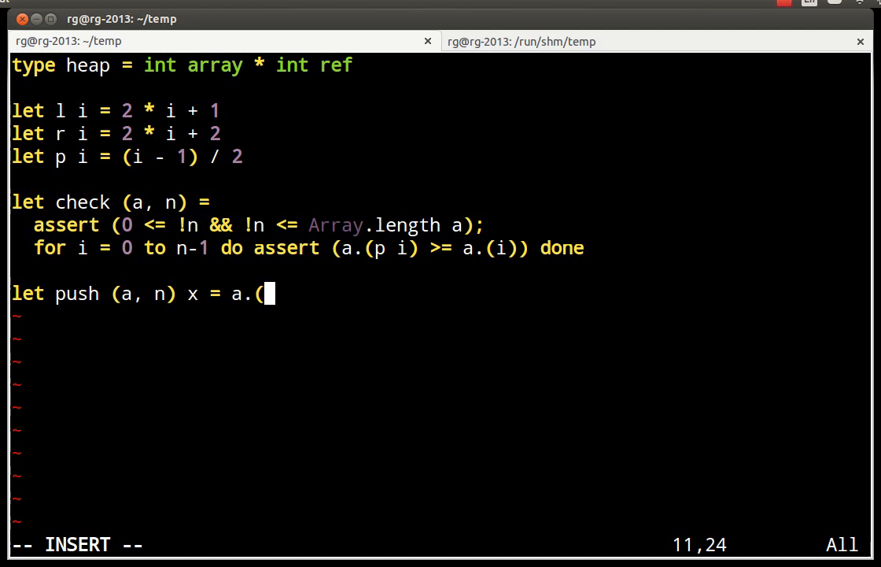
{"action": "type", "text": "!n) <- x"}
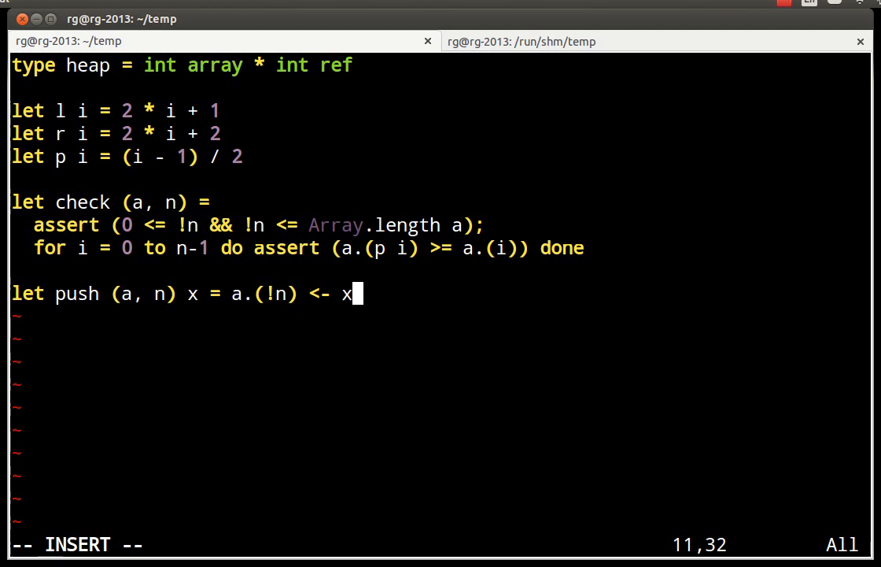
{"action": "type", "text": "; up"}
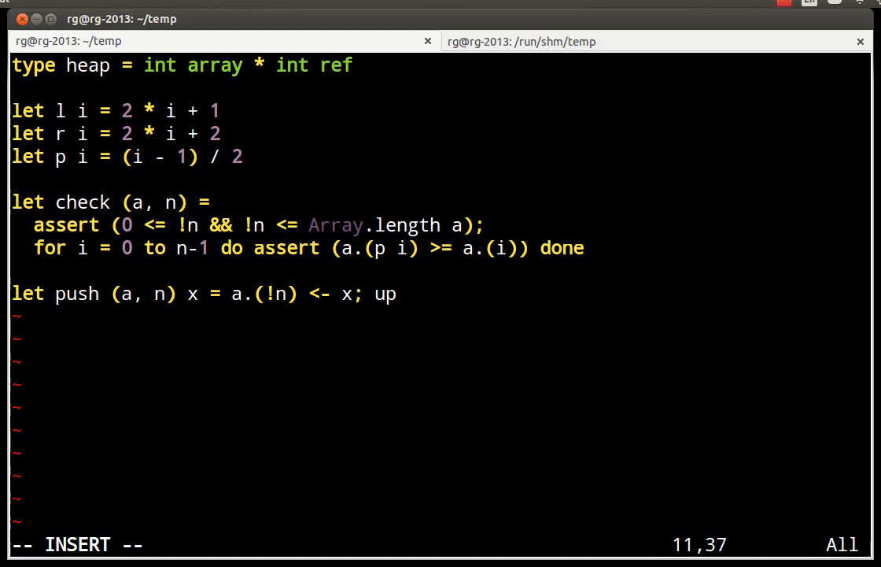
{"action": "type", "text": "!"}
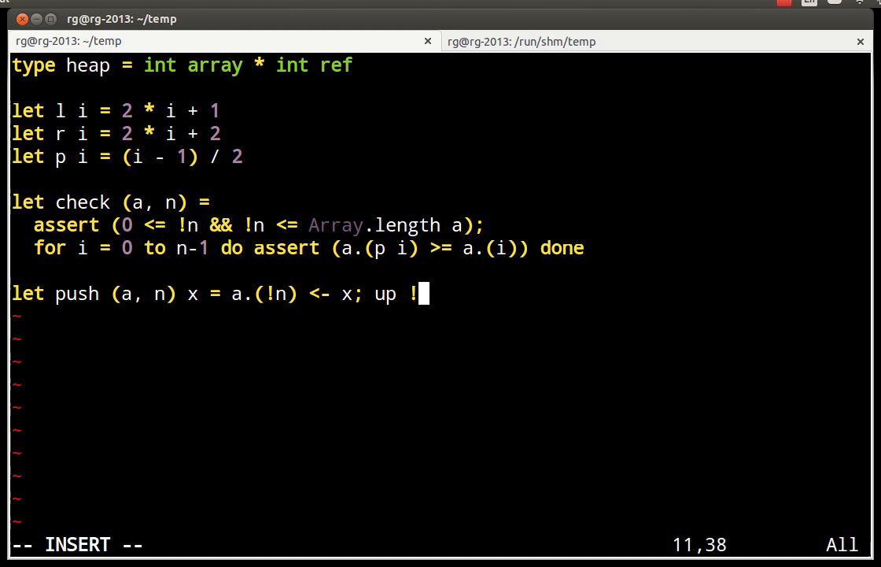
{"action": "type", "text": "a !"}
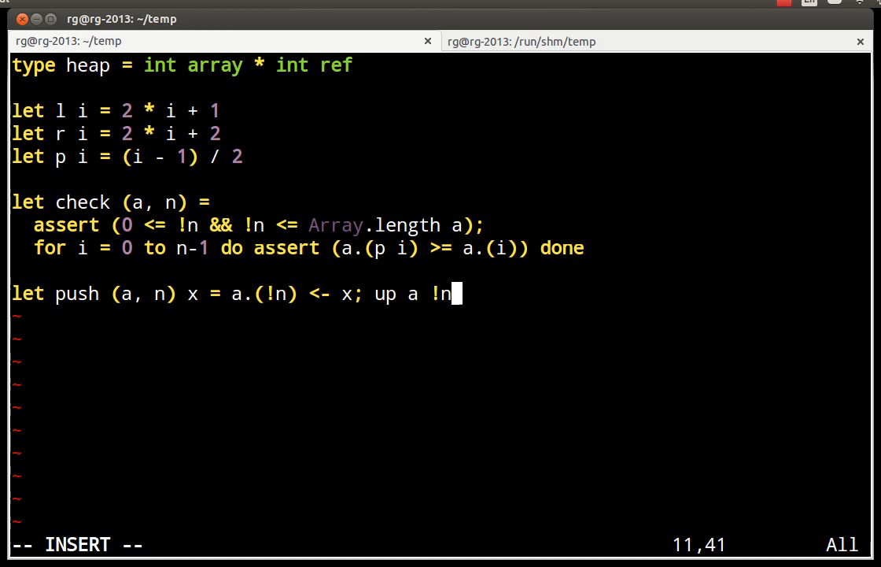
{"action": "type", "text": ";"}
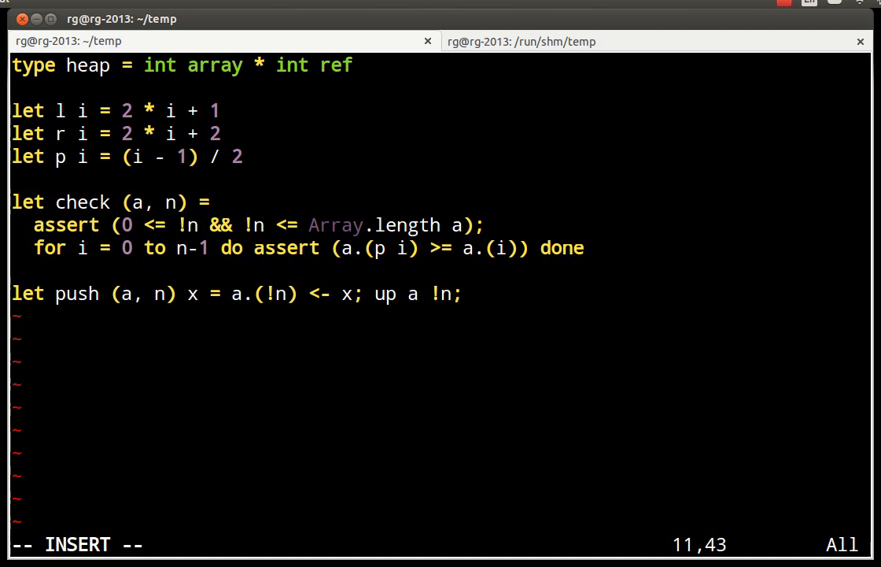
{"action": "type", "text": "inc"}
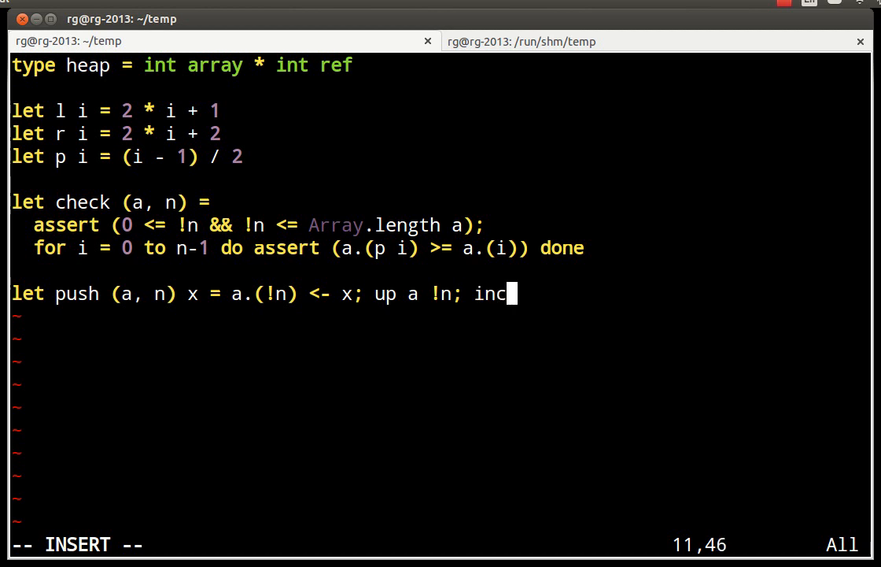
{"action": "type", "text": "r n"}
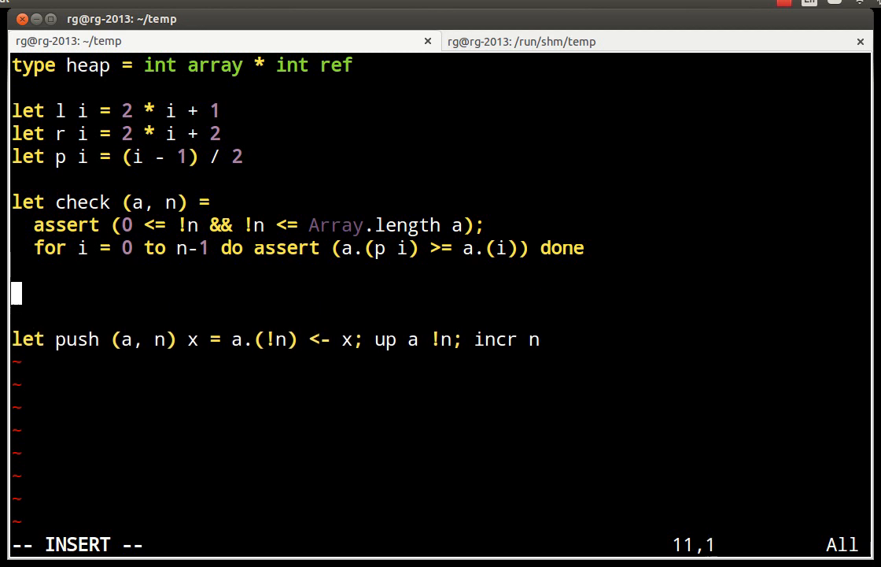
Step: Add the stub 'let up a i = failwith "TODO"' above push
{"action": "type", "text": "let up a i ="}
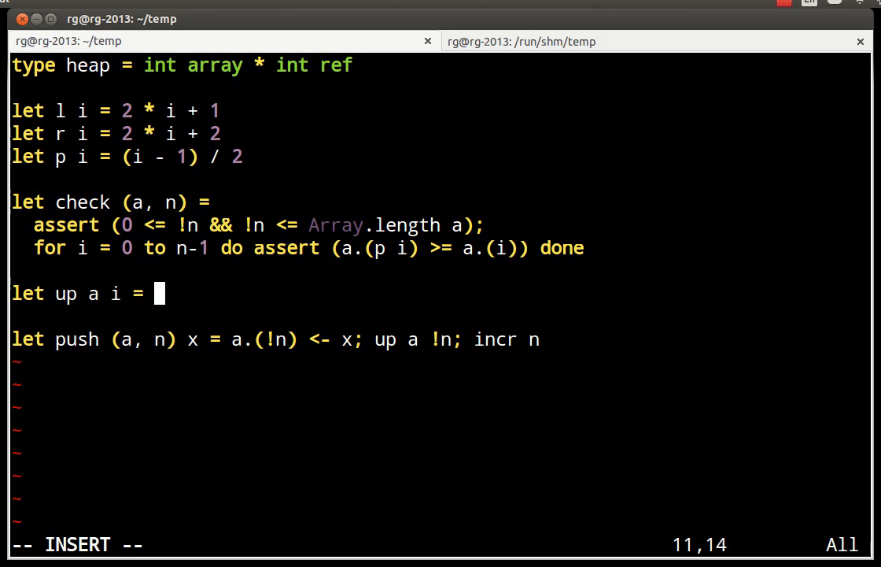
{"action": "type", "text": "failwith \"\""}
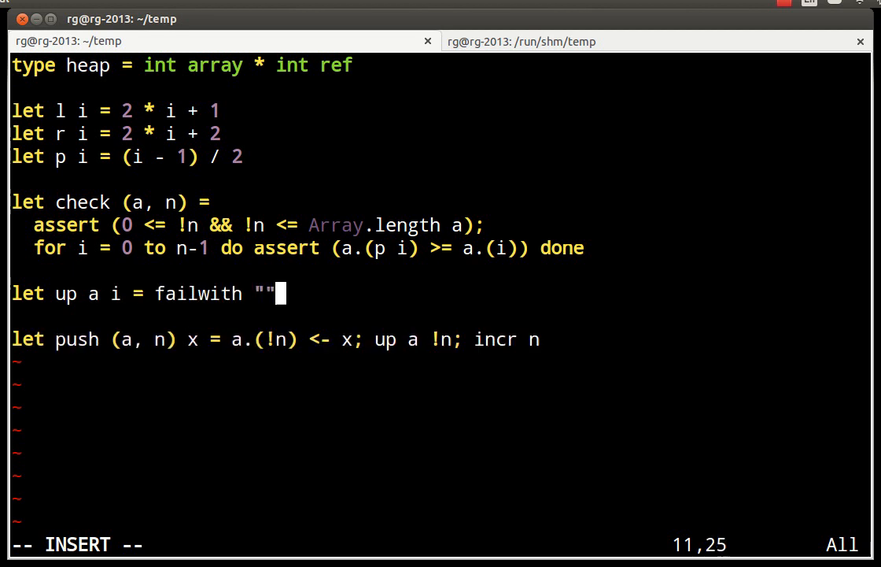
{"action": "type", "text": "TOD"}
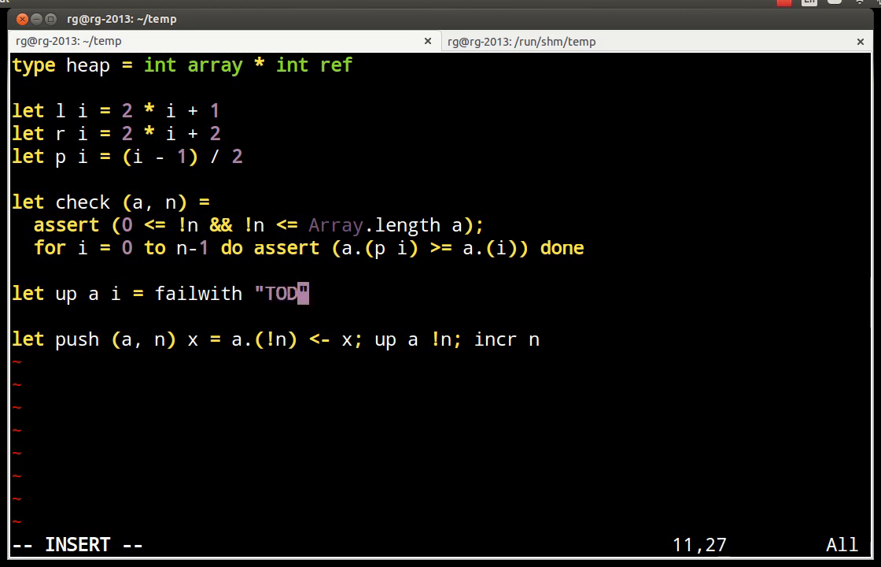
{"action": "type", "text": "O"}
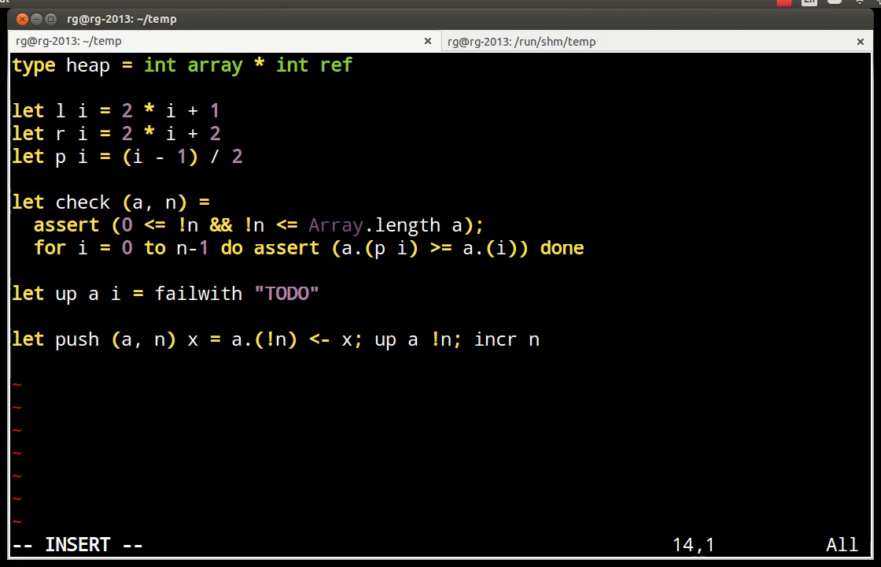
Step: Start pop (a, n) by binding a0 = a.(0), the root element
{"action": "type", "text": "let pop"}
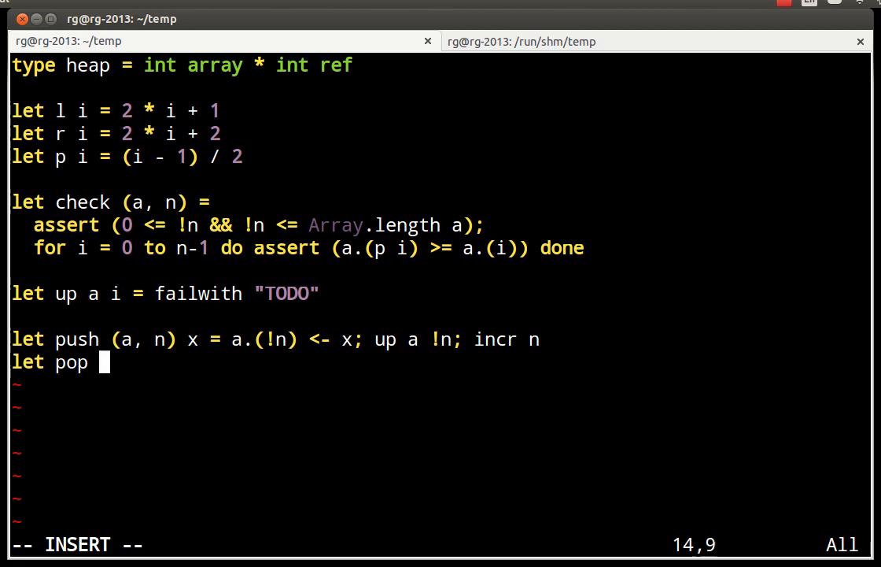
{"action": "type", "text": "(a,"}
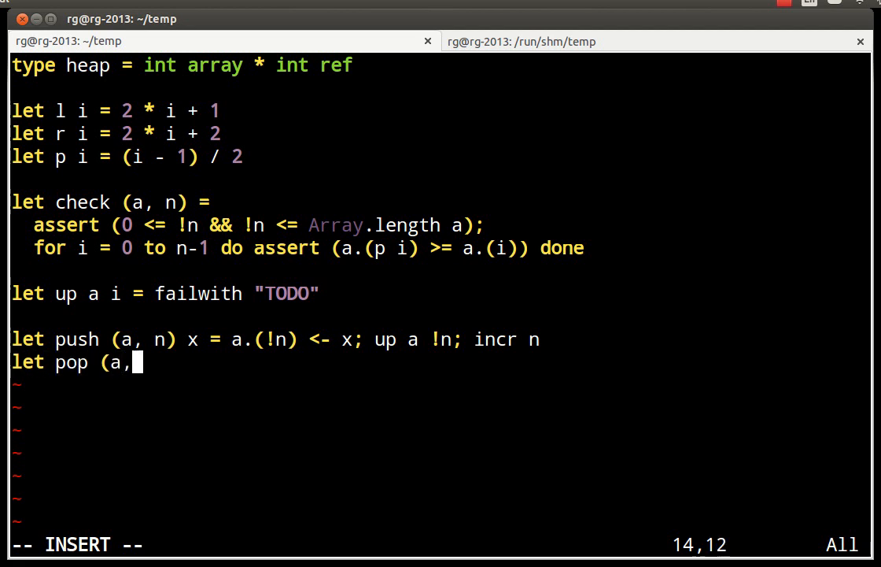
{"action": "type", "text": "n) ="}
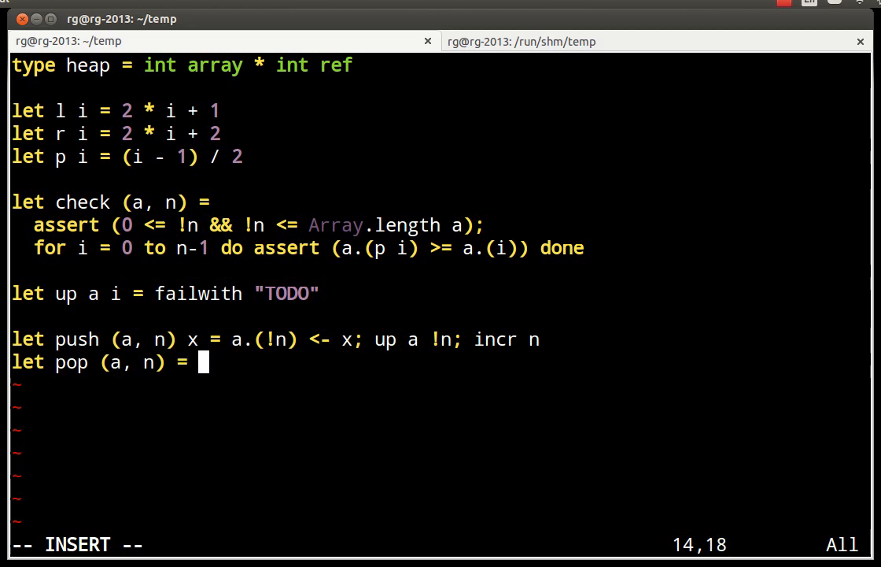
{"action": "type", "text": "let"}
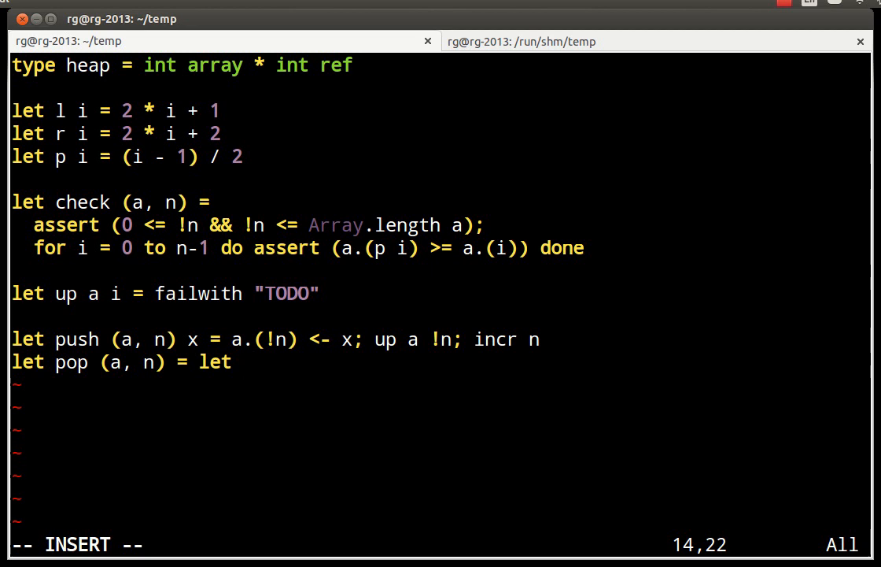
{"action": "type", "text": "a0"}
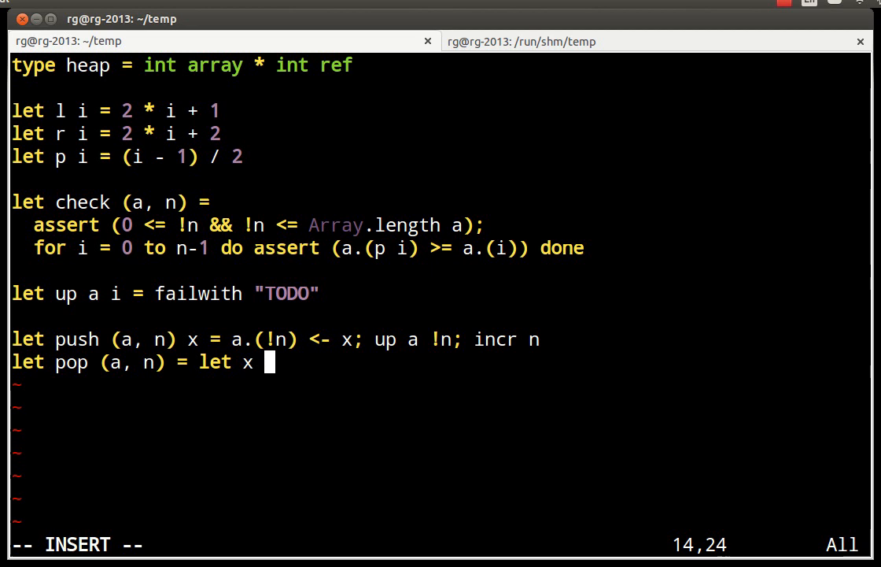
{"action": "type", "text": "= a."}
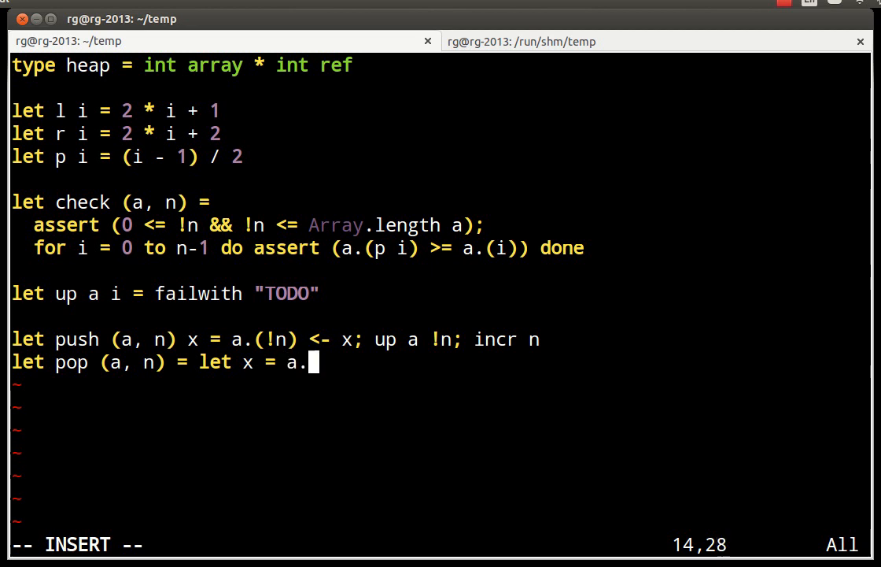
{"action": "type", "text": "(0) in a.("}
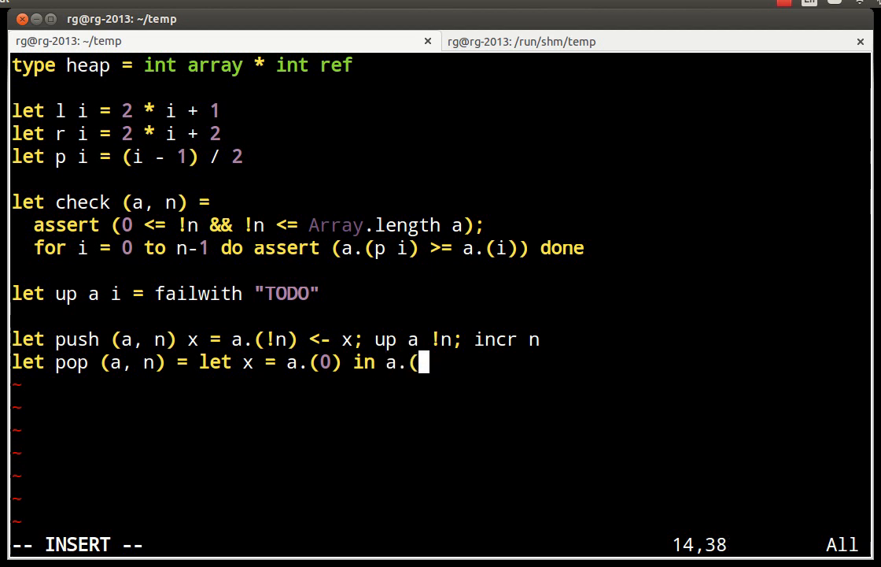
{"action": "type", "text": "0) <-"}
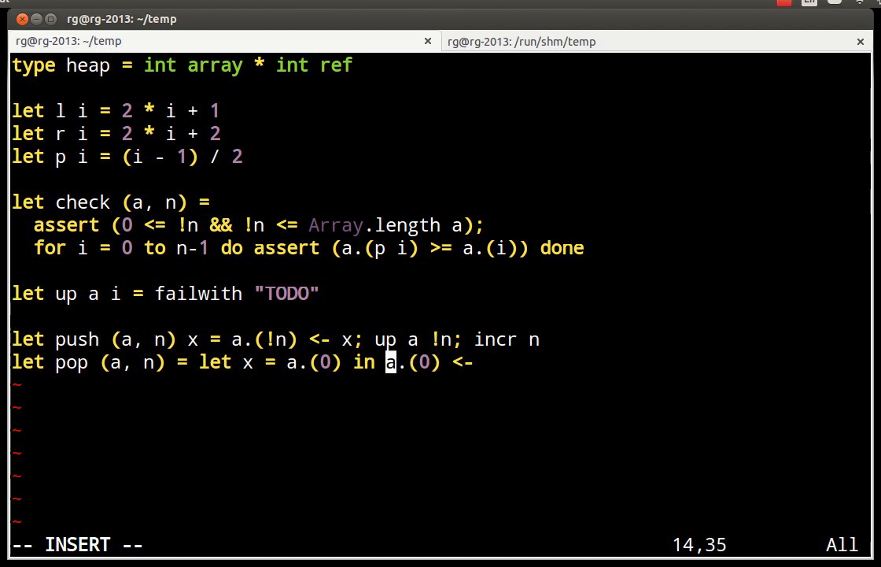
Step: Finish pop with decr n; a.(0) <- a.(n); down a 0 !n
{"action": "type", "text": "decr n;"}
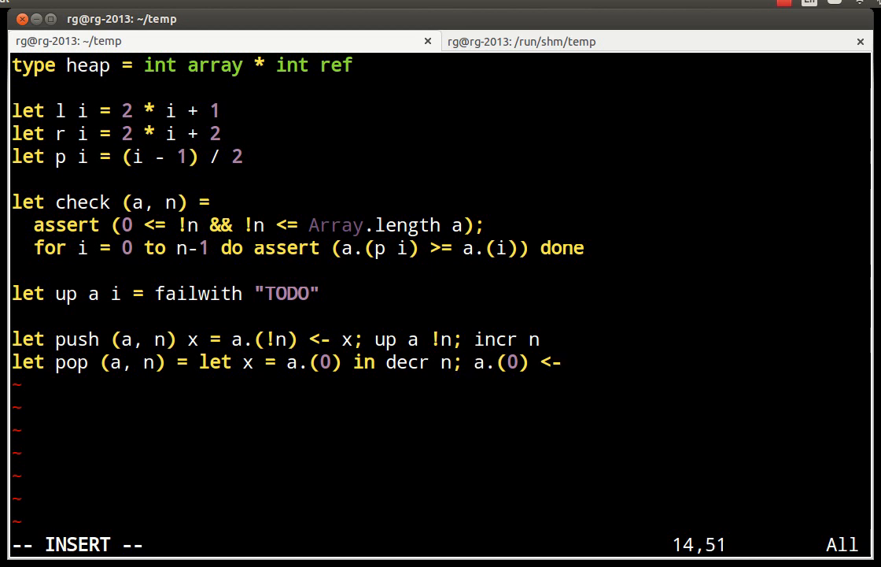
{"action": "type", "text": "a.(n)"}
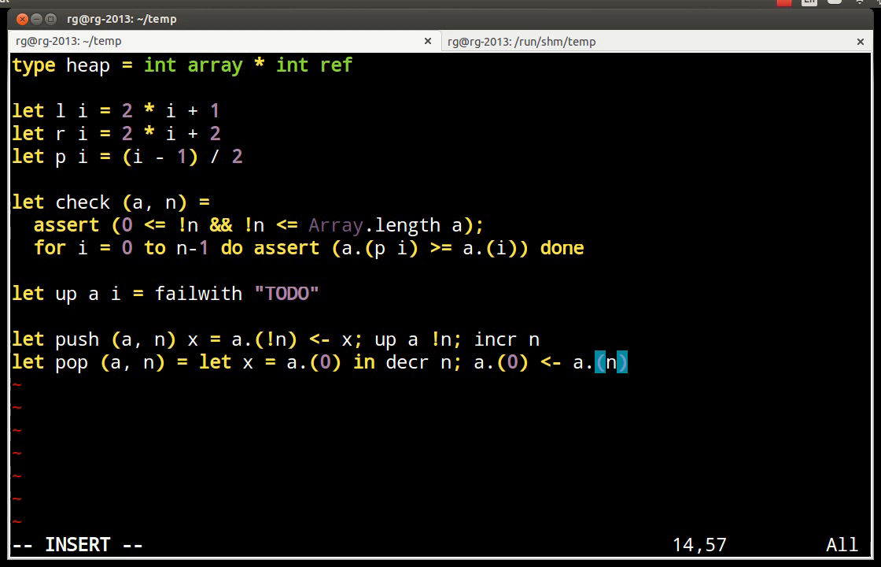
{"action": "type", "text": ";"}
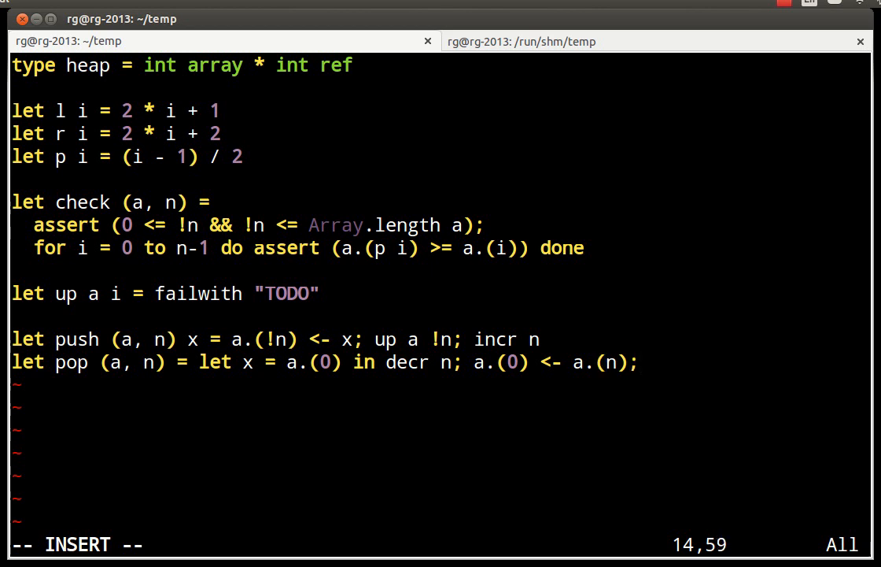
{"action": "type", "text": "down"}
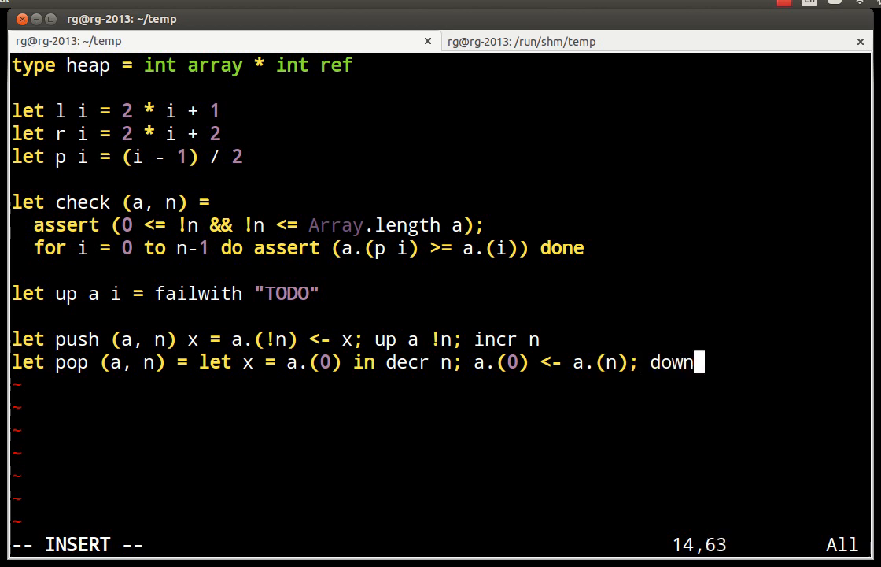
{"action": "type", "text": "a 0"}
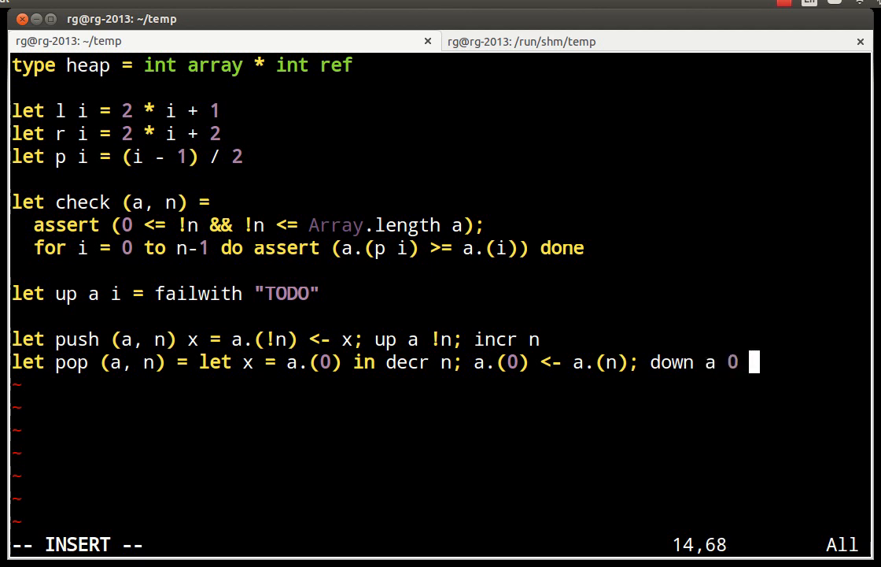
{"action": "type", "text": "!n"}
{"action": "type", "text": "let"}
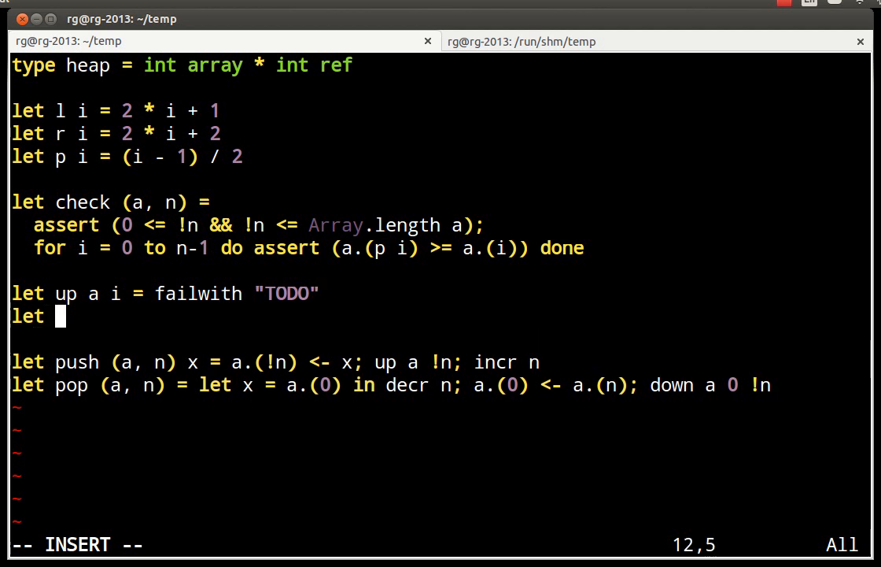
Step: Add the stub 'let down a i n = failwith "TODO"' below up
{"action": "type", "text": "down a i n"}
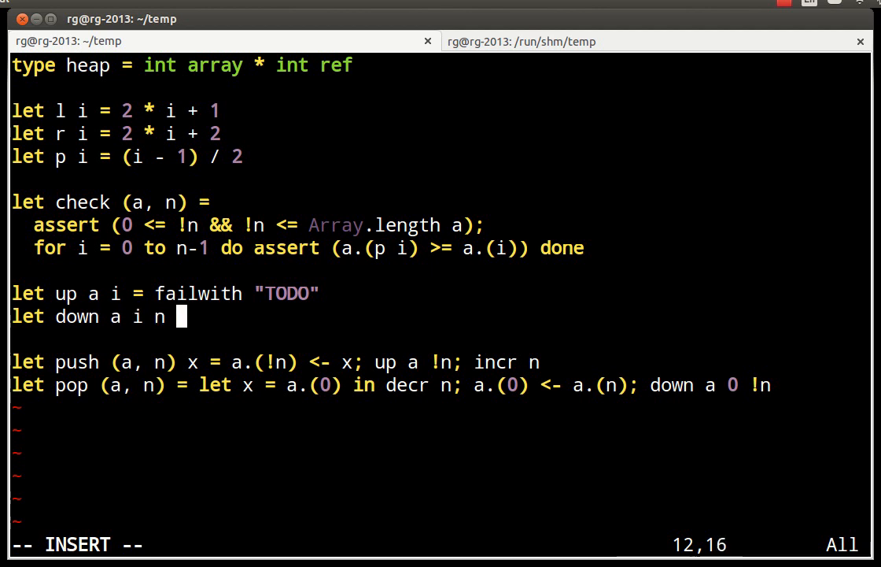
{"action": "type", "text": "= failwith"}
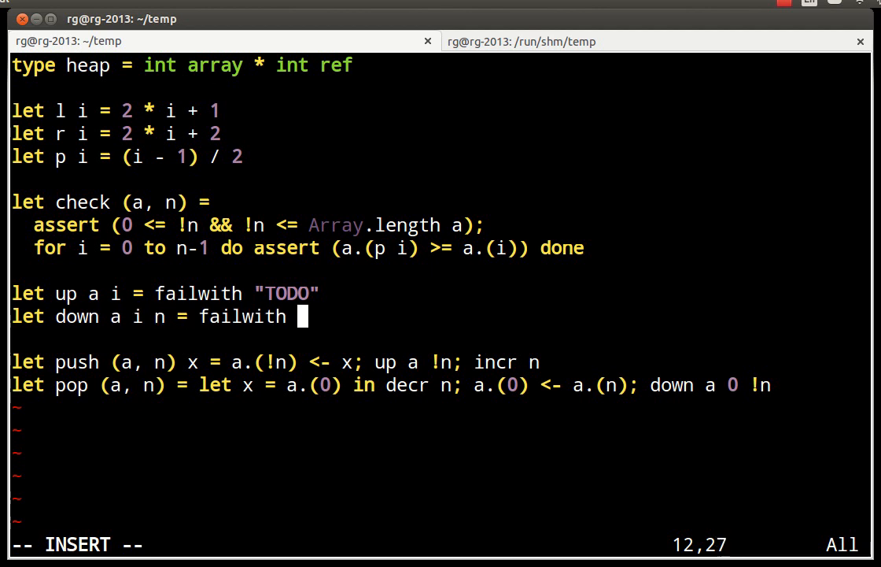
{"action": "type", "text": "\"TODO\""}
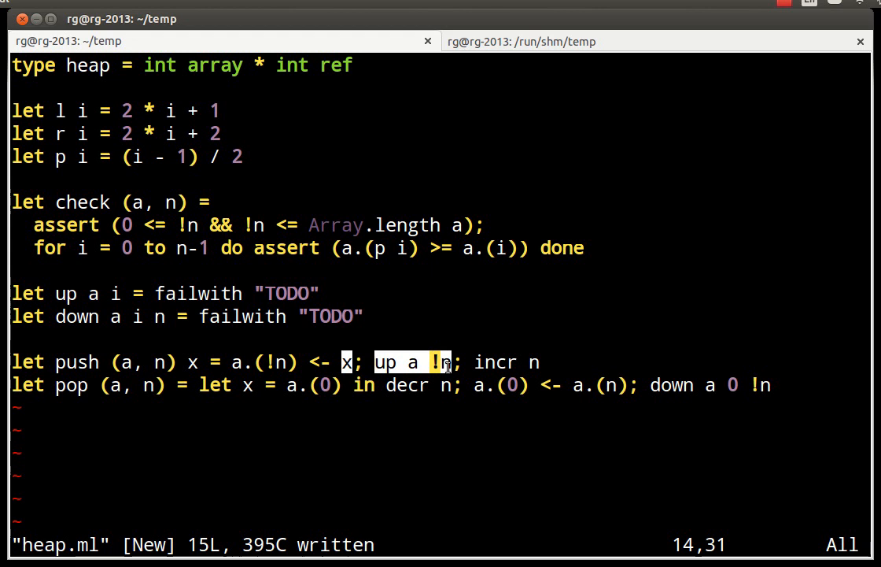
{"action": "mouse_move", "coordinate": [165, 390]}
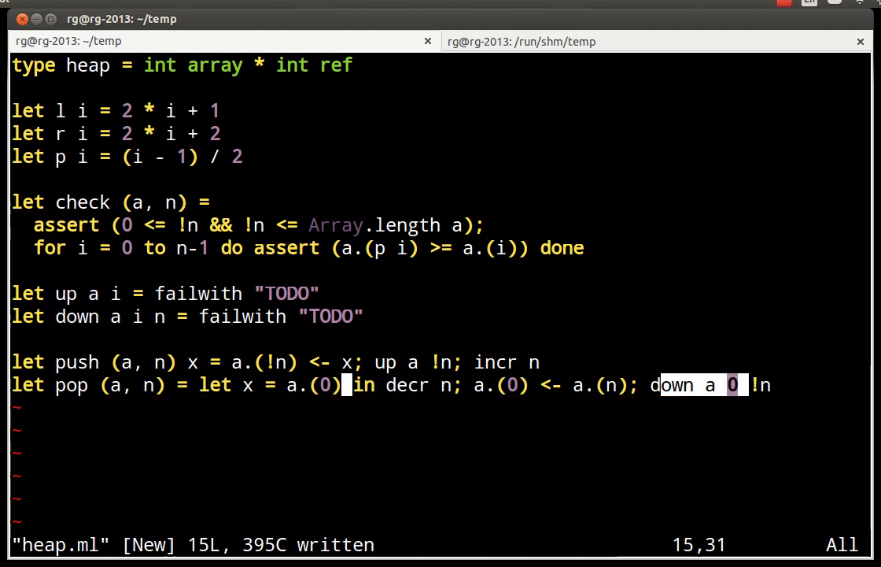
Step: Append '; x' so pop returns the removed root value x
{"action": "type", "text": ";"}
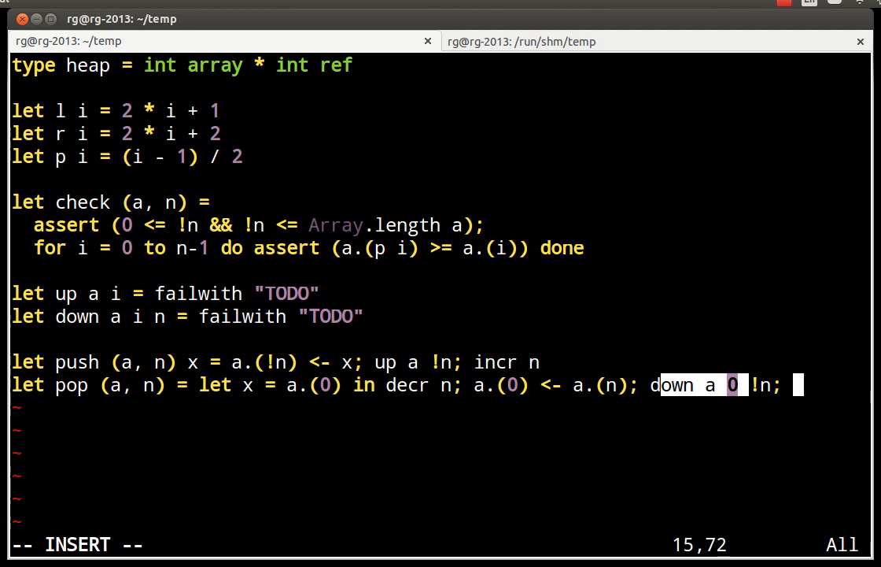
{"action": "type", "text": "x"}
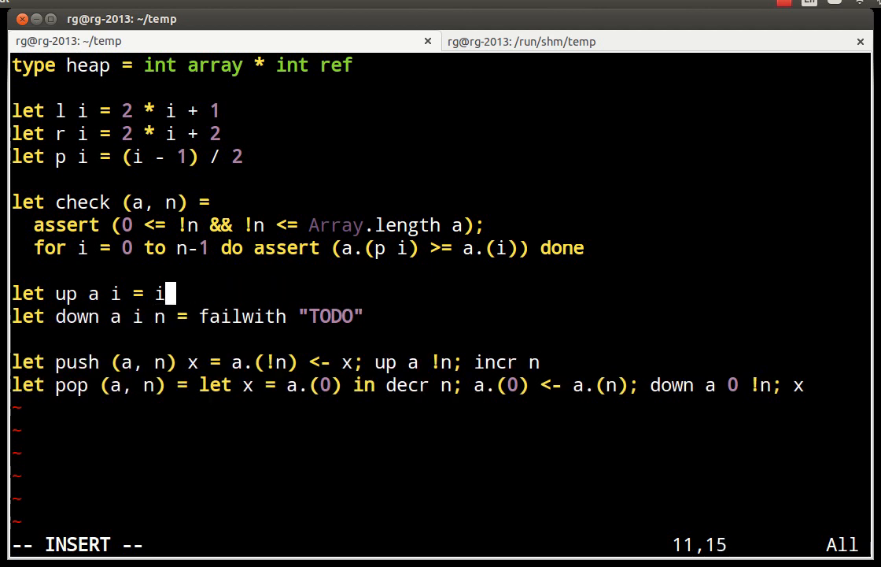
Step: Write up's condition 'if a.(i) > a.(p i) then begin' and start its block
{"action": "type", "text": "f a.("}
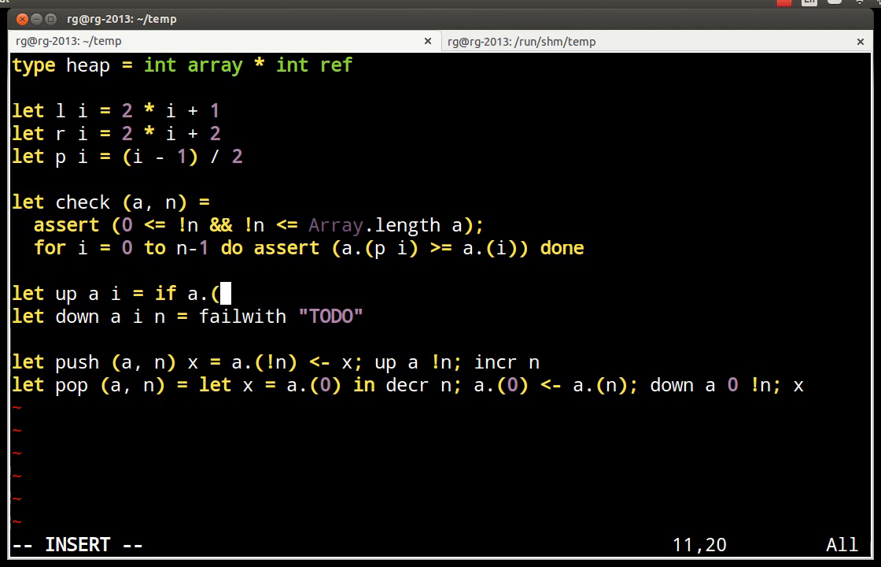
{"action": "type", "text": "i) > a.("}
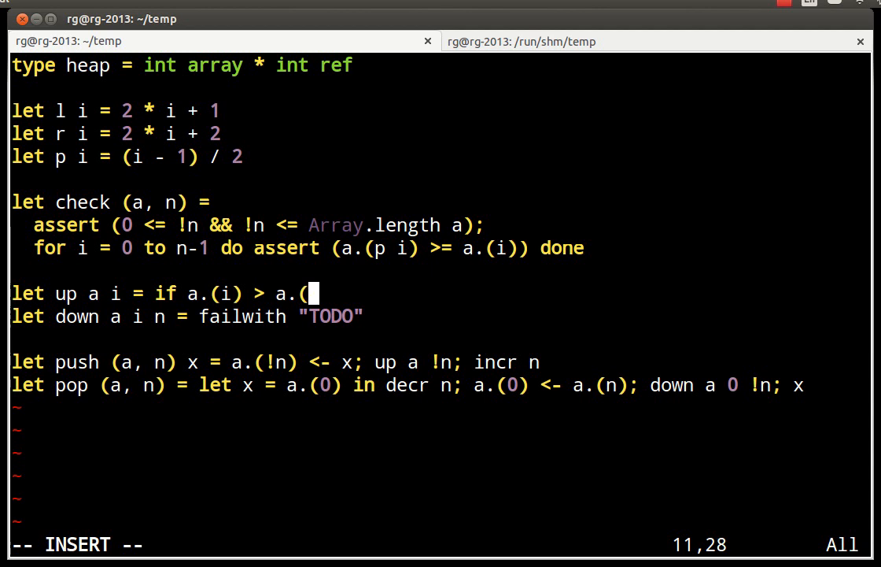
{"action": "type", "text": "p i)"}
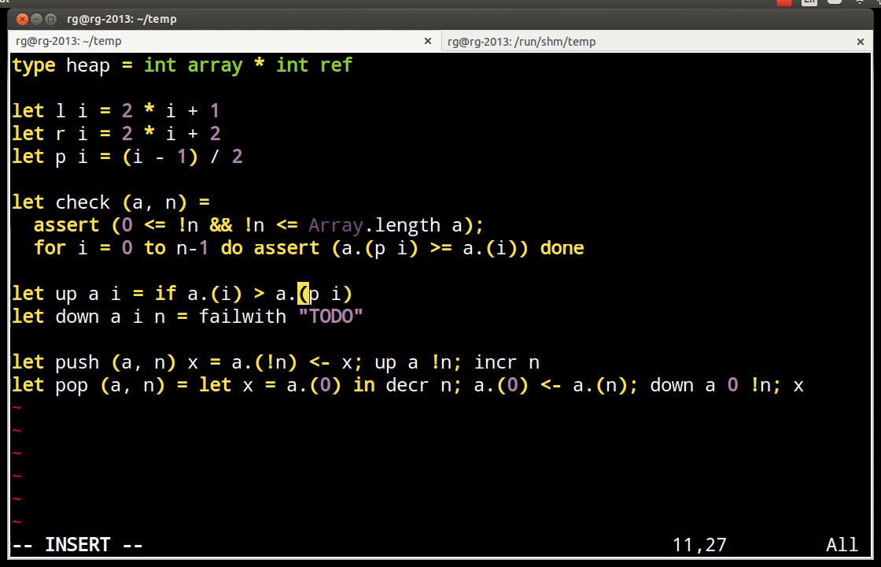
{"action": "type", "text": "then begin"}
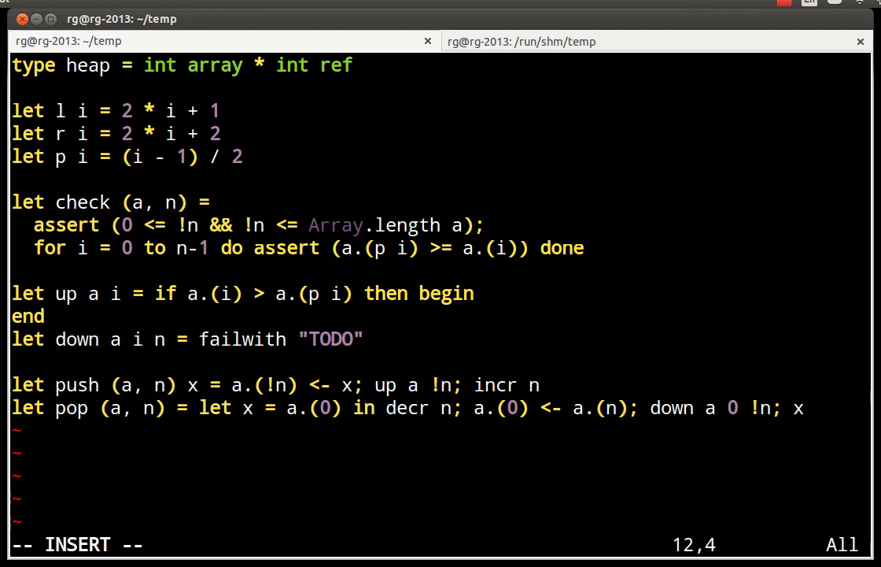
{"action": "key", "text": "Return"}
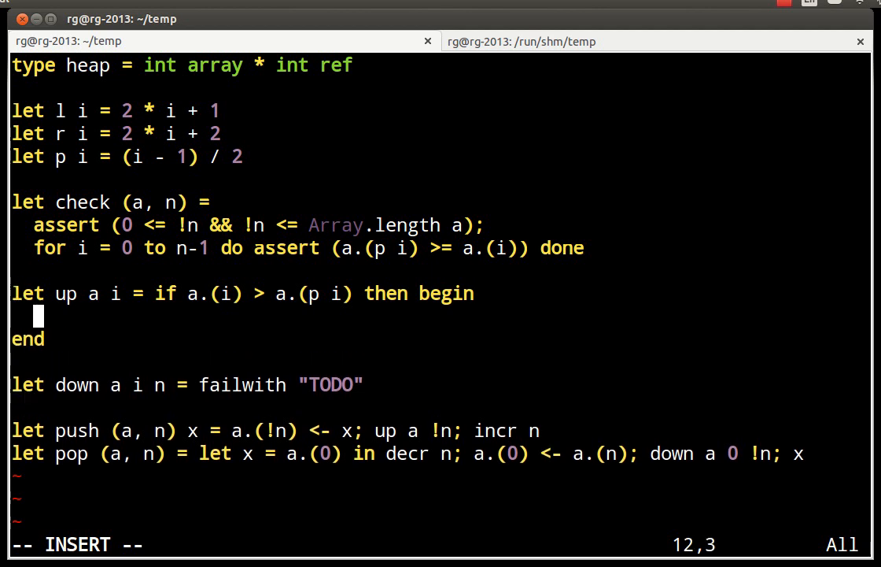
Step: Swap a.(i) with its parent via 'let ai = a.(i) in a.(i) <- a.(p i); a.(p i) <- ai'
{"action": "type", "text": "let"}
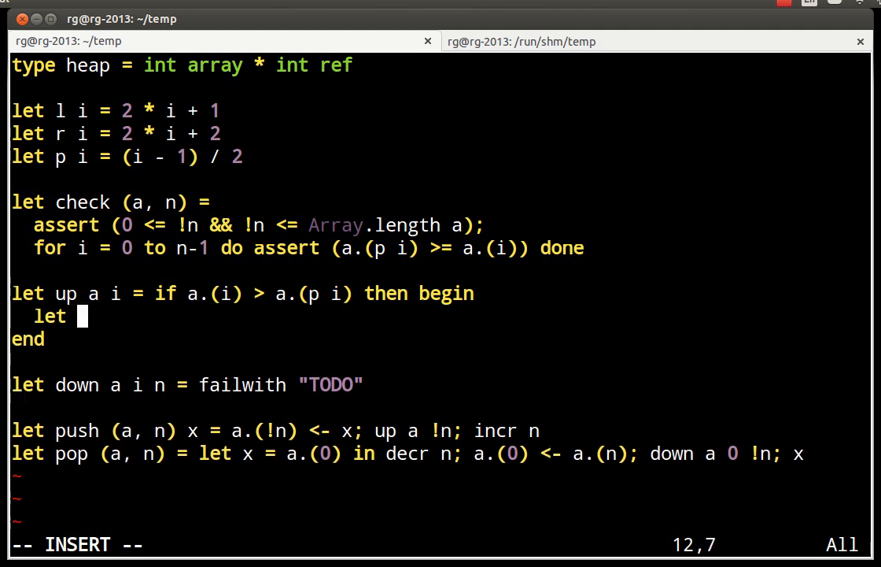
{"action": "type", "text": "ai"}
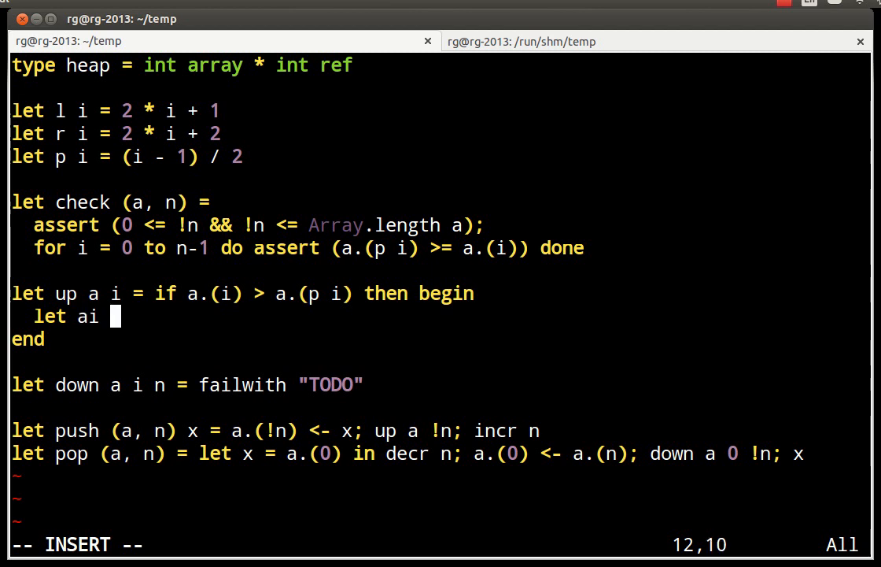
{"action": "type", "text": "= a.(i) in a."}
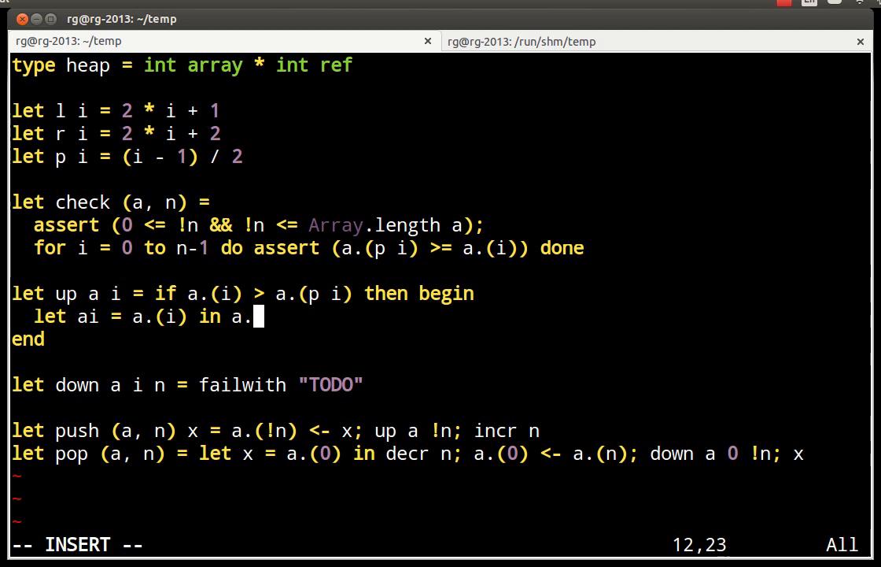
{"action": "type", "text": "(p"}
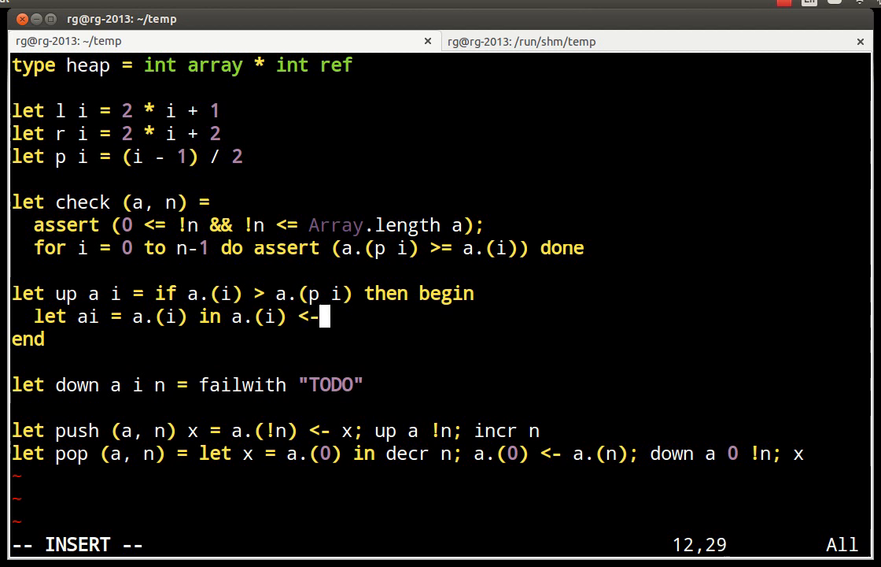
{"action": "type", "text": "a.(p i"}
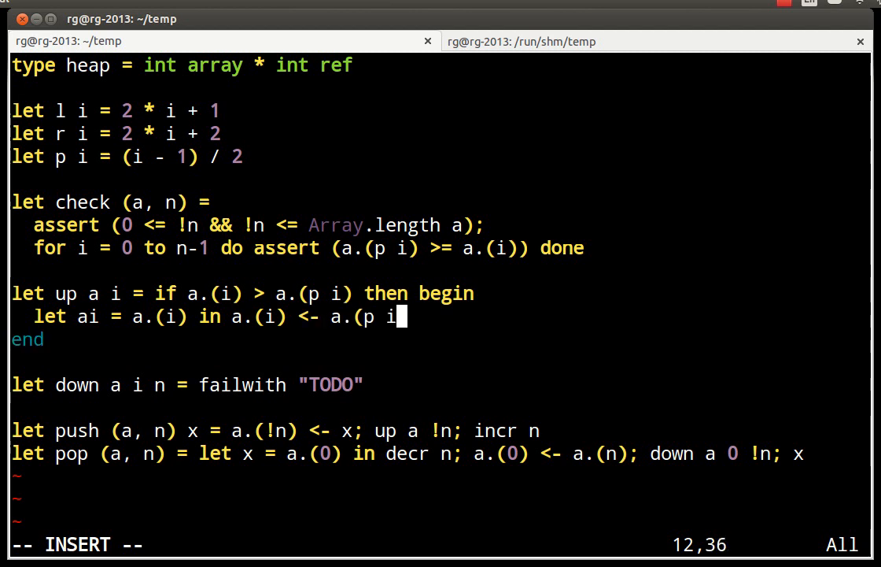
{"action": "type", "text": "); a."}
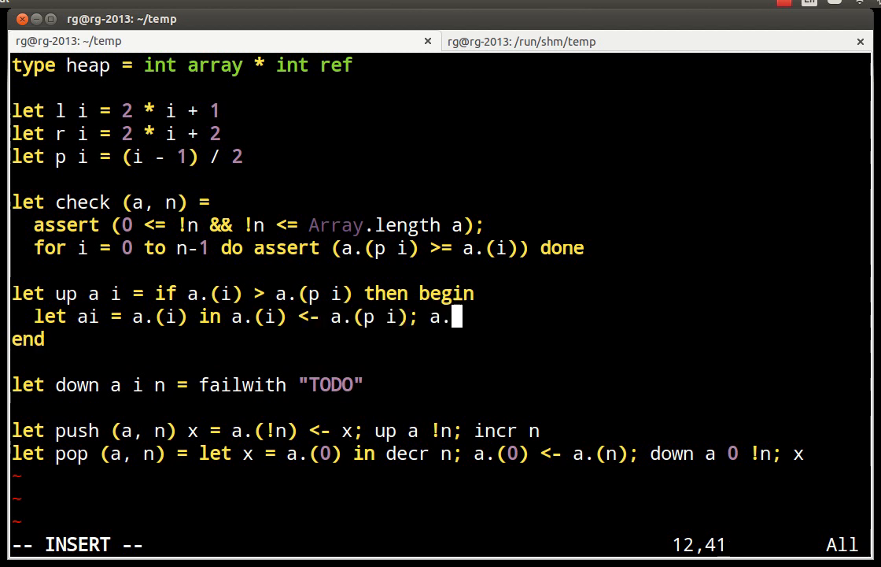
{"action": "type", "text": "(p i)"}
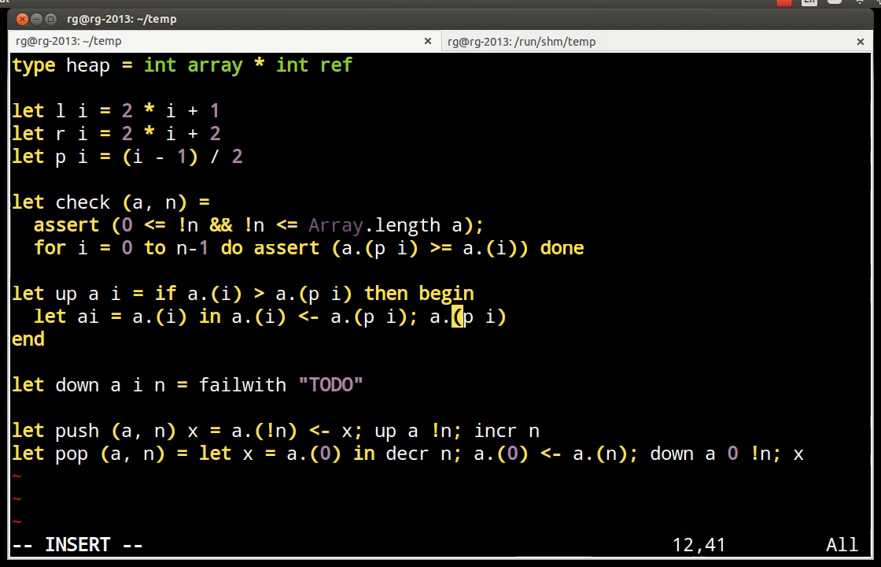
{"action": "type", "text": "<- ai; up"}
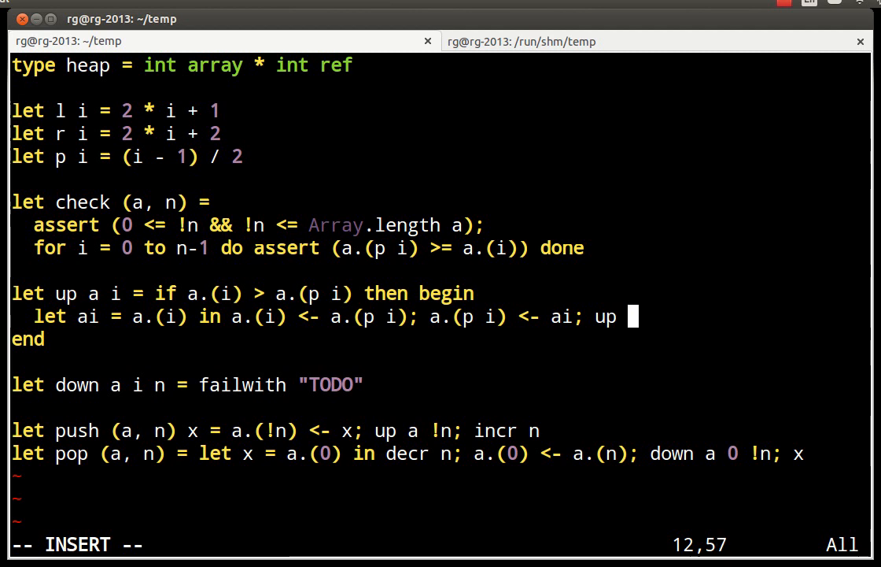
Step: Recurse with 'up a (p i)' and close the begin block
{"action": "type", "text": "a"}
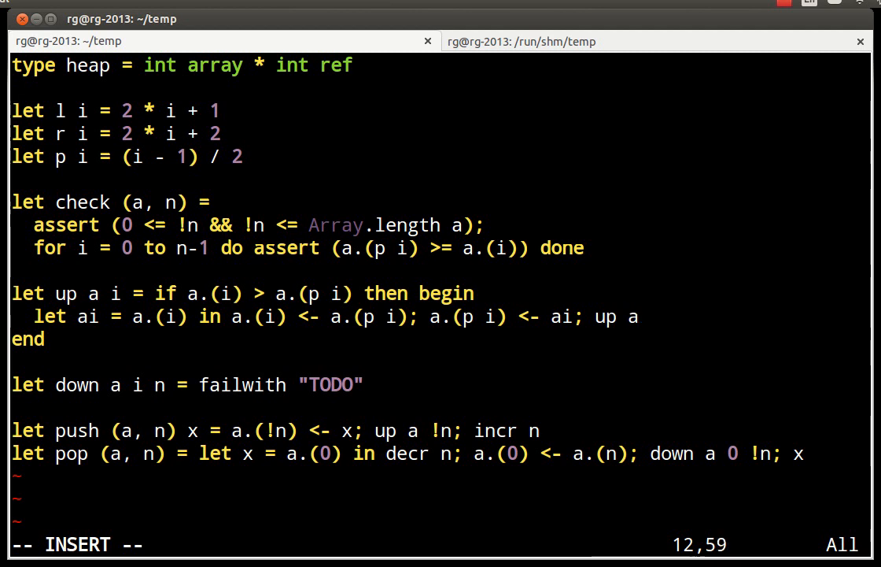
{"action": "type", "text": "(p i)"}
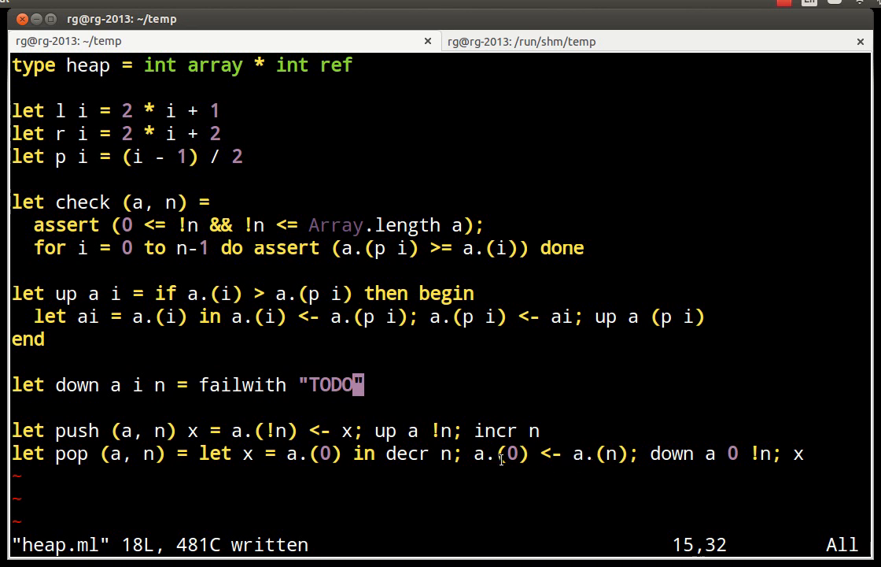
{"action": "mouse_move", "coordinate": [721, 471]}
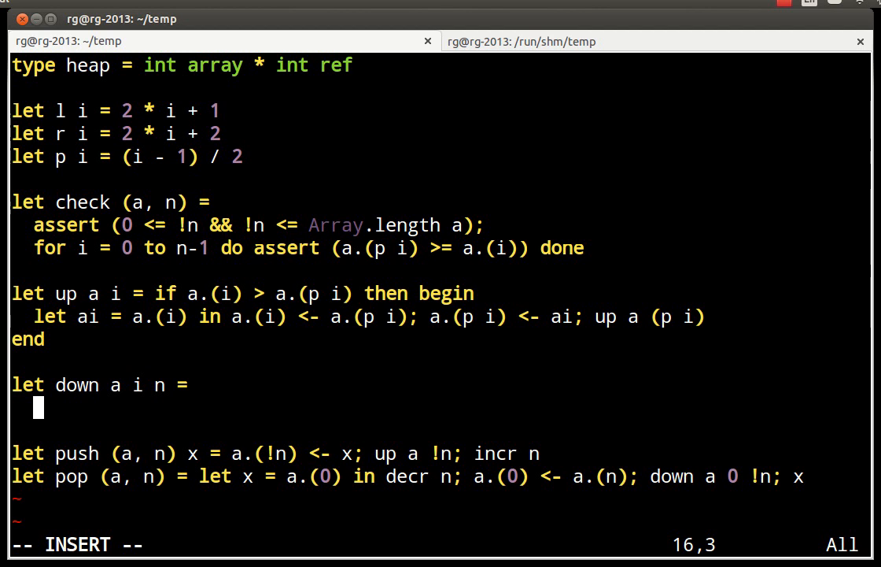
Step: Write 'let j = i in' and begin the left-child test 'let j = if l i < n &&'
{"action": "type", "text": "let j"}
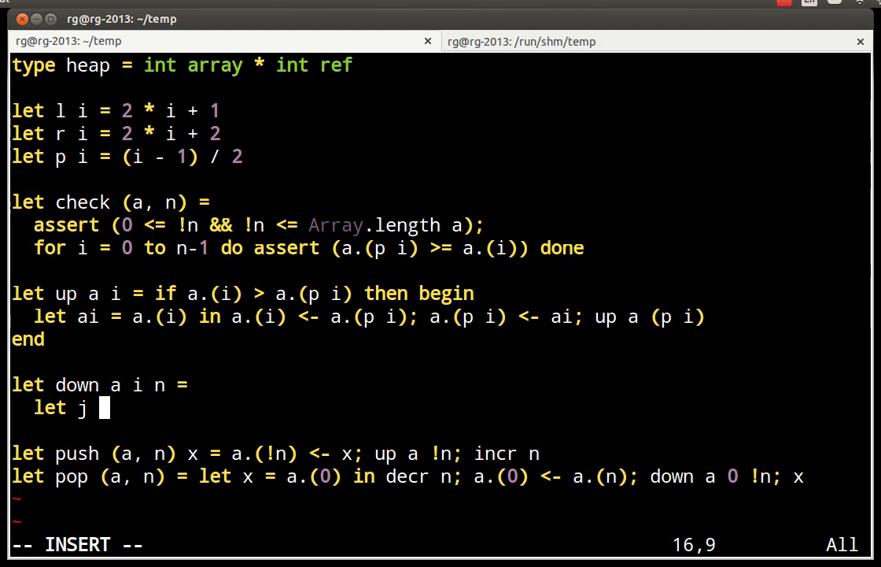
{"action": "type", "text": "= i in"}
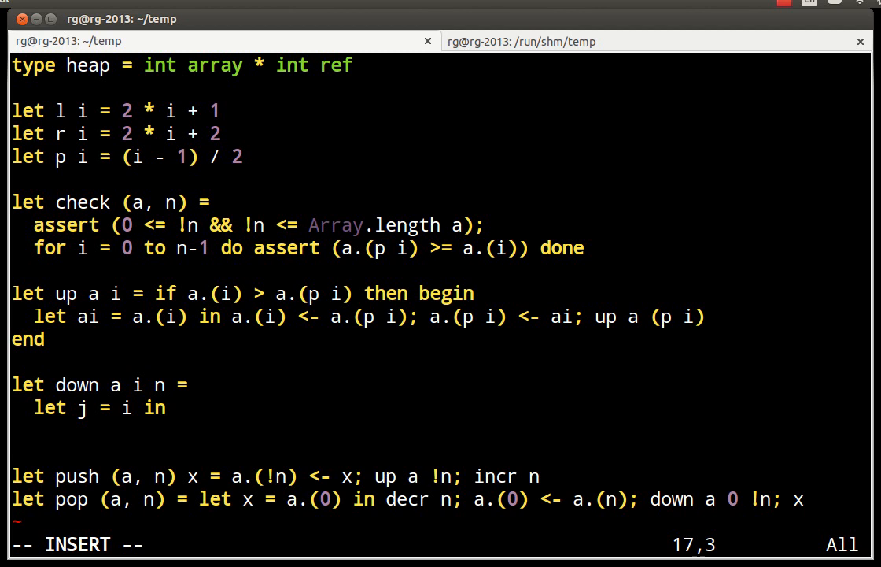
{"action": "type", "text": "l"}
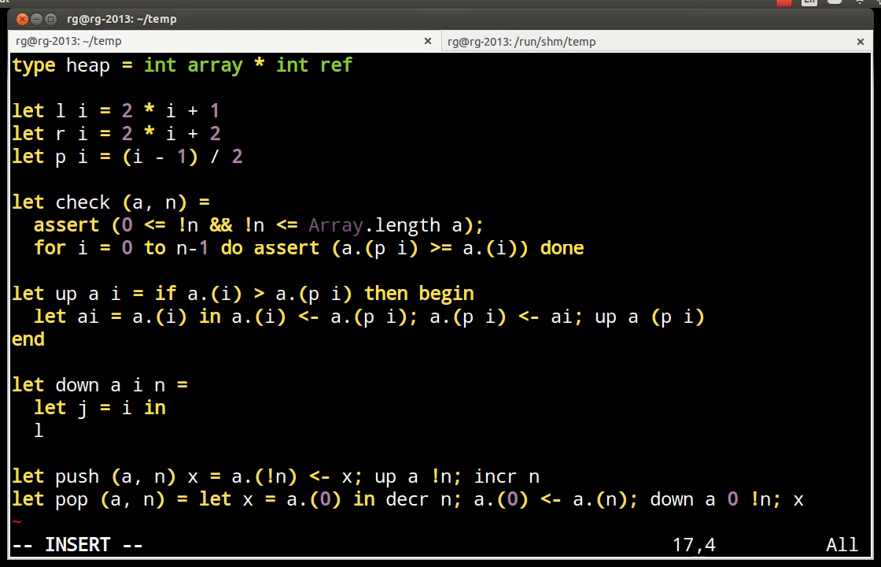
{"action": "type", "text": "et j = if"}
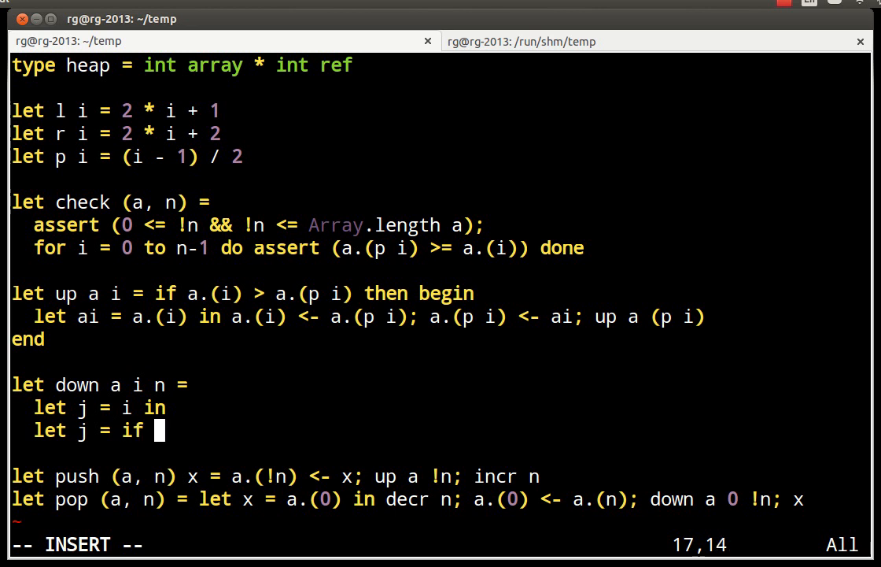
{"action": "type", "text": "l i"}
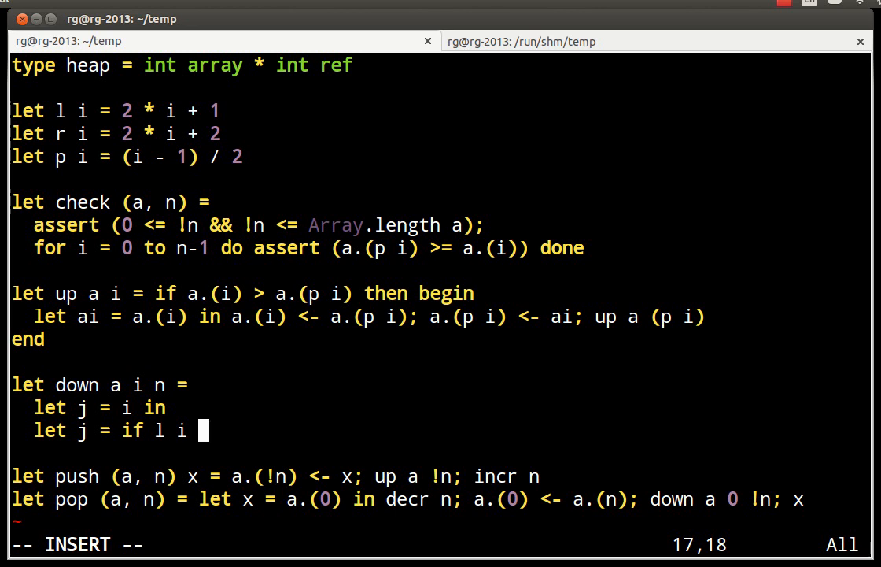
{"action": "type", "text": "< n"}
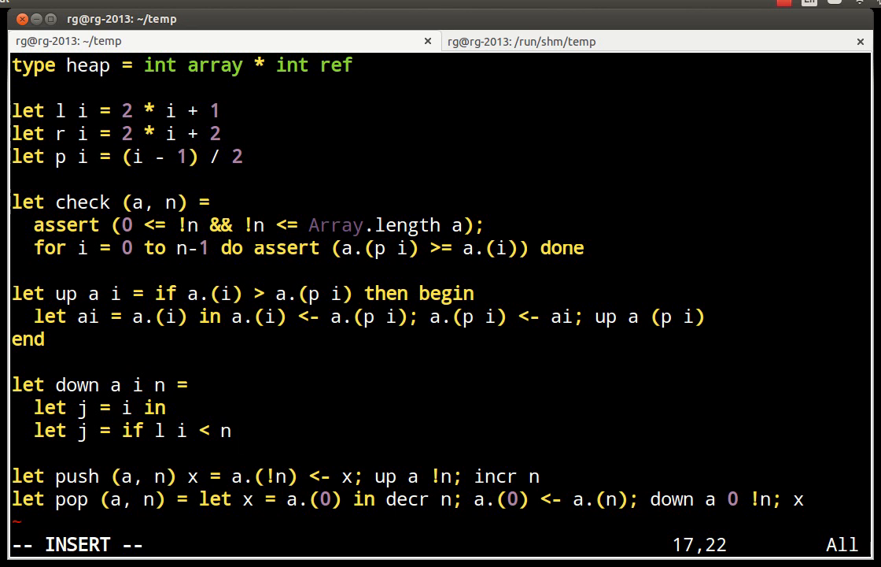
{"action": "type", "text": "&&"}
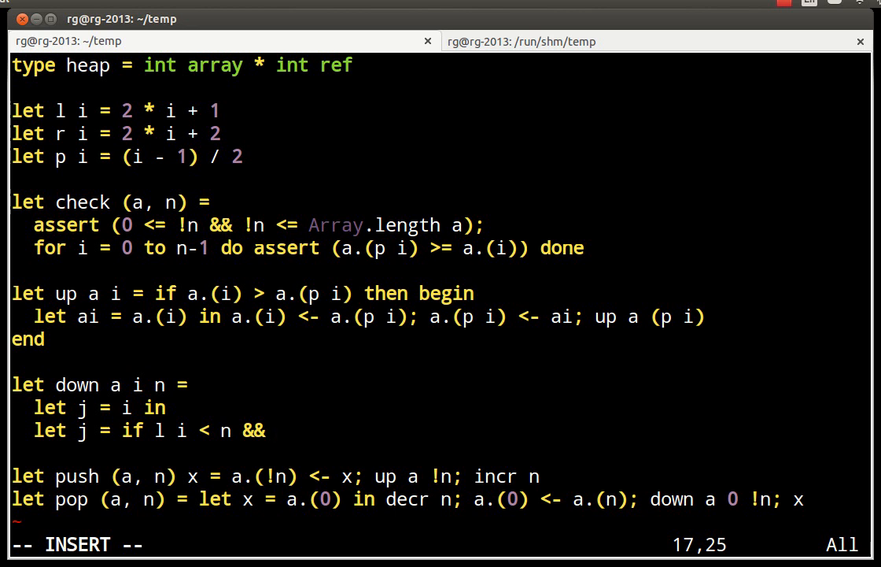
Step: Finish the comparison 'a.(l i) > a.(j) then l i else j in' choosing the larger child
{"action": "type", "text": "a.(l i) >"}
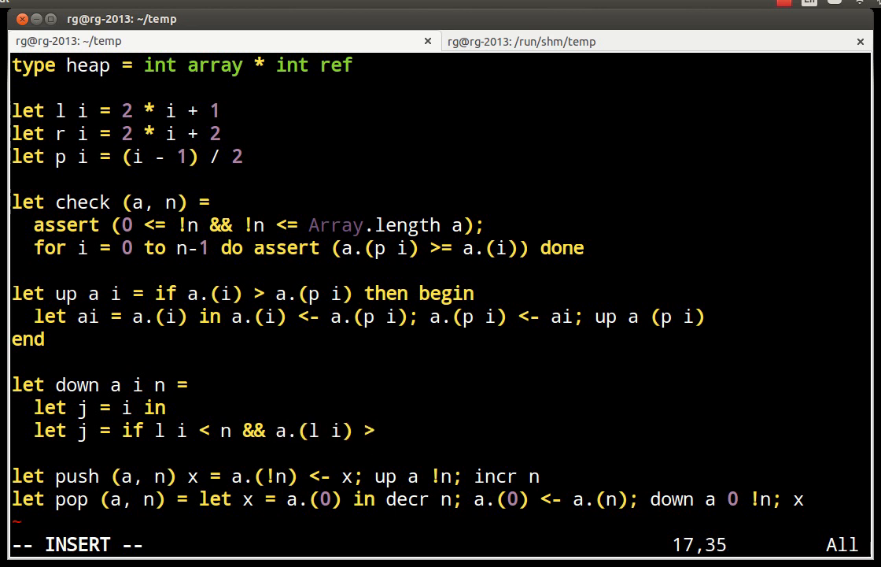
{"action": "type", "text": "a.(j"}
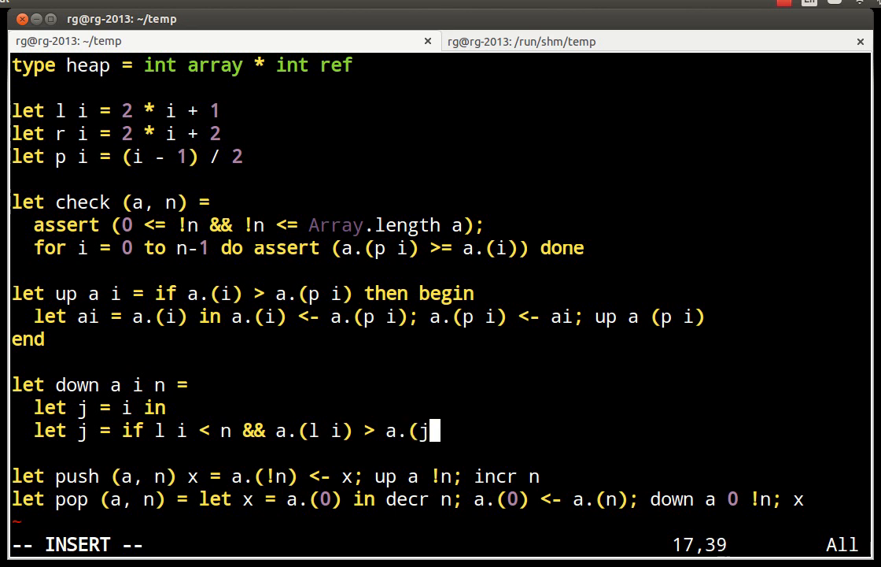
{"action": "type", "text": ")"}
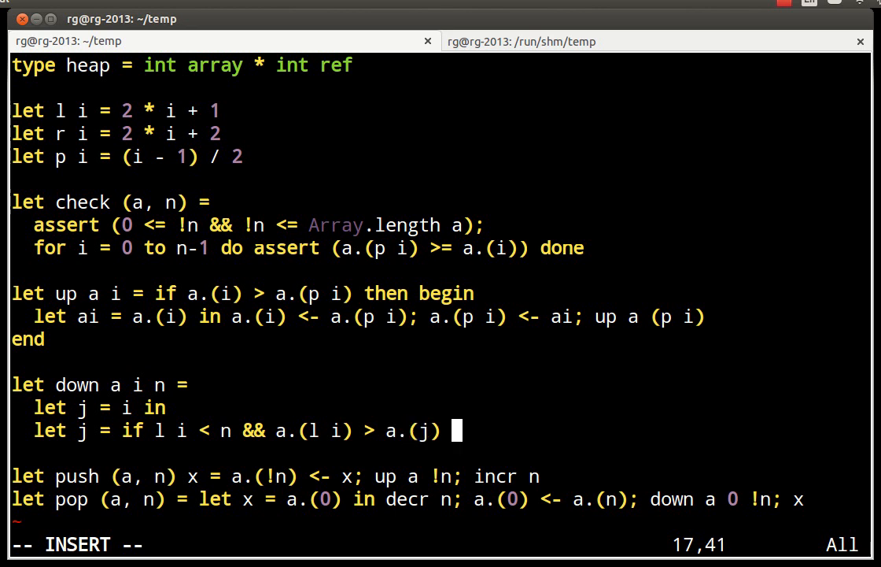
{"action": "type", "text": "then l i"}
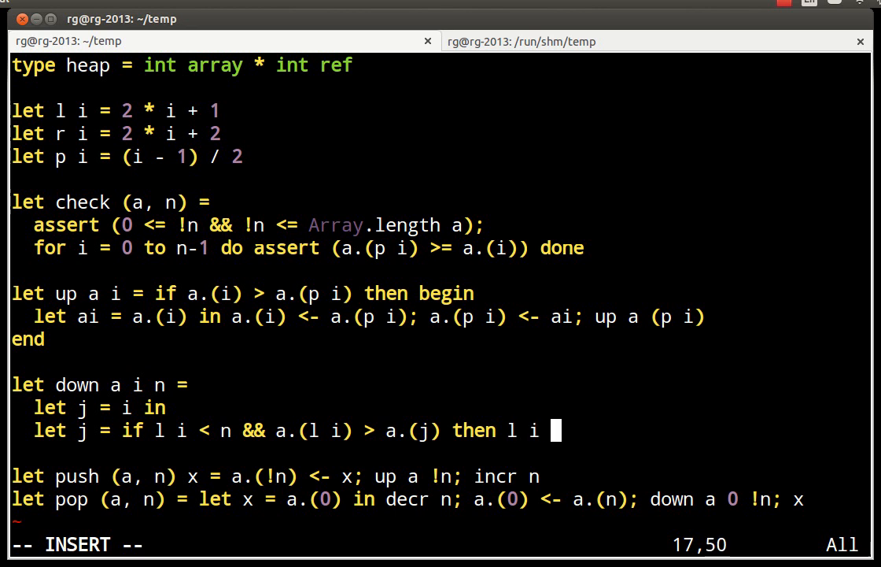
{"action": "type", "text": "else j in"}
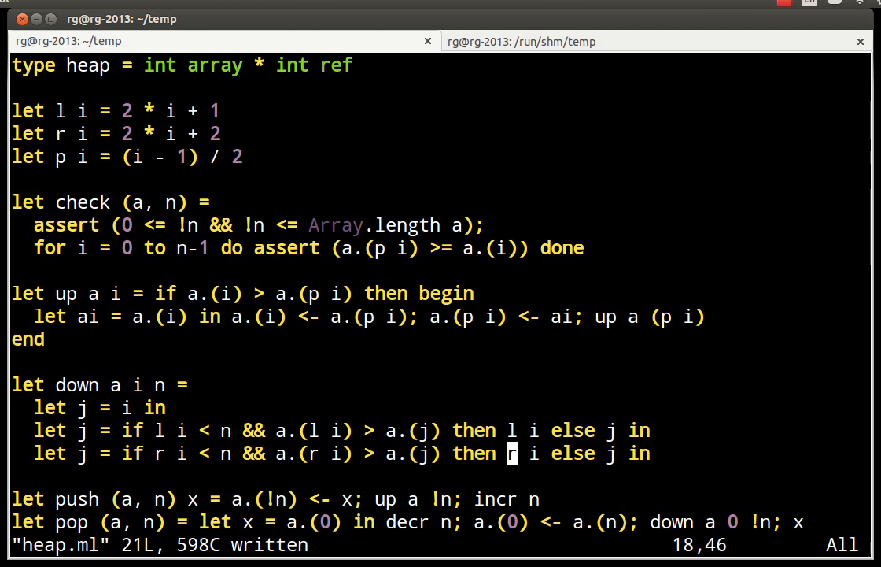
Step: Add down's swap guard 'if j <> i then begin' on a new line
{"action": "key", "text": "i"}
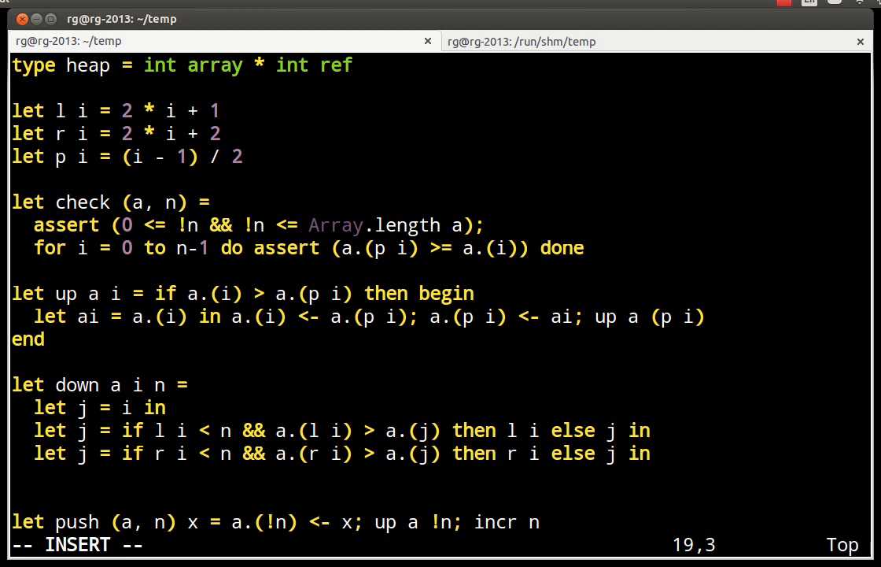
{"action": "type", "text": "if"}
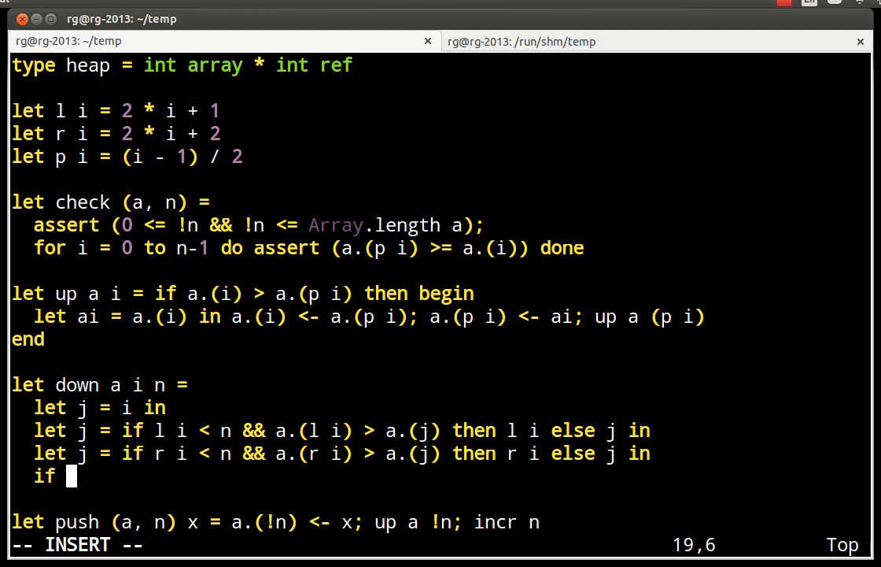
{"action": "type", "text": "j <> i then"}
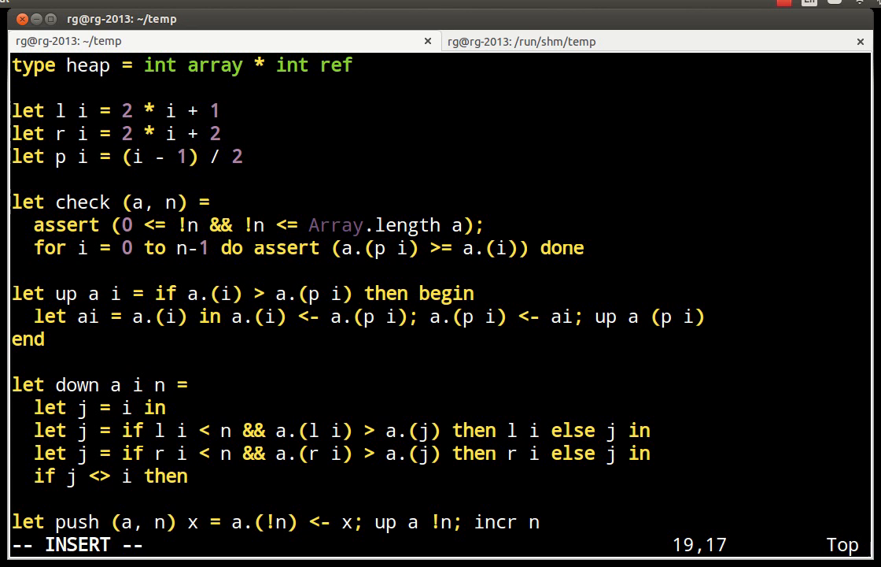
{"action": "type", "text": "begi"}
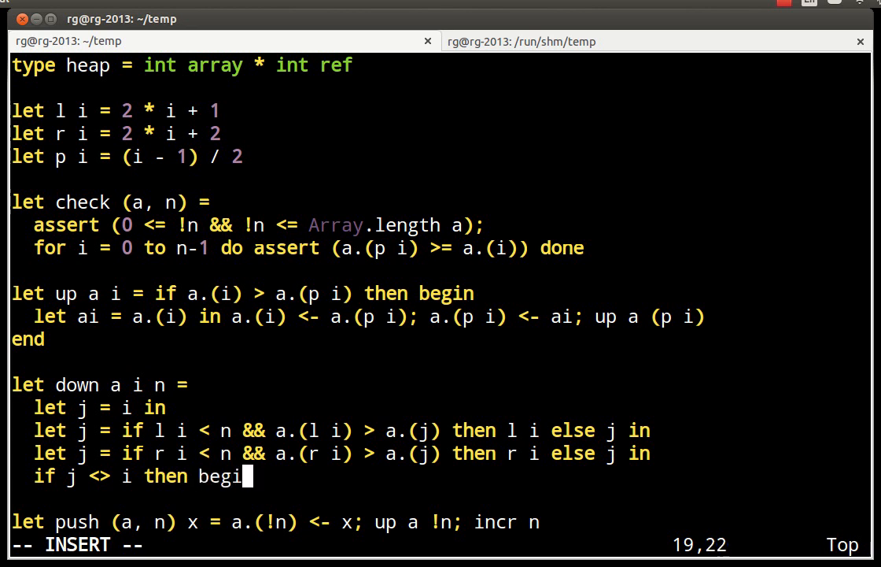
{"action": "type", "text": "n"}
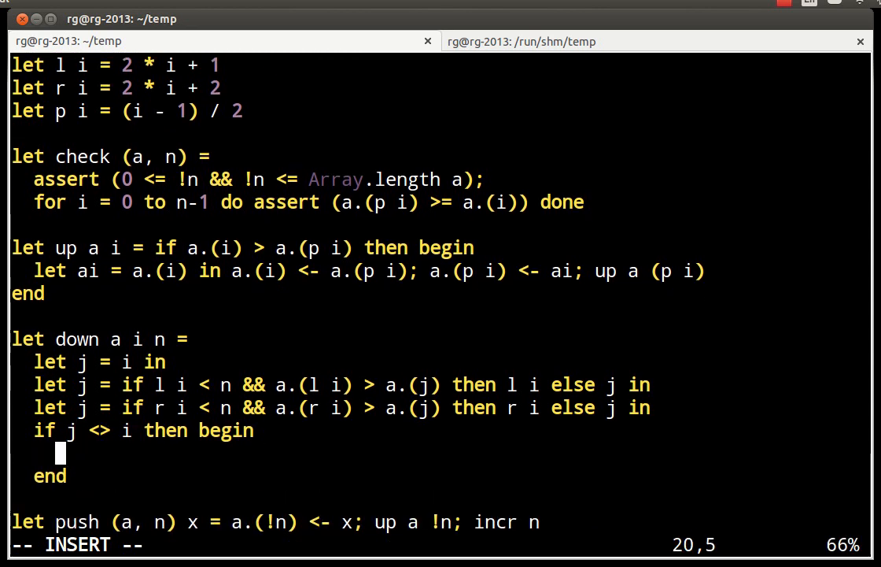
Step: Swap element i with child j via 'let ai = a.(i) in a.(i) <- a.(j); a.(j) <- ai'
{"action": "type", "text": "let ai = a.("}
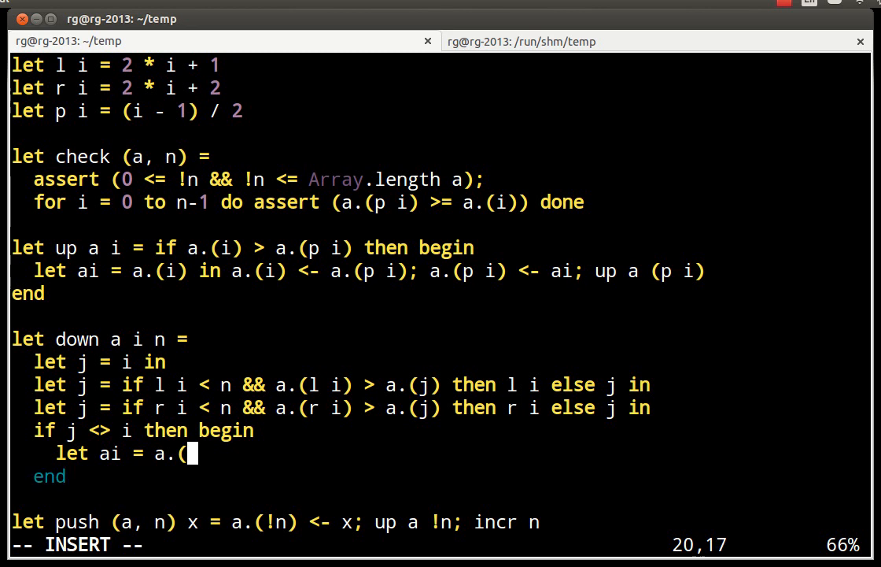
{"action": "type", "text": "i) in"}
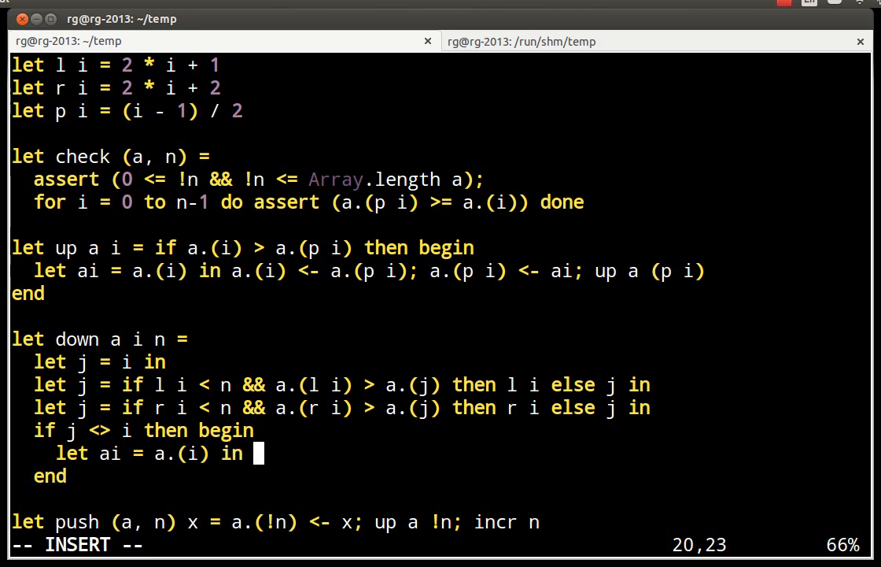
{"action": "type", "text": "a.(i) <- a.(j);"}
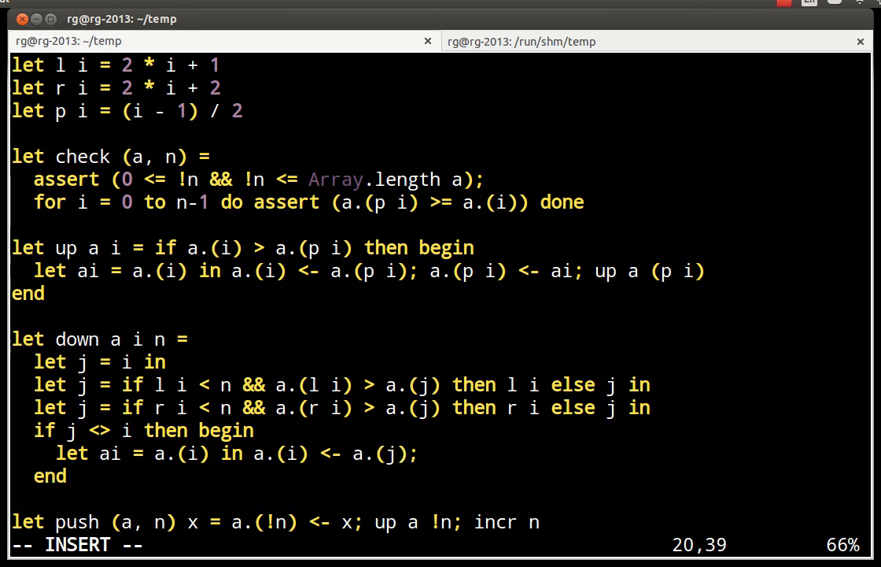
{"action": "type", "text": "a.(j) < -"}
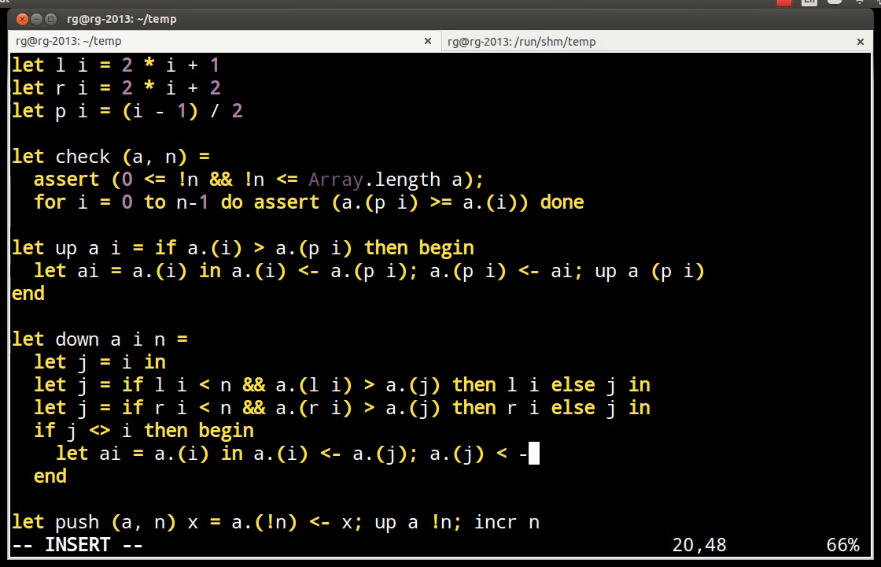
{"action": "type", "text": "ai"}
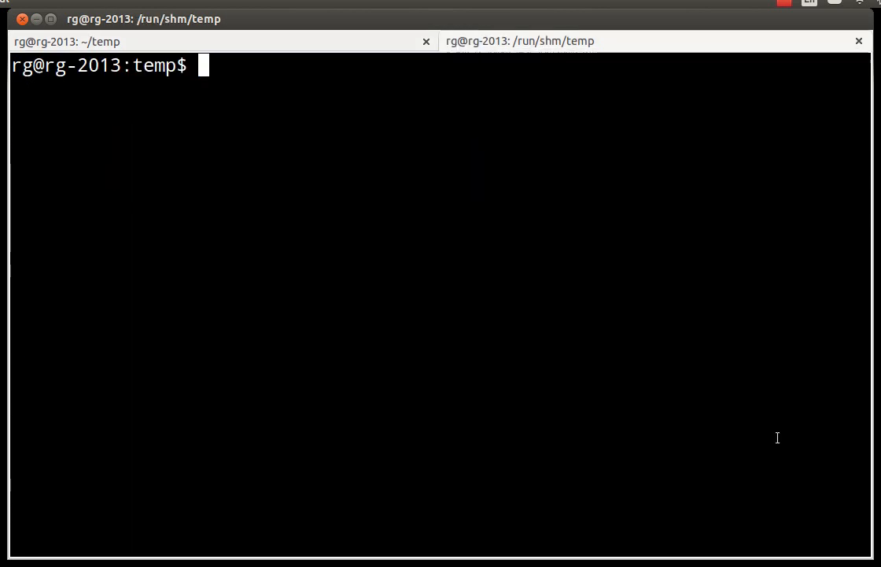
Step: Start 'ledit ocaml' and load the file with #use "heap.ml";;
{"action": "type", "text": "ledit ocaml"}
{"action": "type", "text": "#use"}
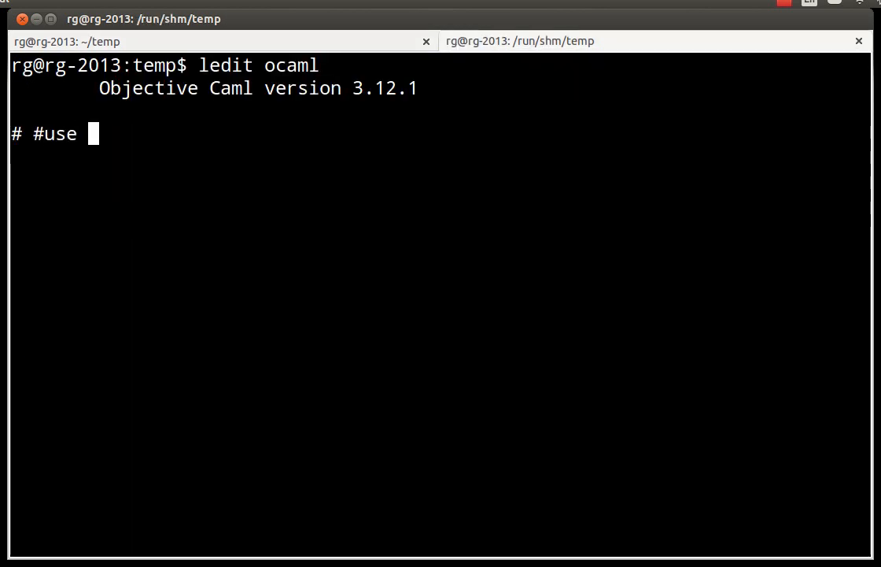
{"action": "type", "text": "\"heap.ml"}
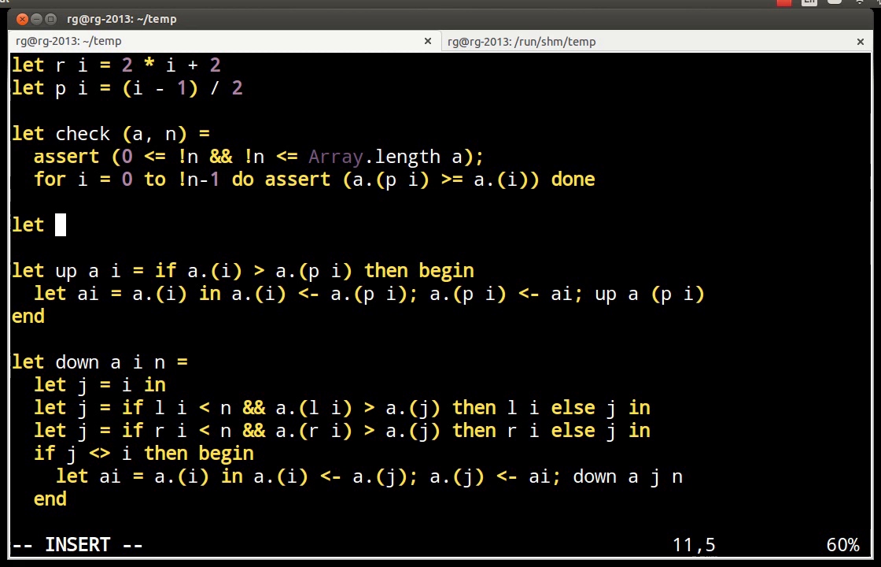
Step: Define 'let make () = (Array.make 16 0, ref 0)' and save heap.ml
{"action": "type", "text": "m"}
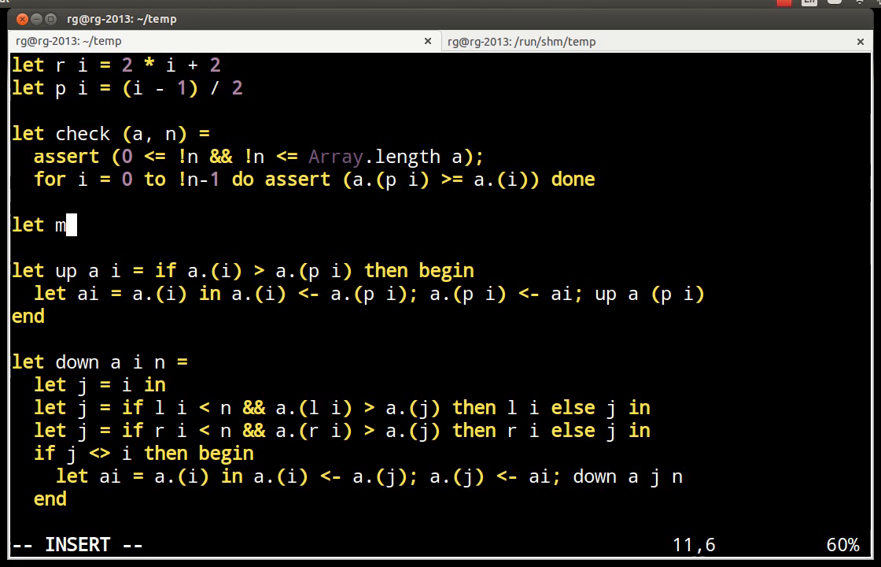
{"action": "type", "text": "ake () ="}
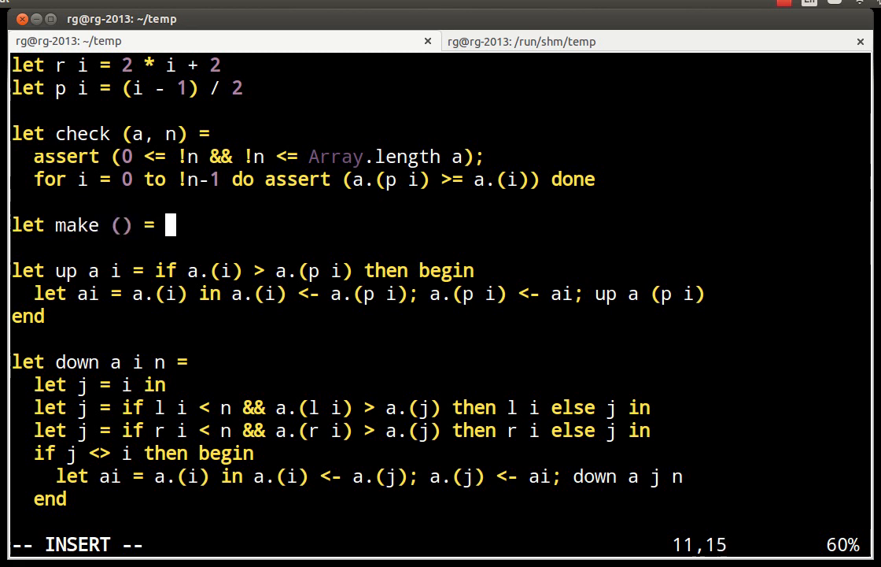
{"action": "type", "text": "(Array."}
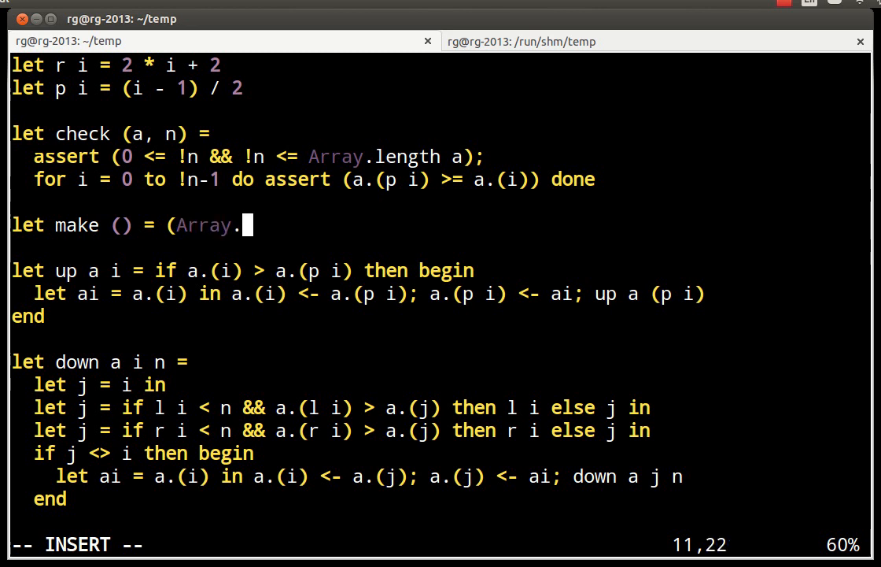
{"action": "type", "text": "make"}
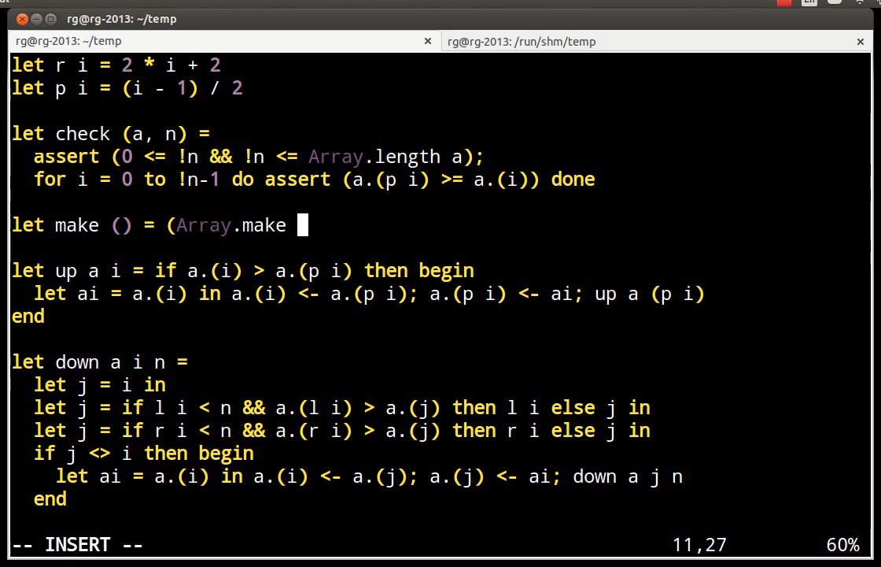
{"action": "type", "text": "16"}
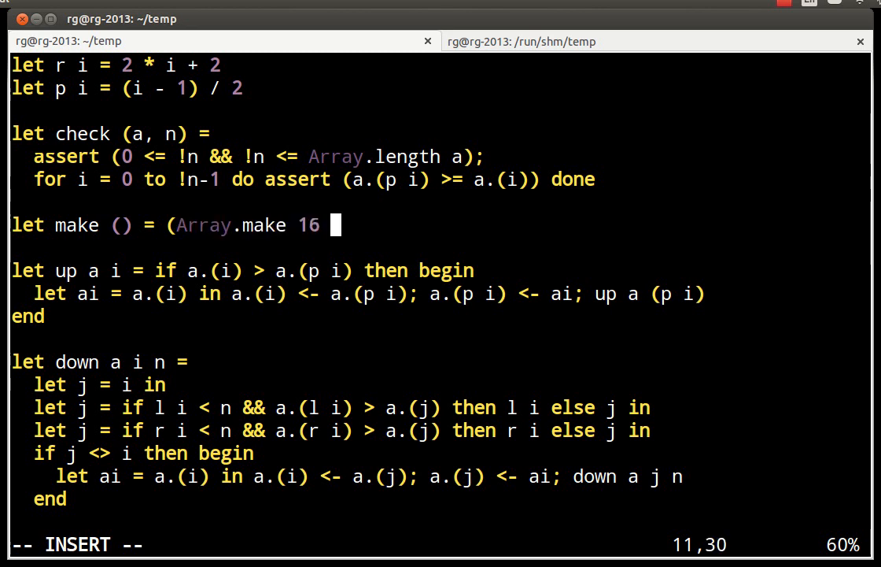
{"action": "type", "text": "0, ref 0"}
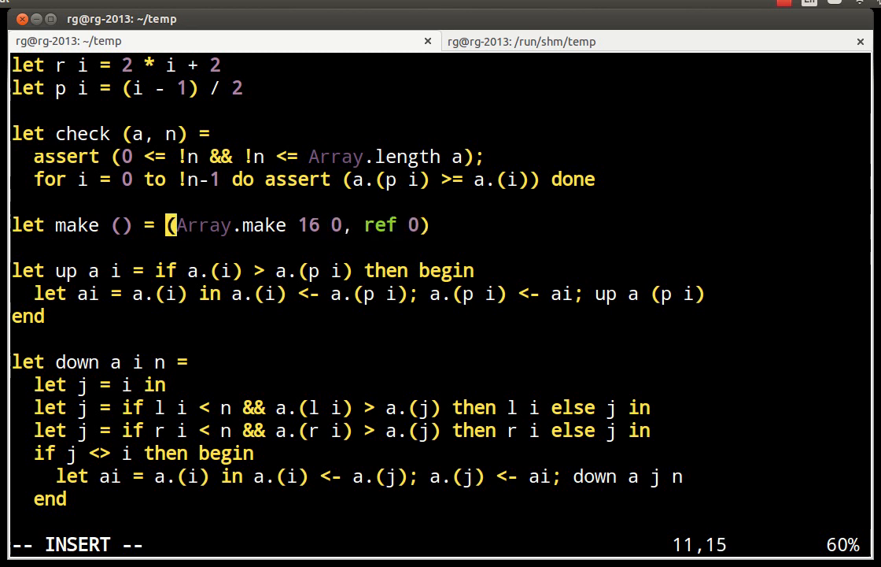
{"action": "key", "text": "Escape"}
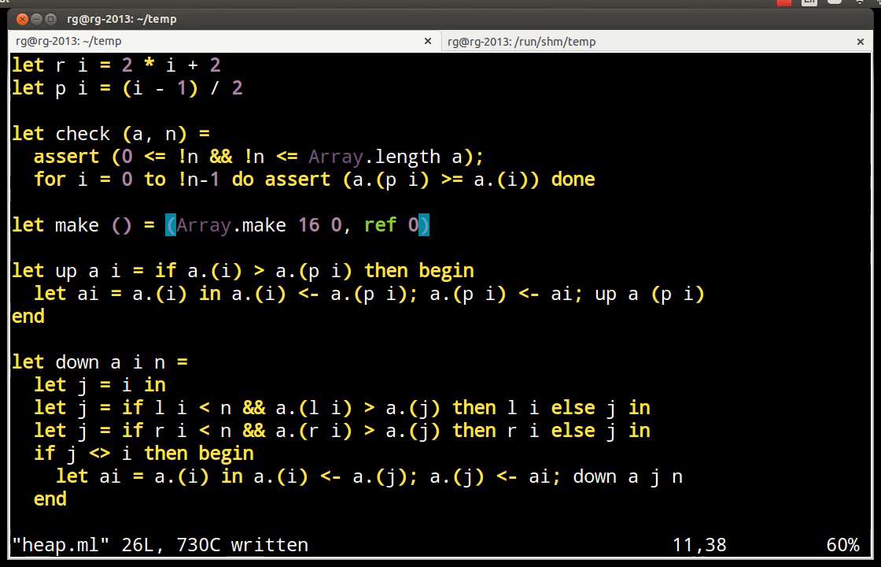
Step: Reload heap.ml in the toplevel with #use "heap.ml";; until up, down, push and pop define cleanly
{"action": "left_click", "coordinate": [519, 41]}
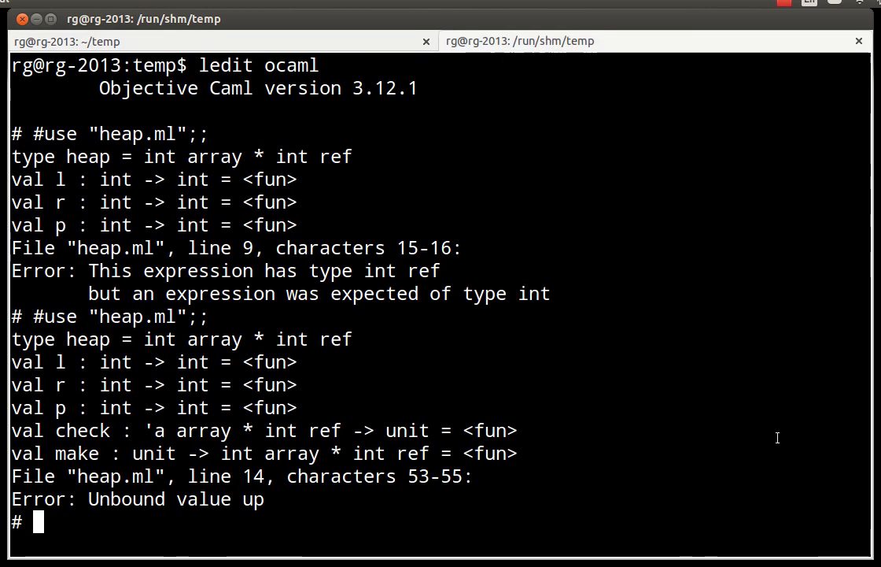
{"action": "type", "text": "#use \"heap.ml\";;"}
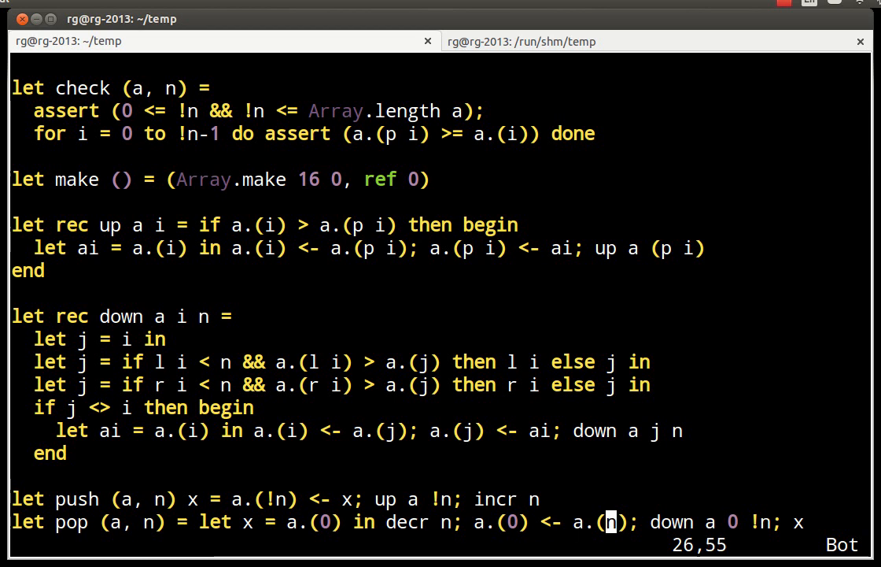
{"action": "key", "text": "Left"}
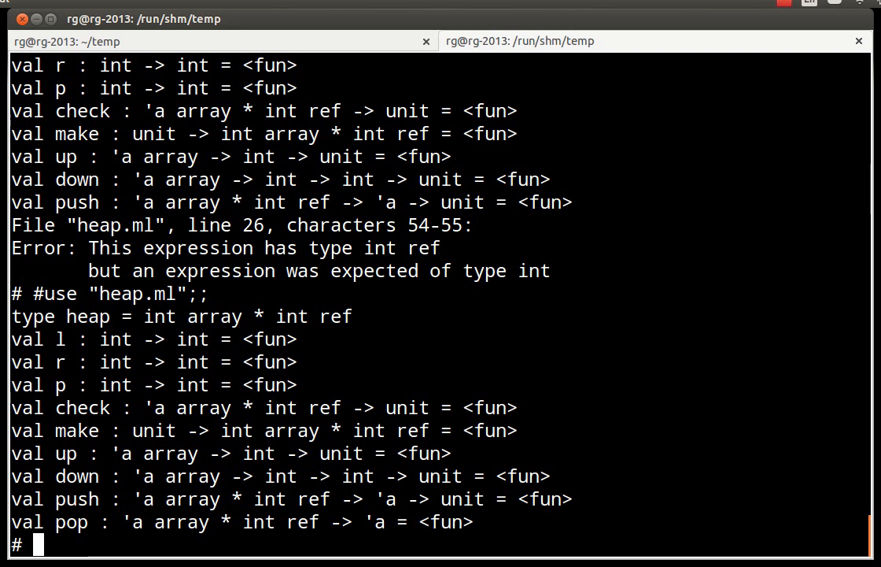
Step: Create heap x with 'let x = make ();;'
{"action": "type", "text": "let x ="}
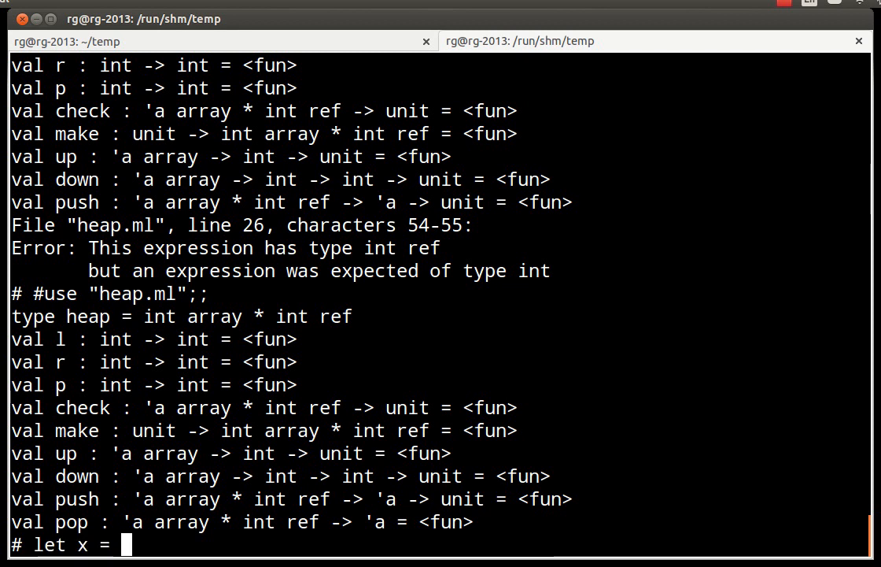
{"action": "type", "text": "make ();;"}
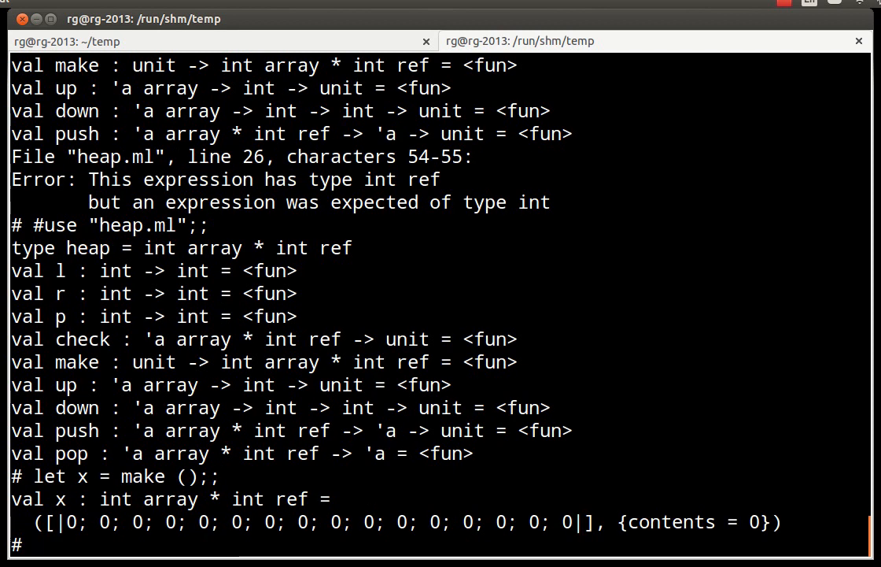
Step: Push 3,4,2,5,2,7,8 with List.iter (push x) and display x with 8 on top
{"action": "type", "text": "List.iter (push"}
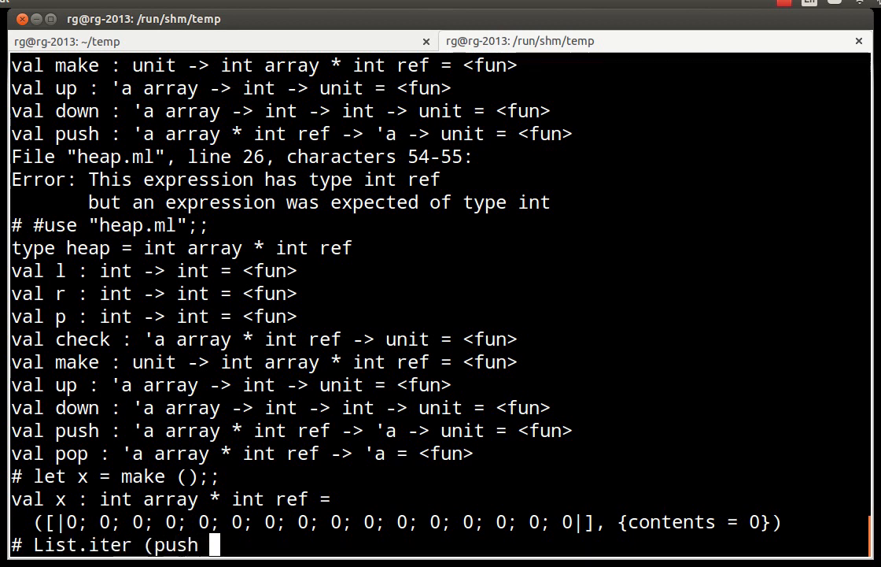
{"action": "type", "text": "x) ["}
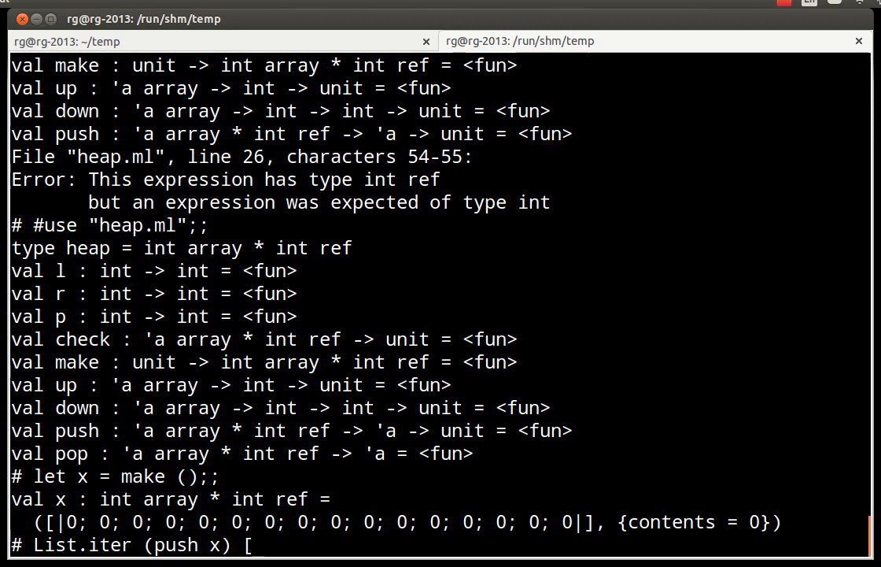
{"action": "type", "text": "3;"}
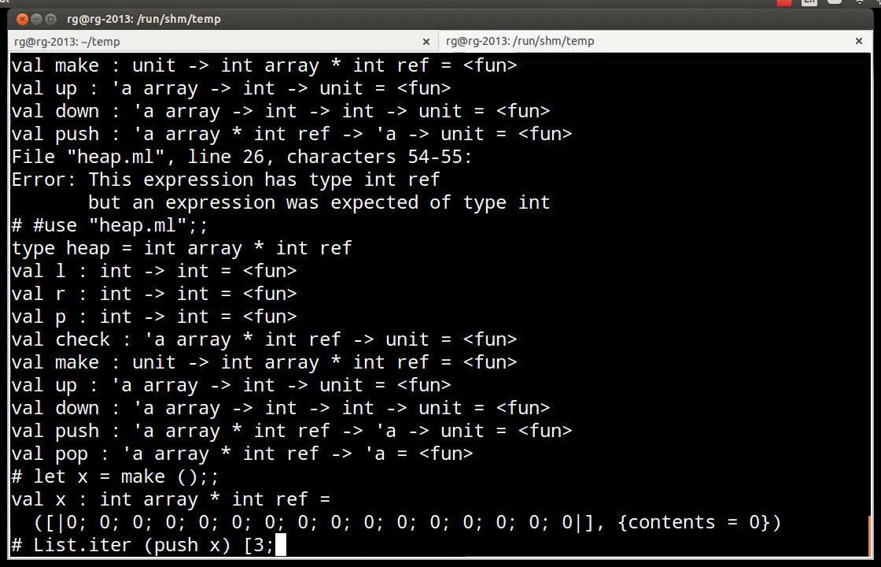
{"action": "type", "text": "4;2;5;2;"}
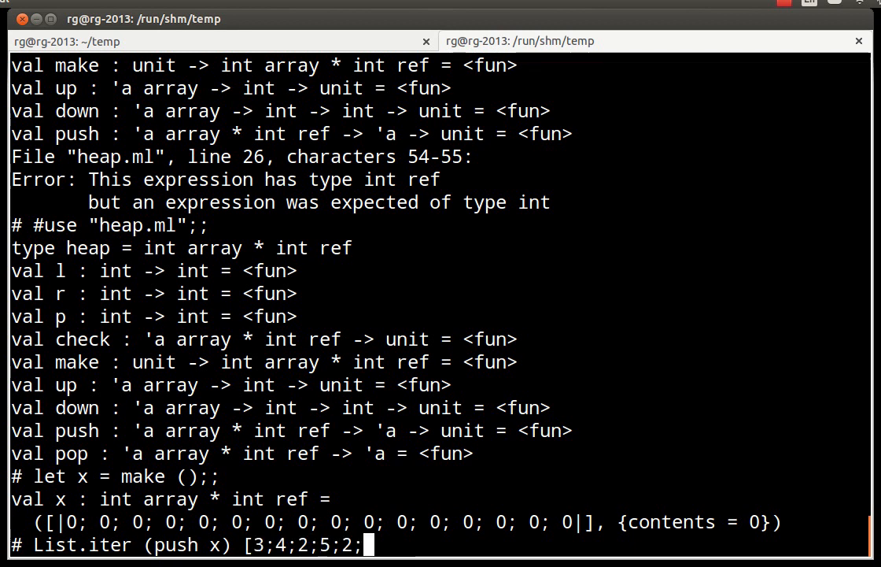
{"action": "type", "text": "7;8];;"}
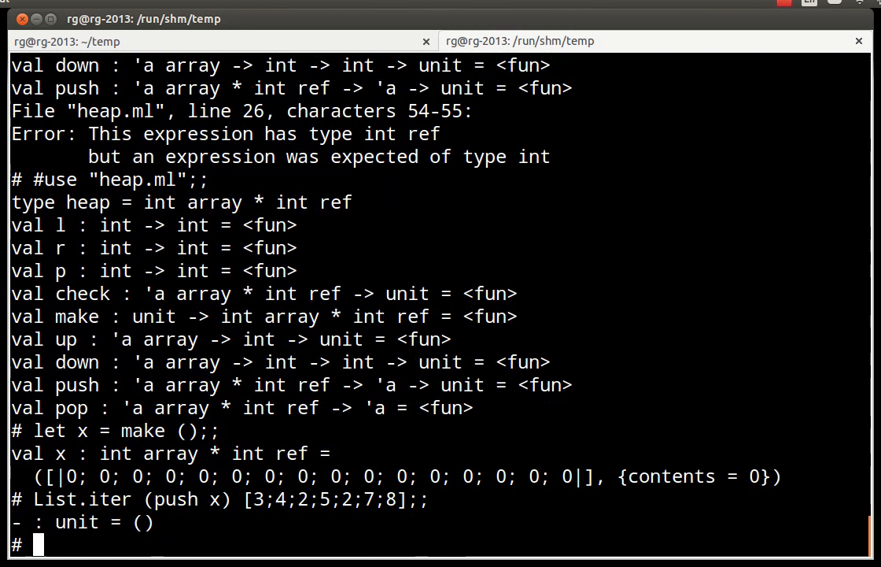
{"action": "type", "text": "x;;"}
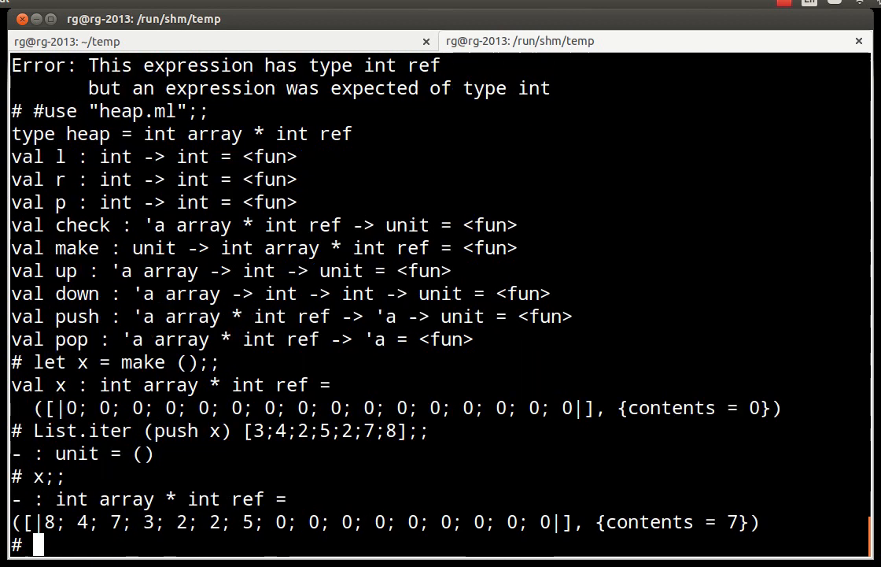
{"action": "mouse_move", "coordinate": [585, 465]}
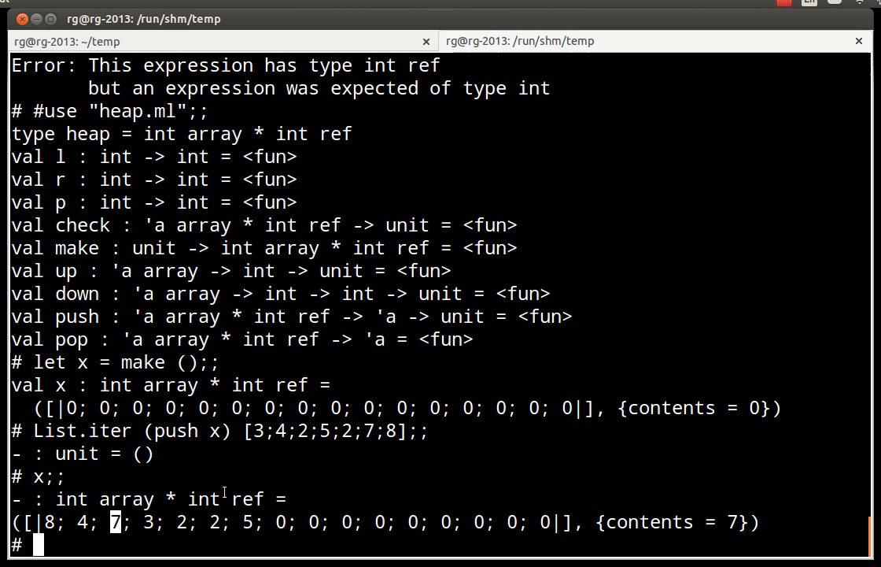
{"action": "mouse_move", "coordinate": [551, 378]}
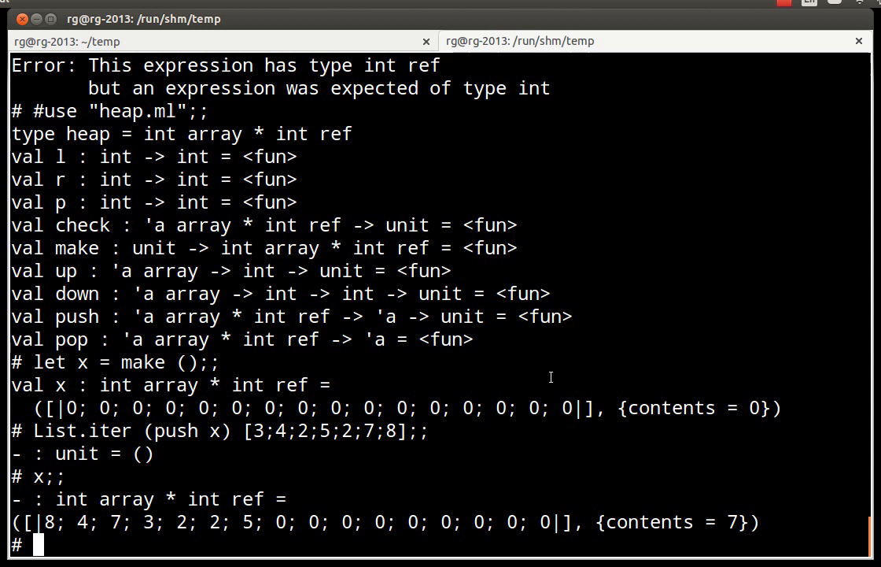
Step: Enter 'pop x;;' to remove the heap's top element
{"action": "type", "text": "pop x;;"}
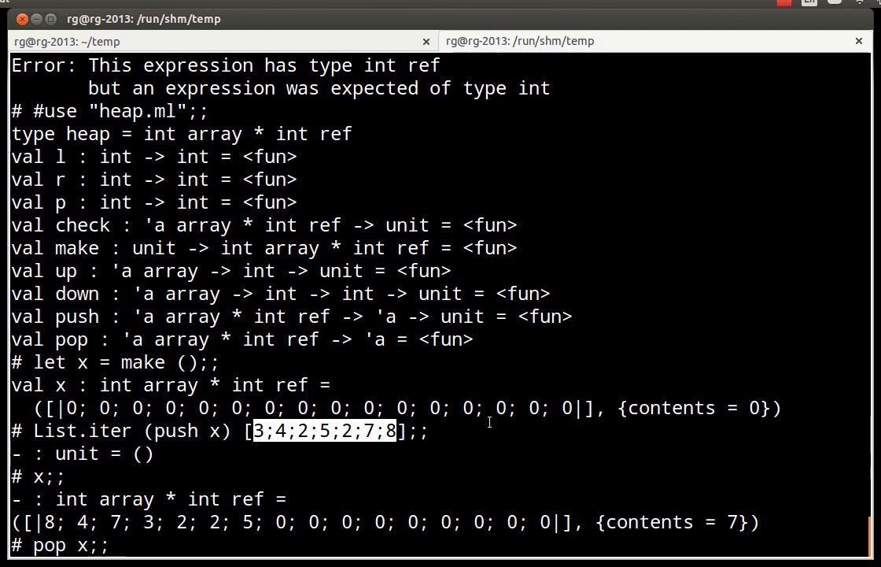
Step: Run pop x twice, returning 8 then 7, and show x now topped by 5
{"action": "key", "text": "Return"}
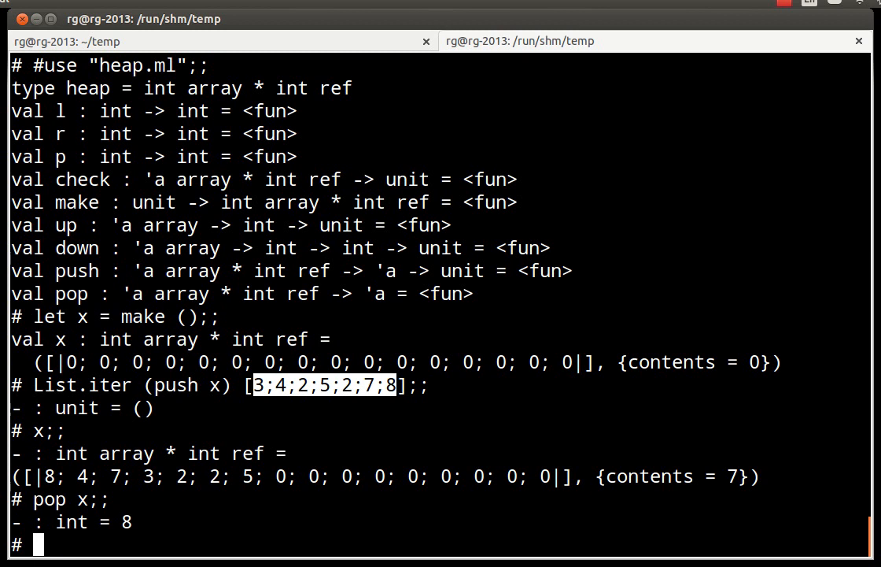
{"action": "type", "text": "pop"}
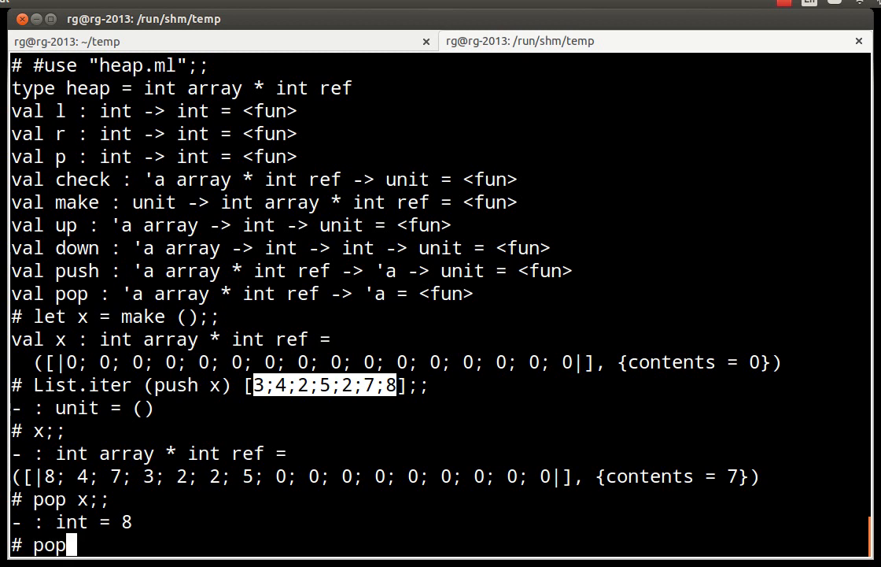
{"action": "type", "text": "x;;"}
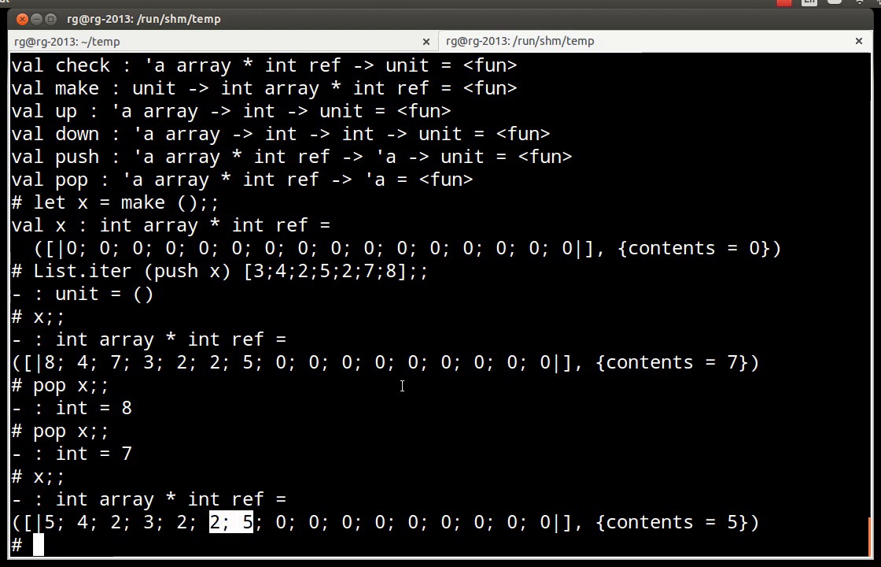
Step: Push 3 onto heap x and confirm it now holds six values
{"action": "type", "text": "push"}
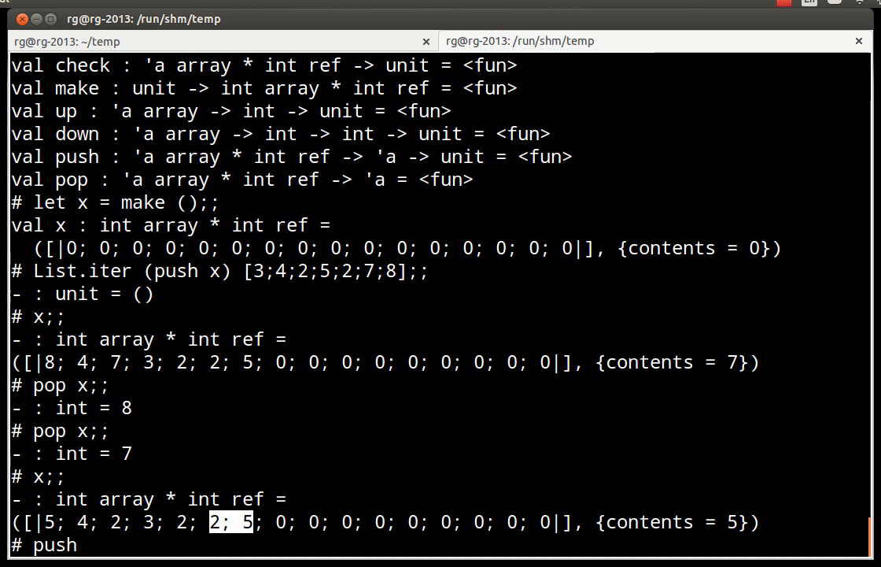
{"action": "type", "text": "x"}
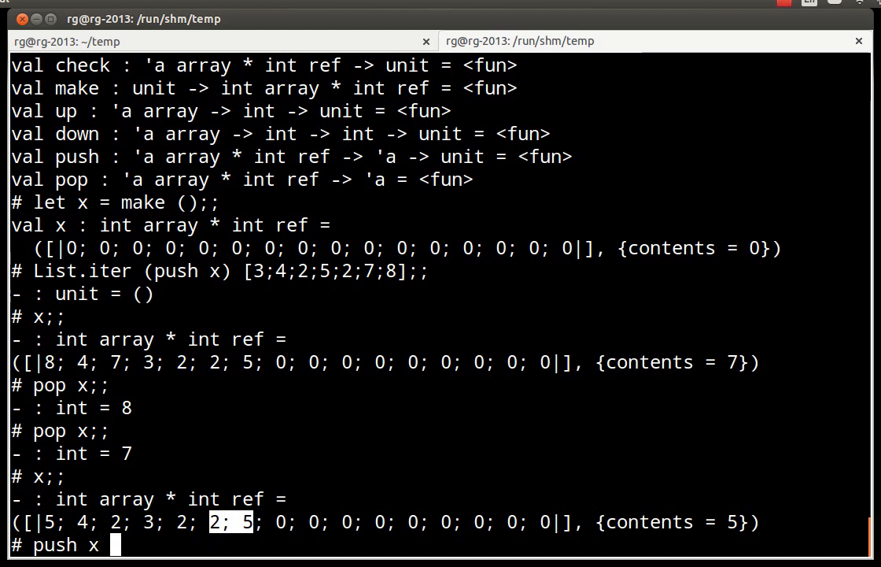
{"action": "type", "text": "3;;"}
{"action": "type", "text": "x;;"}
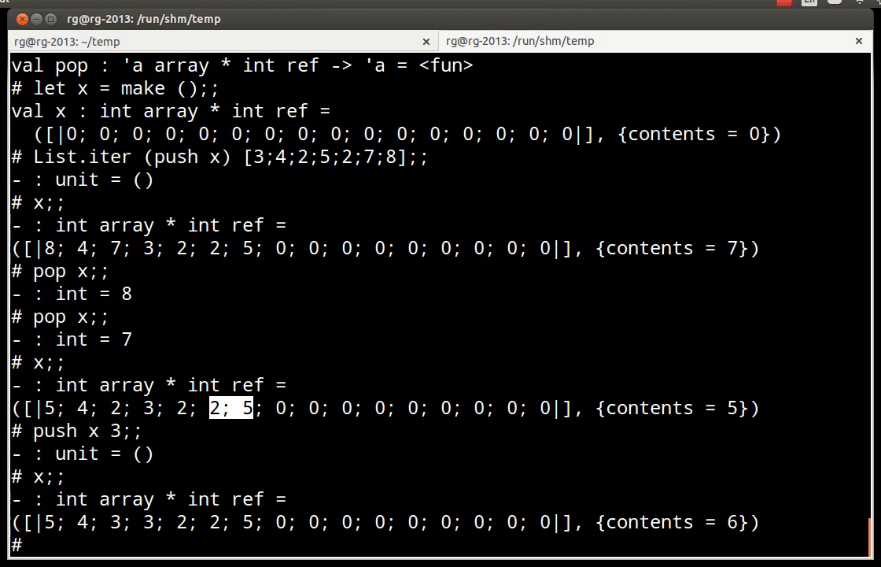
Step: Push 100 onto heap x and display the resulting heap array
{"action": "type", "text": "push"}
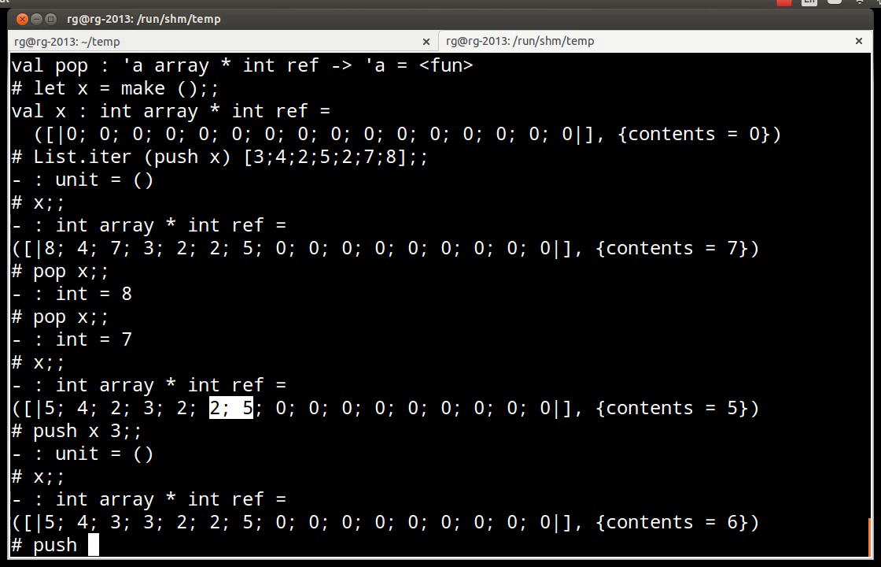
{"action": "type", "text": "100"}
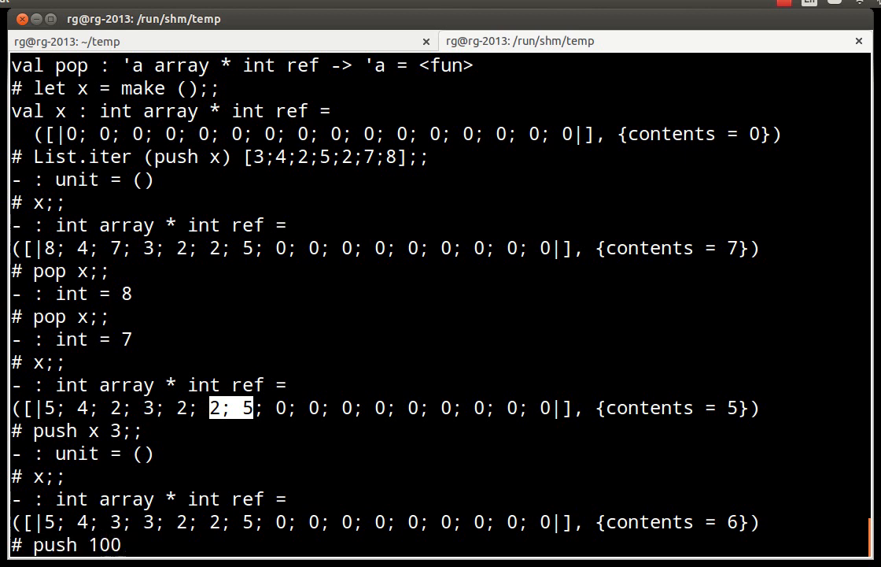
{"action": "type", "text": "x"}
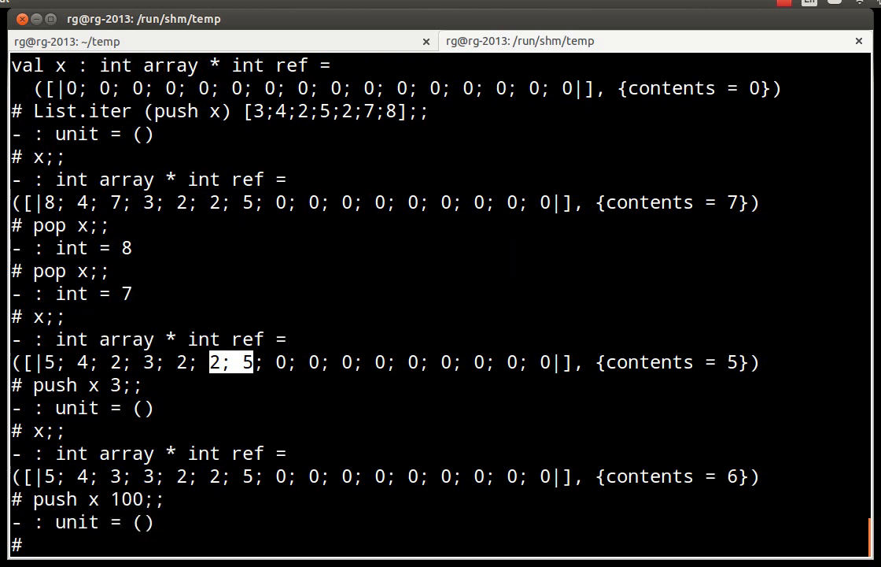
{"action": "type", "text": "x;;"}
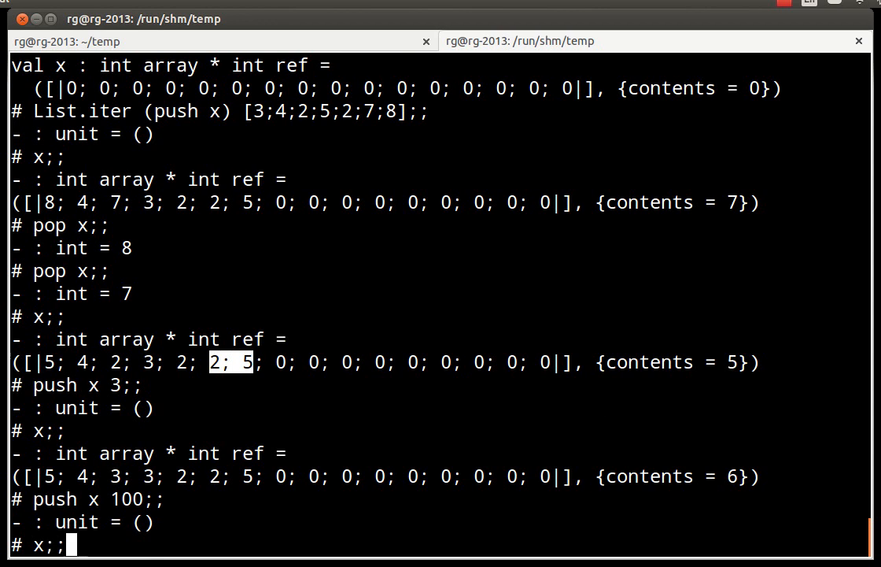
{"action": "key", "text": "Return"}
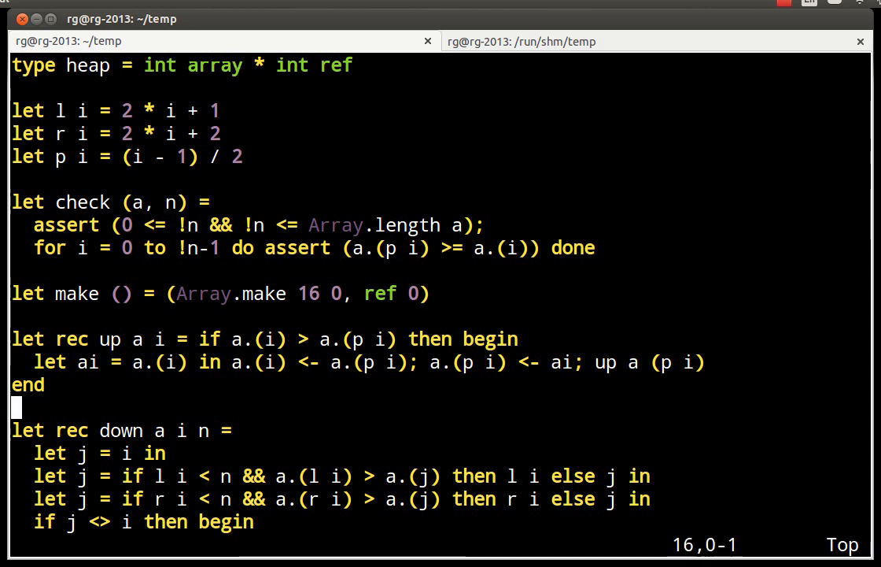
{"action": "scroll", "scroll_direction": "down", "scroll_amount": 3}
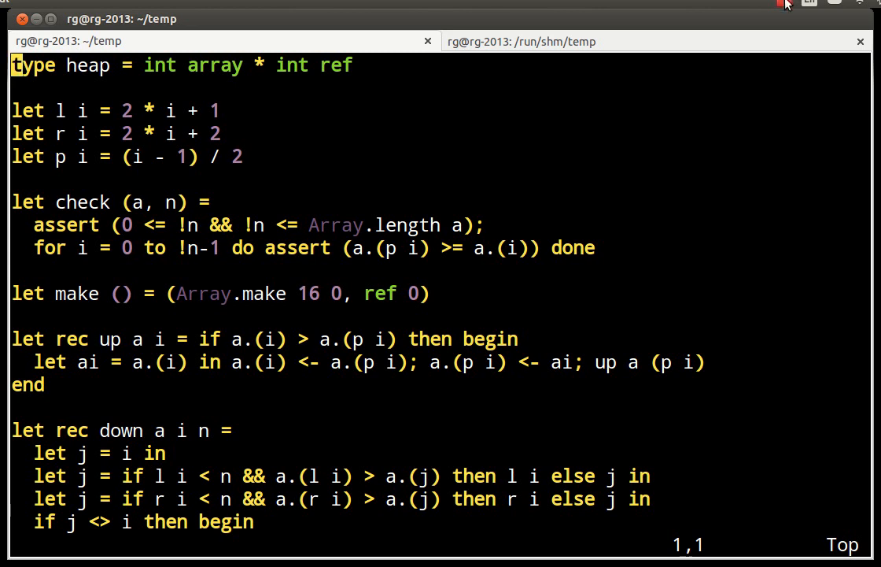
{"action": "left_click", "coordinate": [787, 4]}
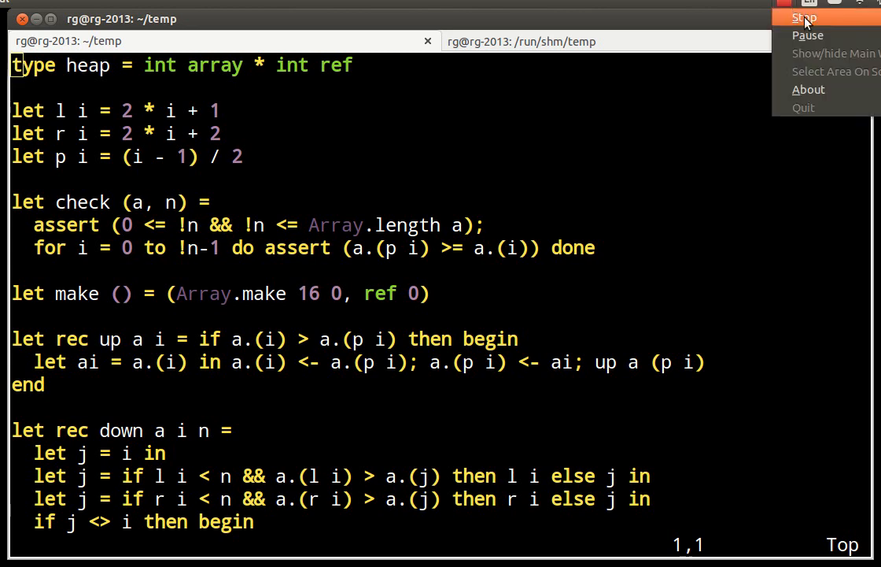